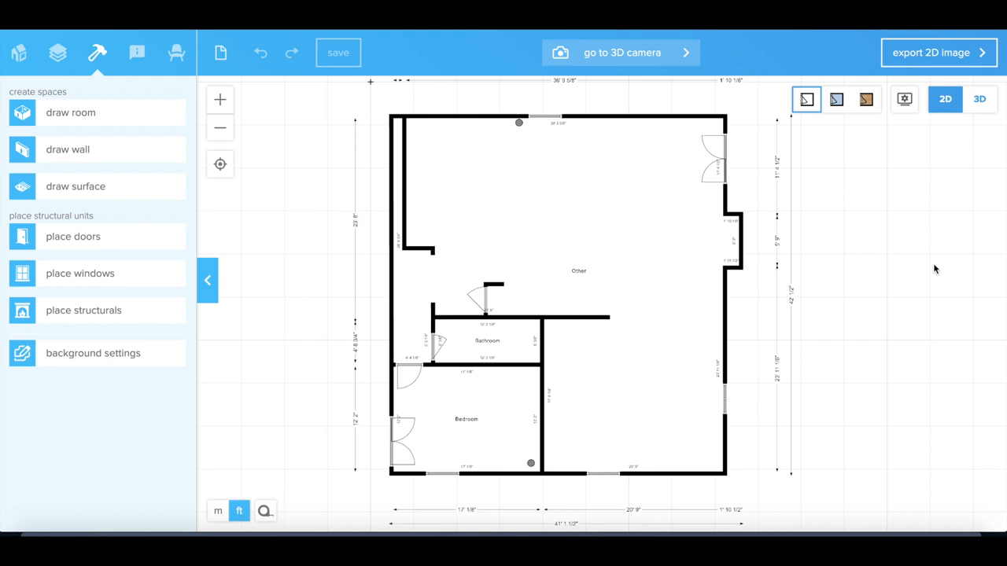
mouse_move(888, 273)
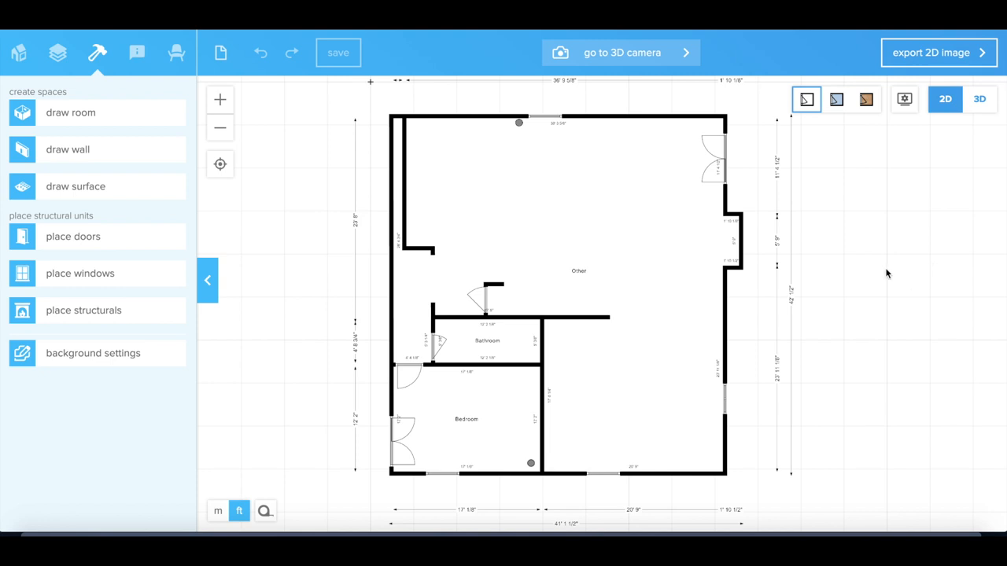
mouse_move(875, 266)
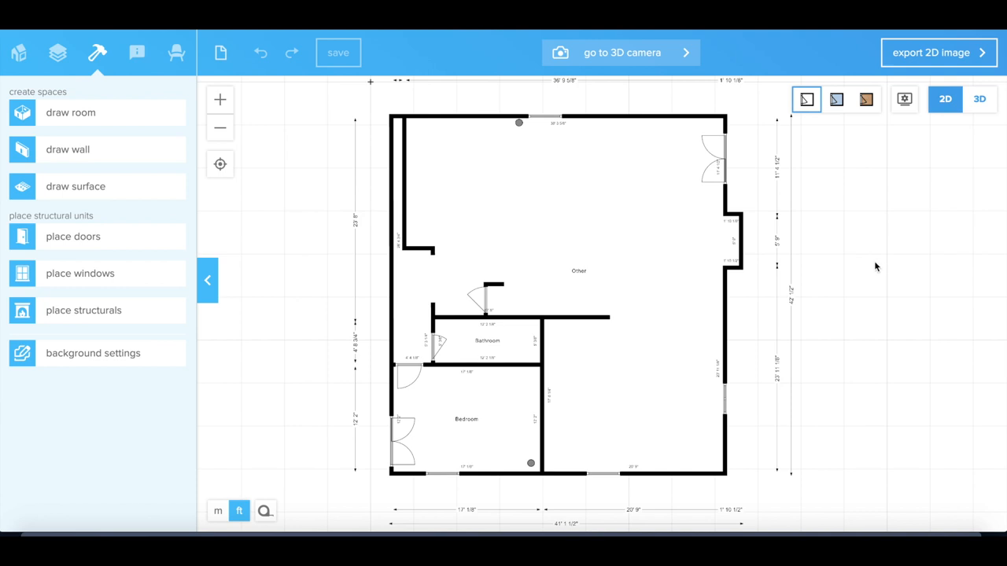
mouse_move(747, 187)
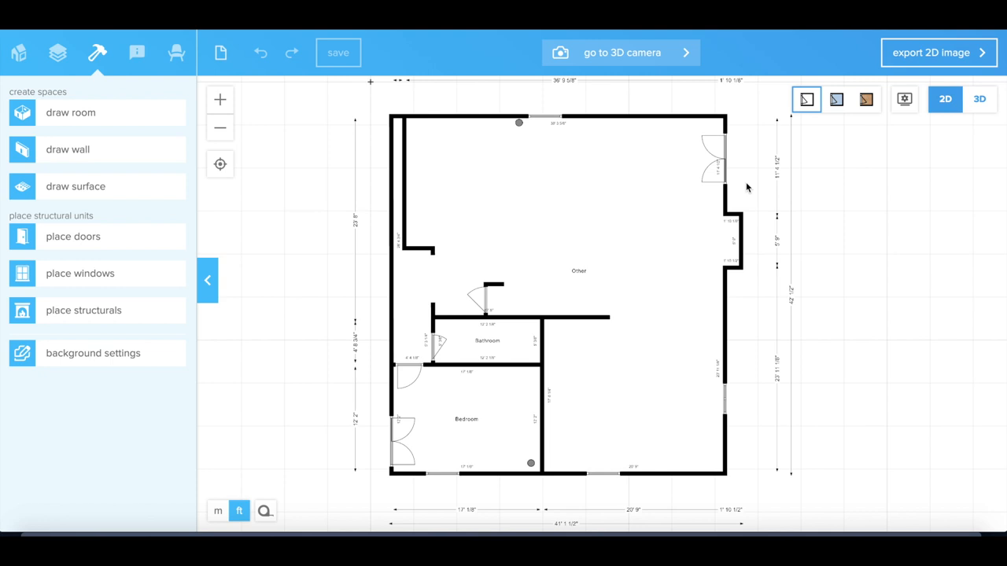
mouse_move(832, 186)
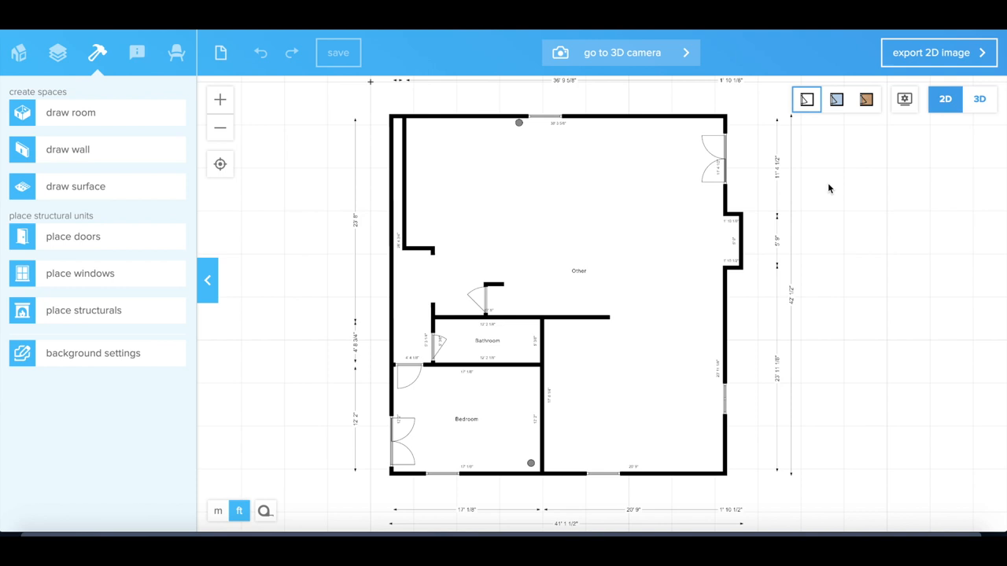
mouse_move(467, 237)
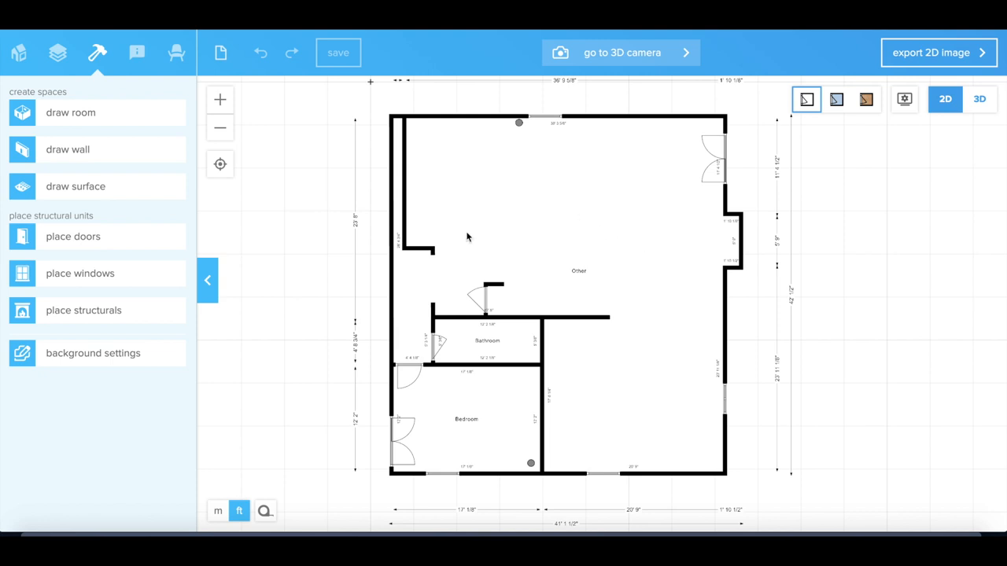
mouse_move(645, 245)
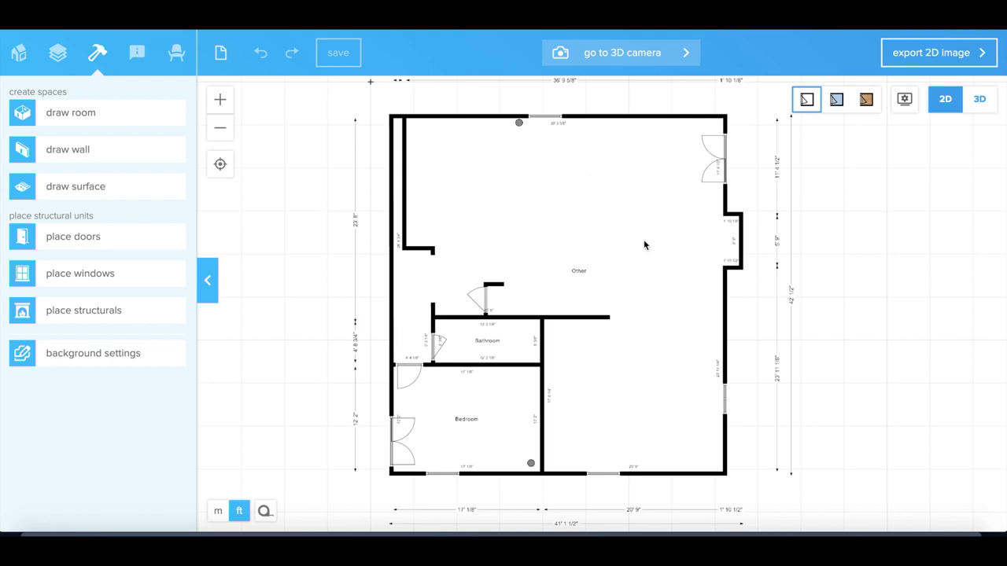
mouse_move(658, 249)
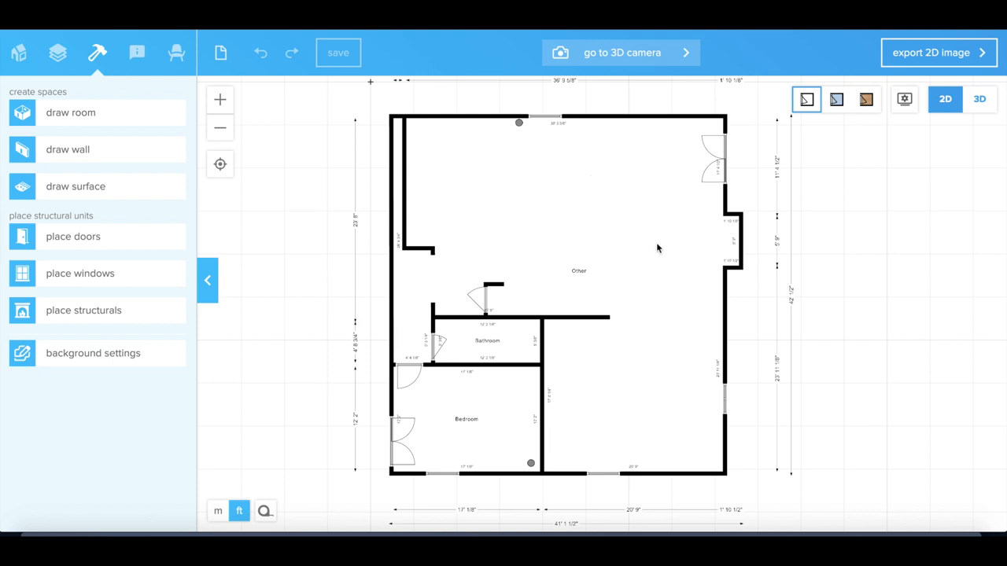
mouse_move(677, 214)
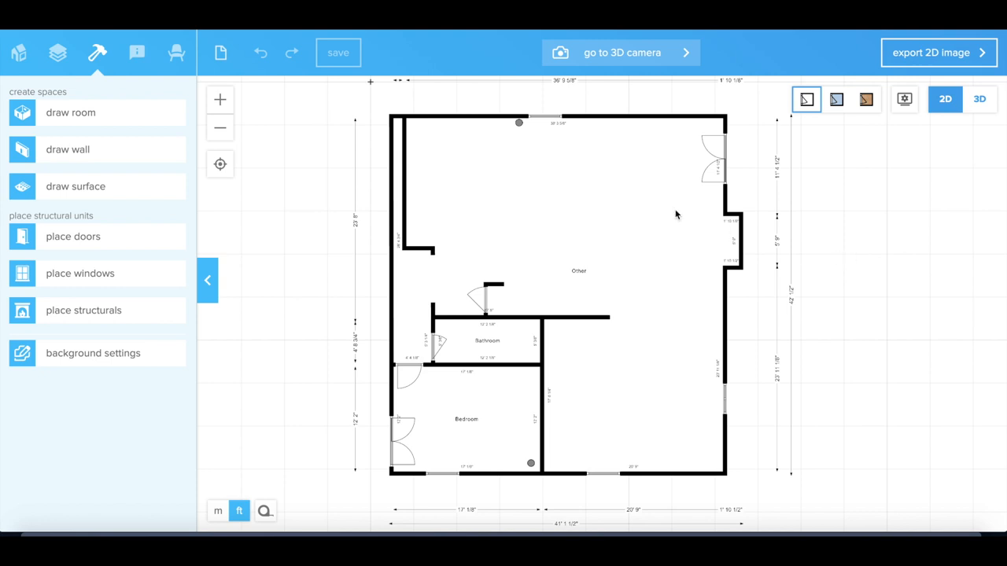
mouse_move(595, 189)
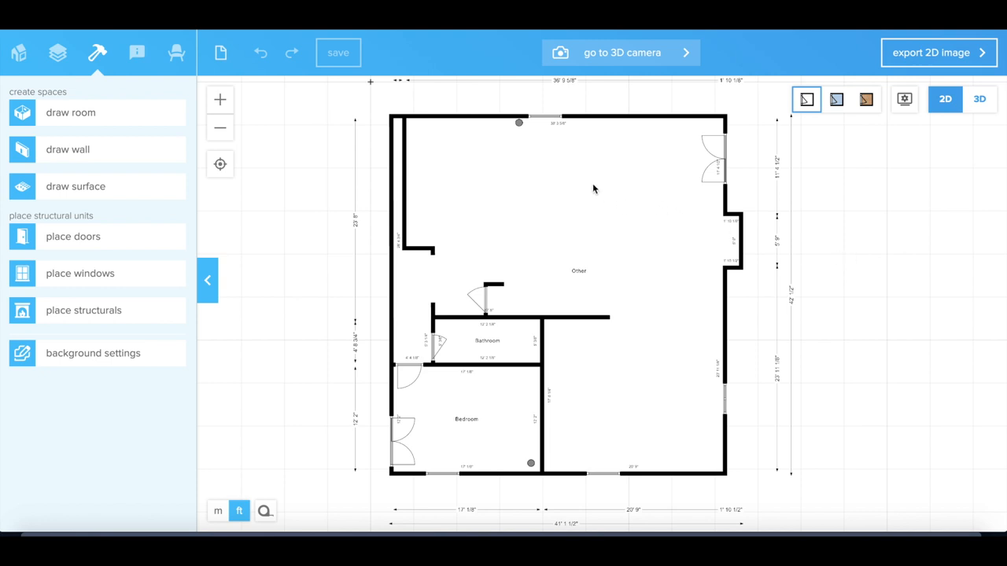
mouse_move(862, 202)
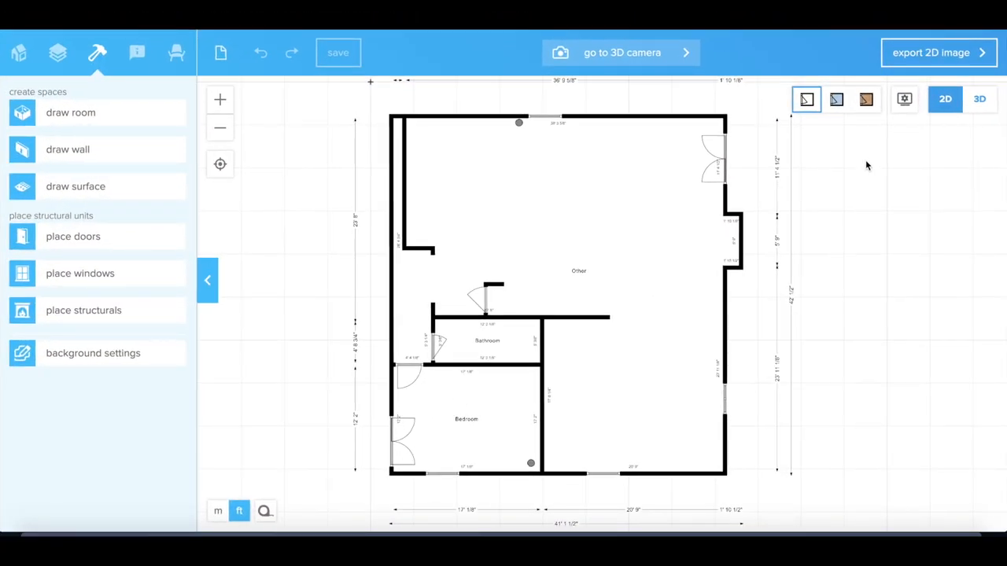
mouse_move(826, 230)
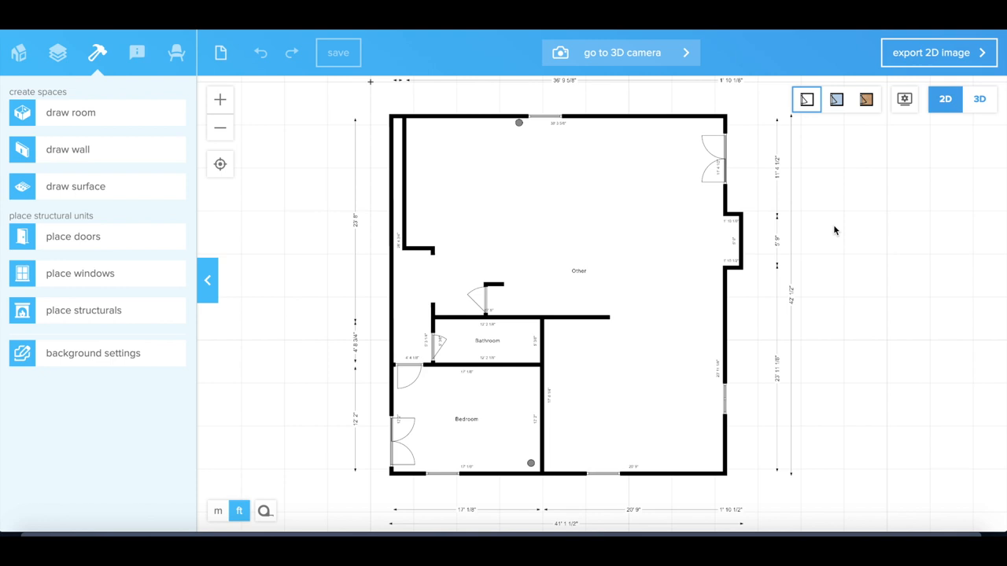
mouse_move(837, 261)
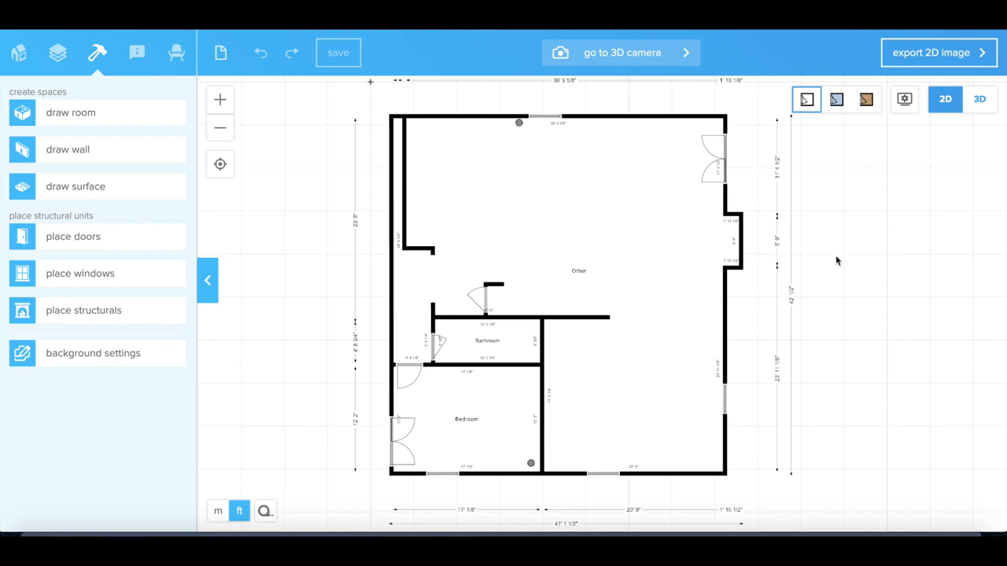
mouse_move(815, 340)
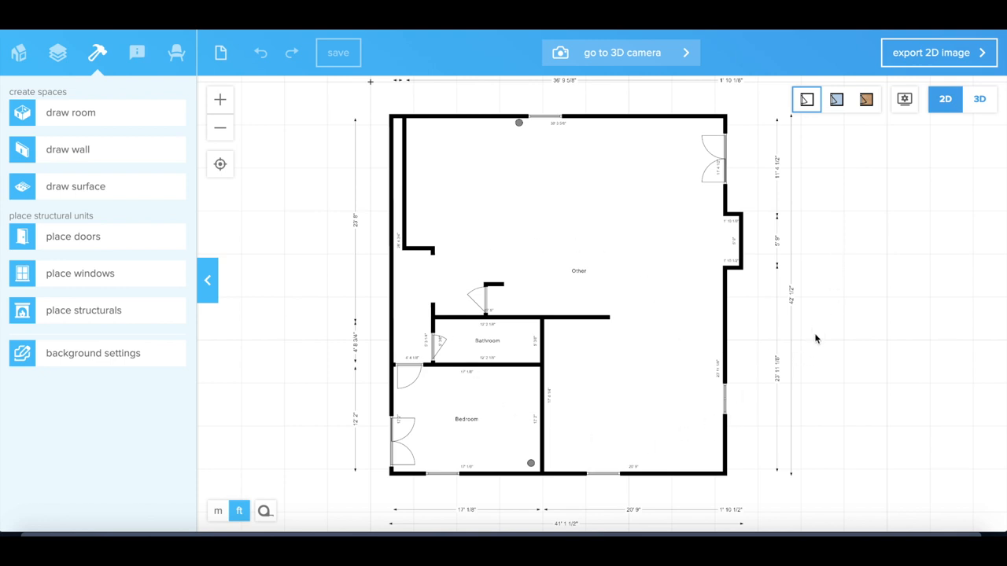
mouse_move(863, 190)
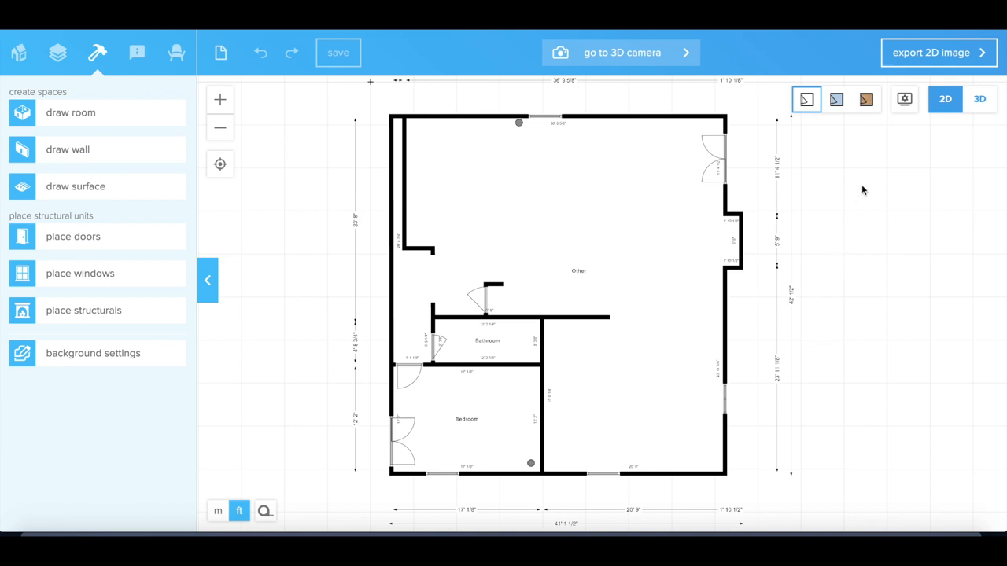
mouse_move(872, 113)
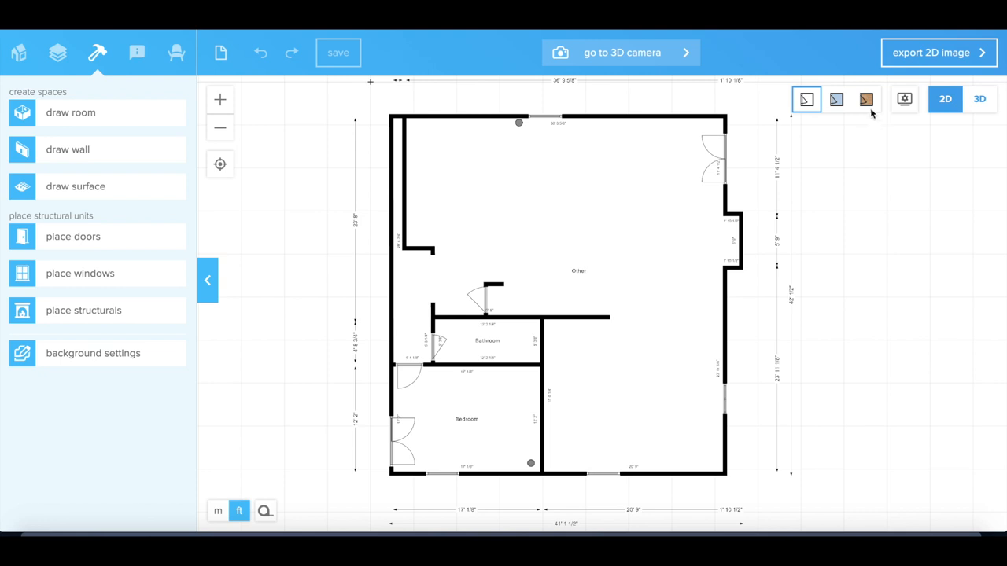
mouse_move(869, 107)
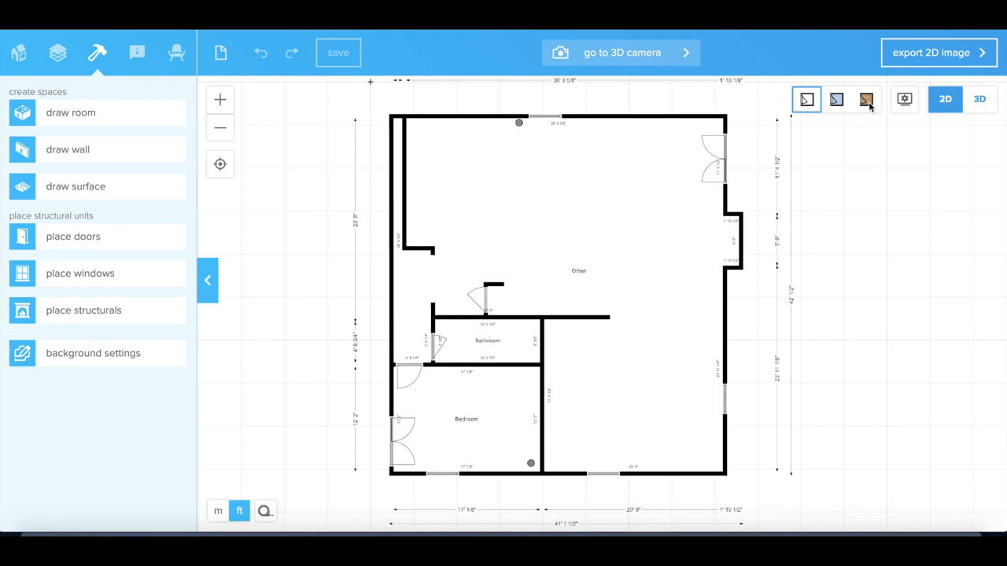
Step: Show the plan with floor materials and make fixtures such as the stairs visible
click(865, 99)
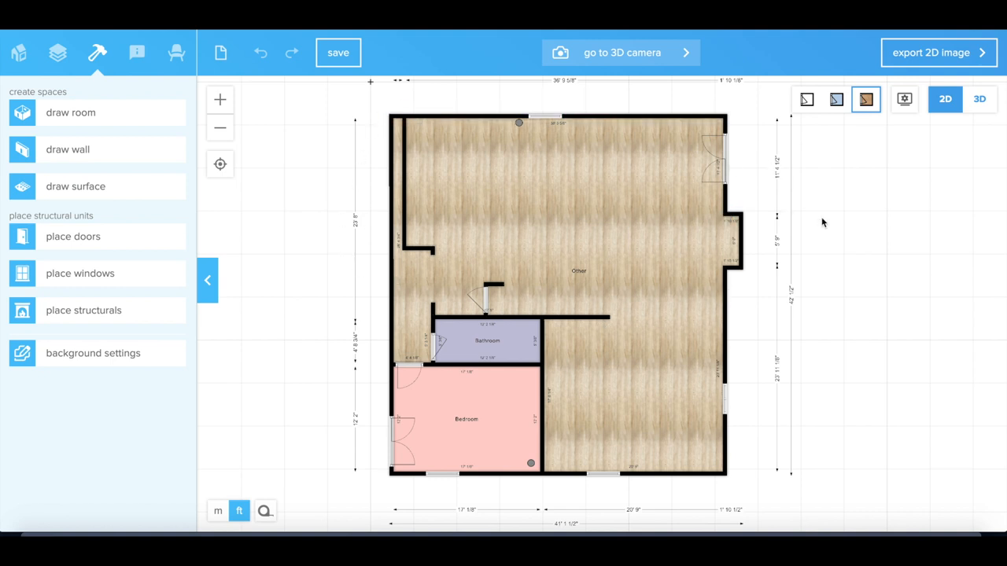
mouse_move(708, 186)
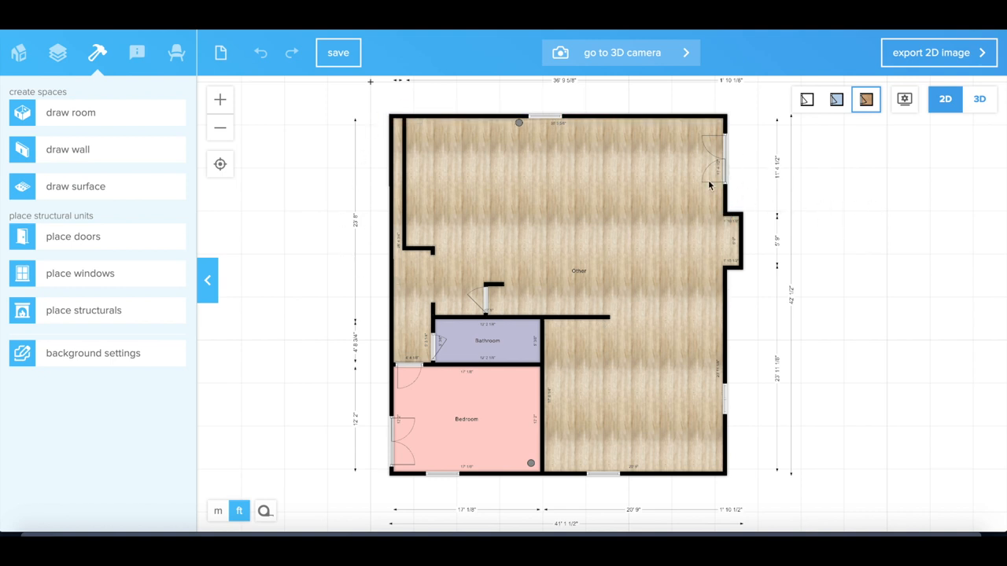
mouse_move(491, 351)
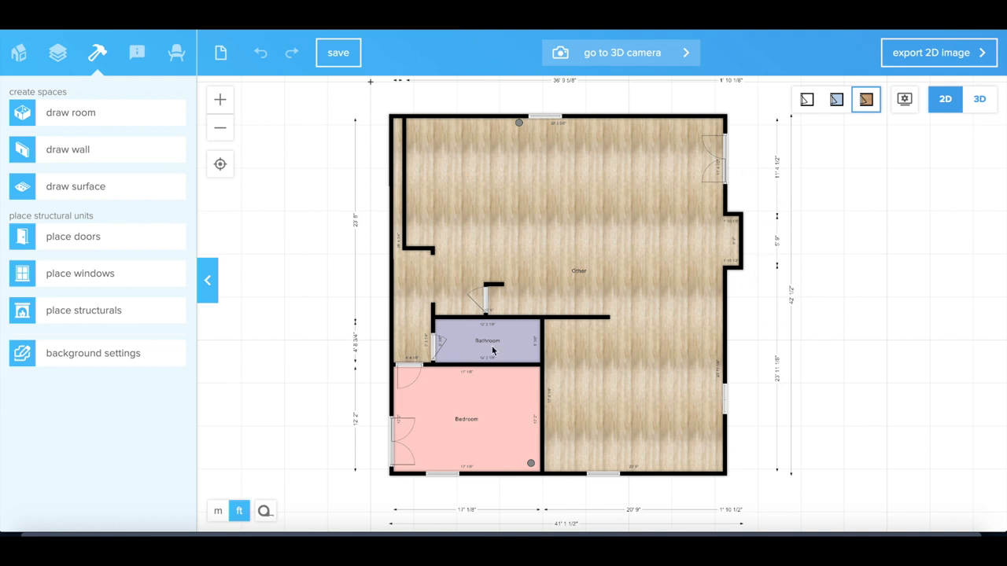
mouse_move(821, 283)
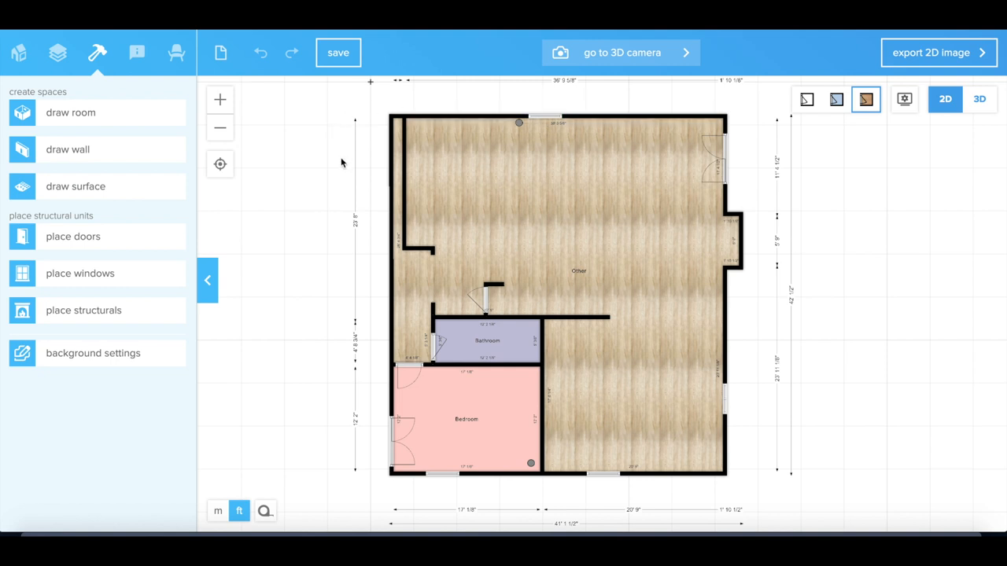
mouse_move(406, 144)
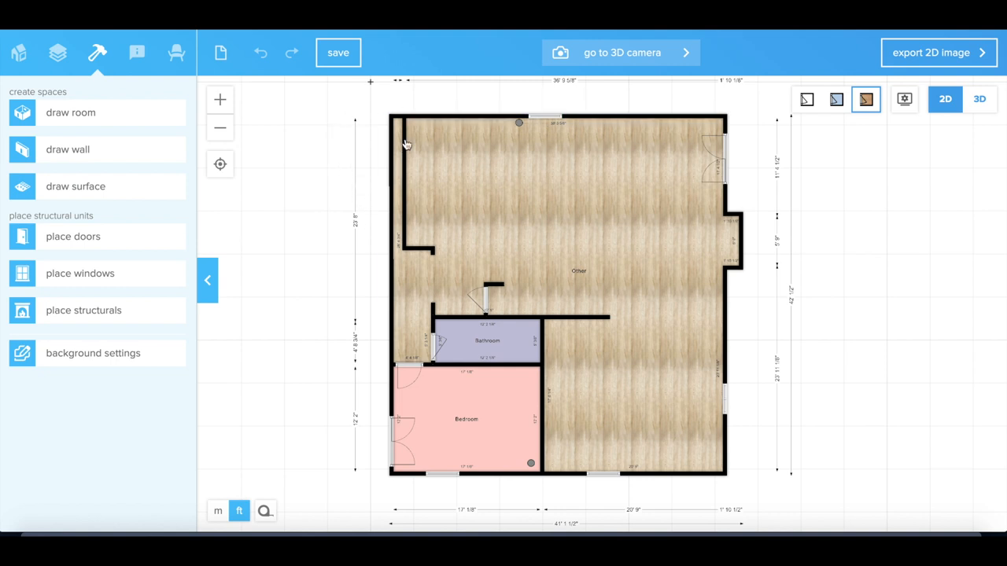
mouse_move(443, 265)
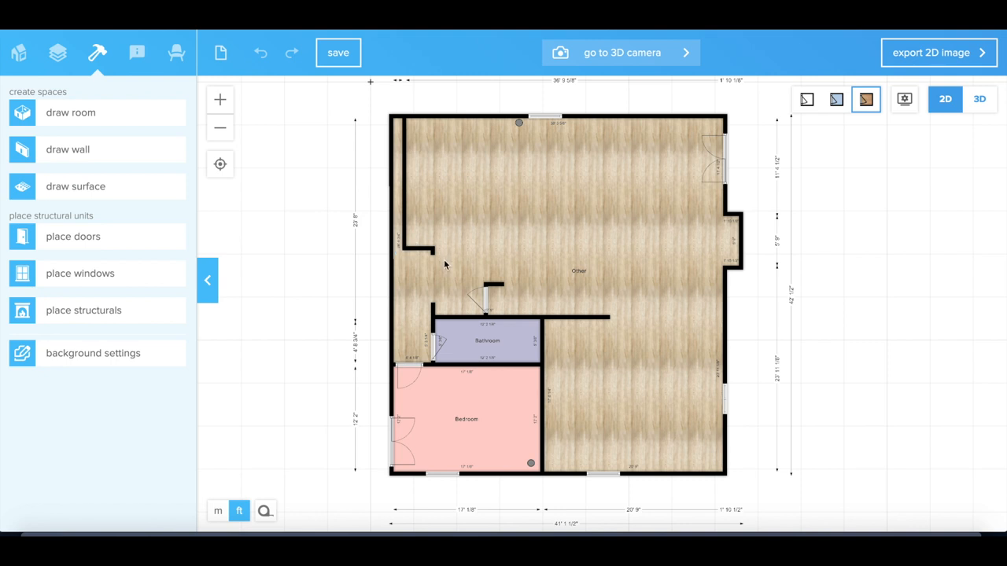
mouse_move(501, 347)
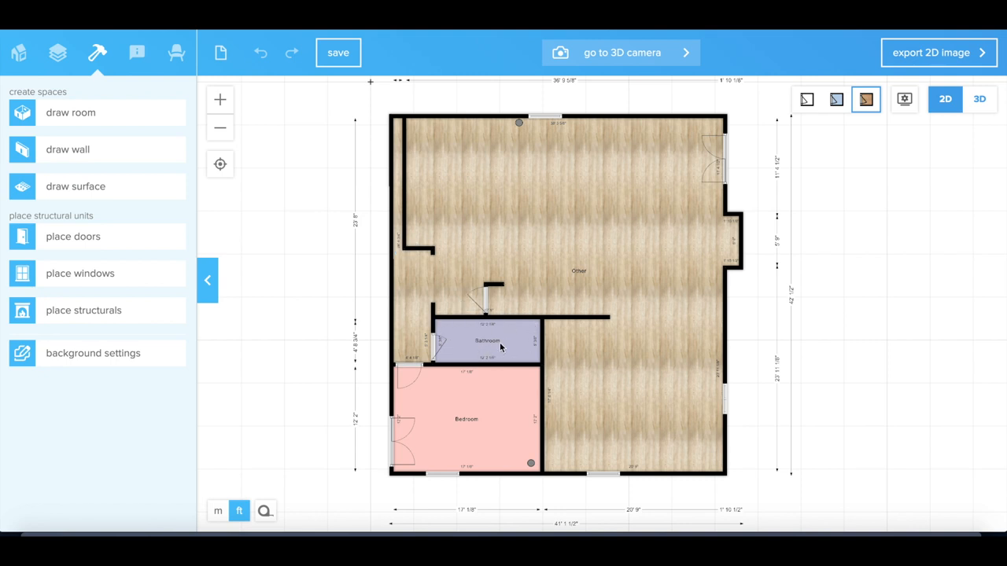
mouse_move(570, 387)
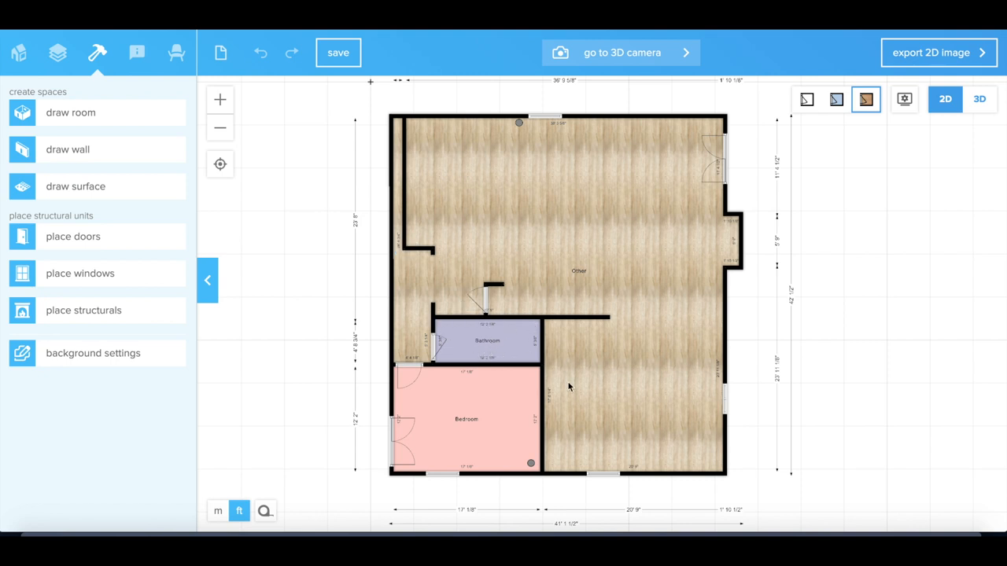
mouse_move(695, 277)
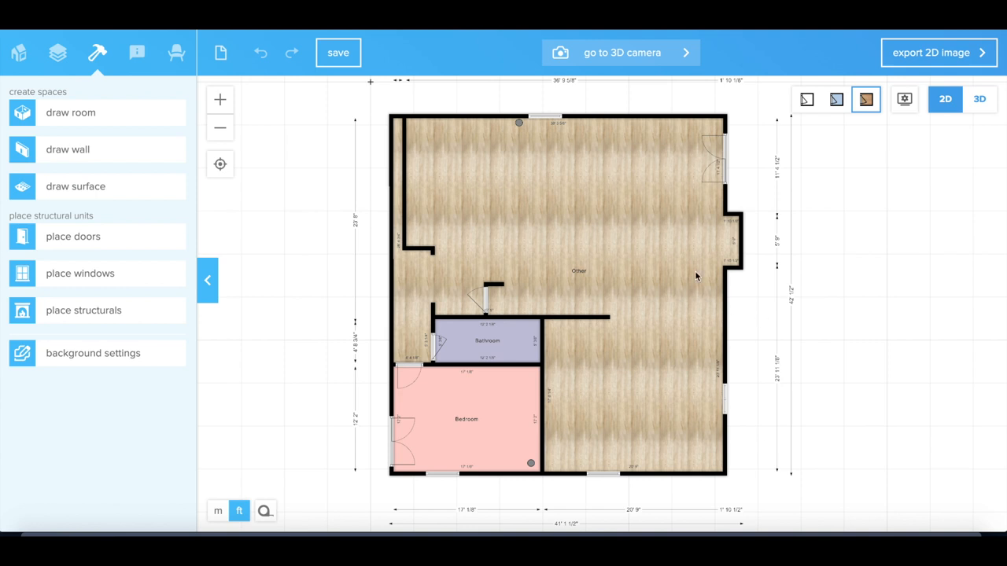
mouse_move(688, 318)
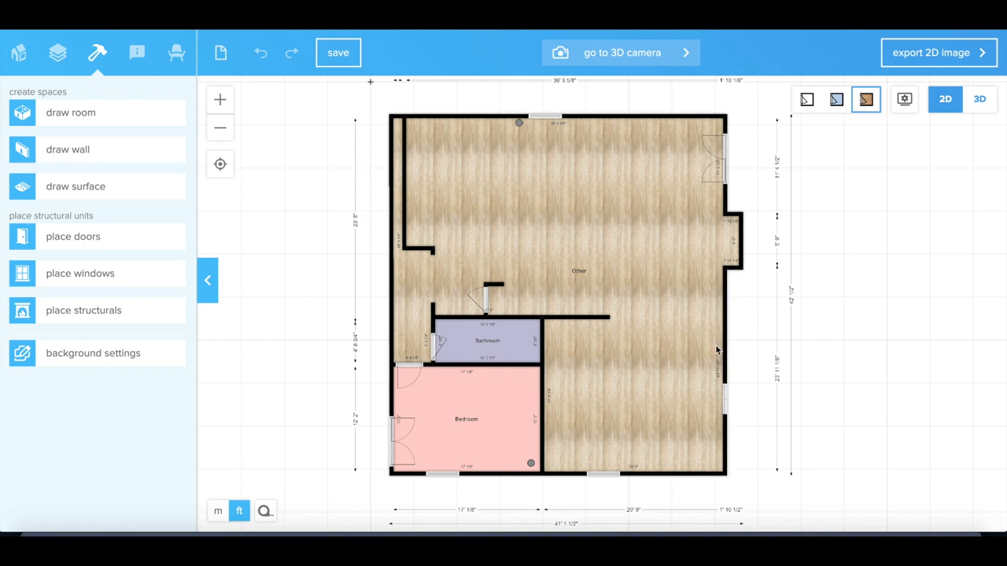
mouse_move(653, 345)
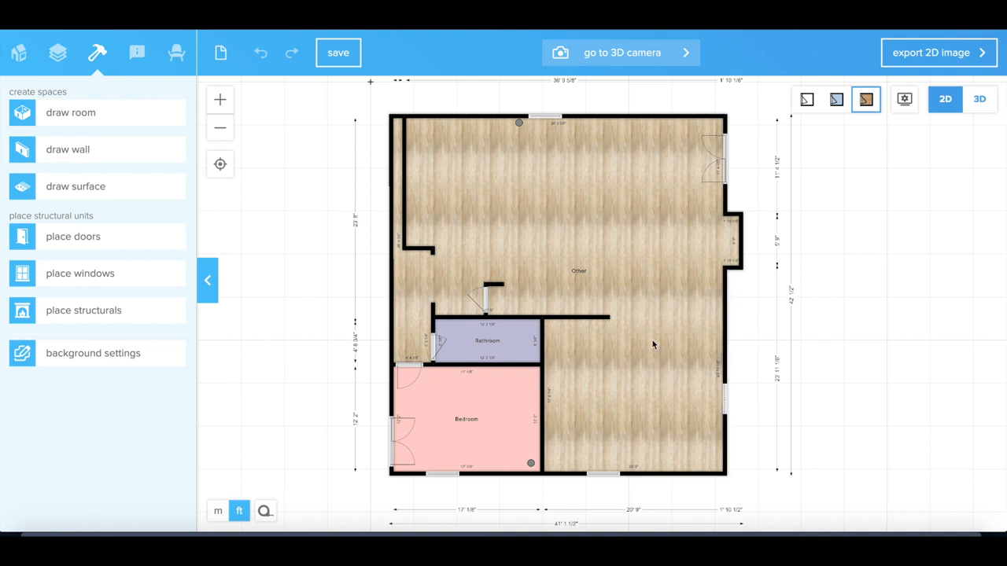
mouse_move(658, 365)
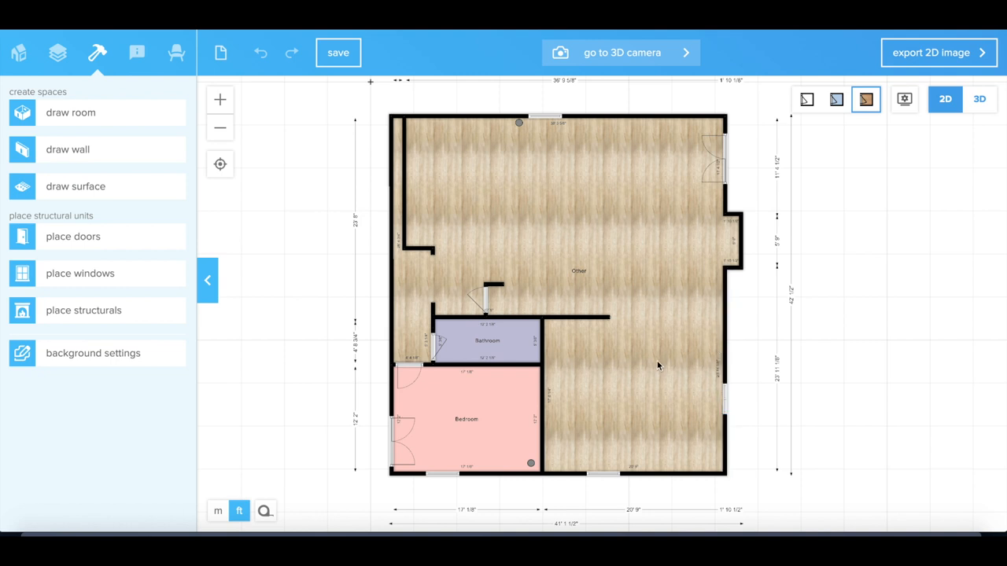
mouse_move(654, 230)
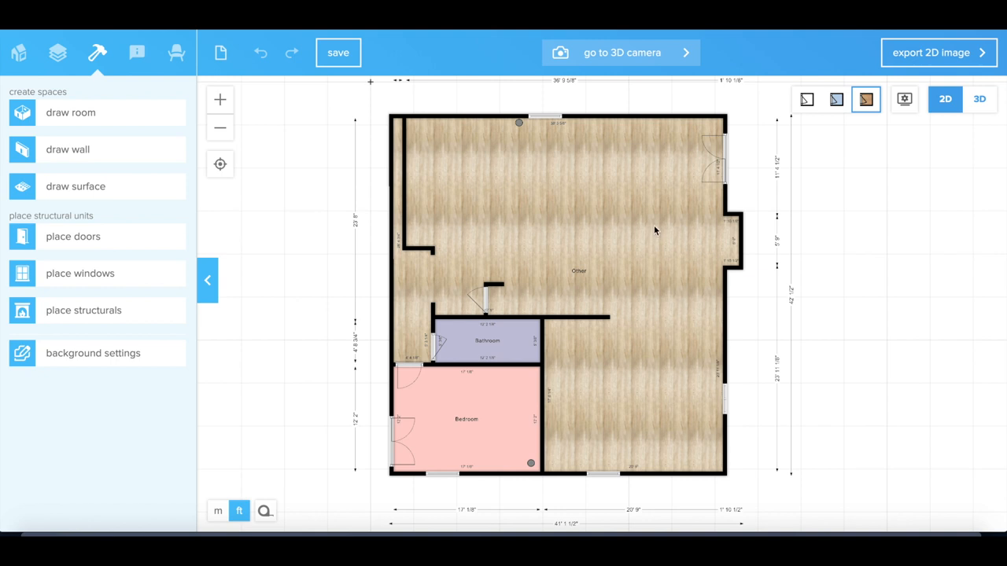
mouse_move(652, 349)
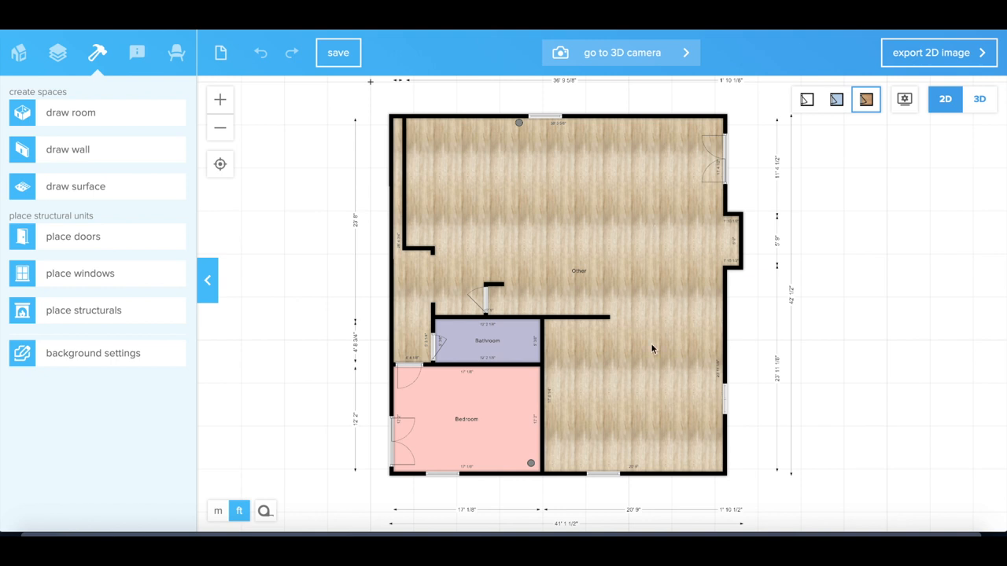
mouse_move(708, 173)
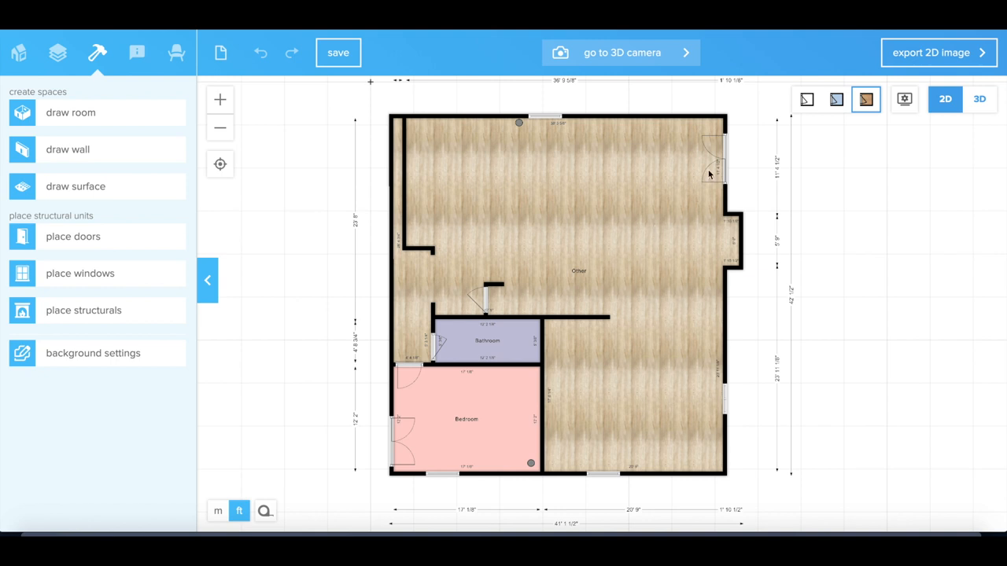
mouse_move(669, 203)
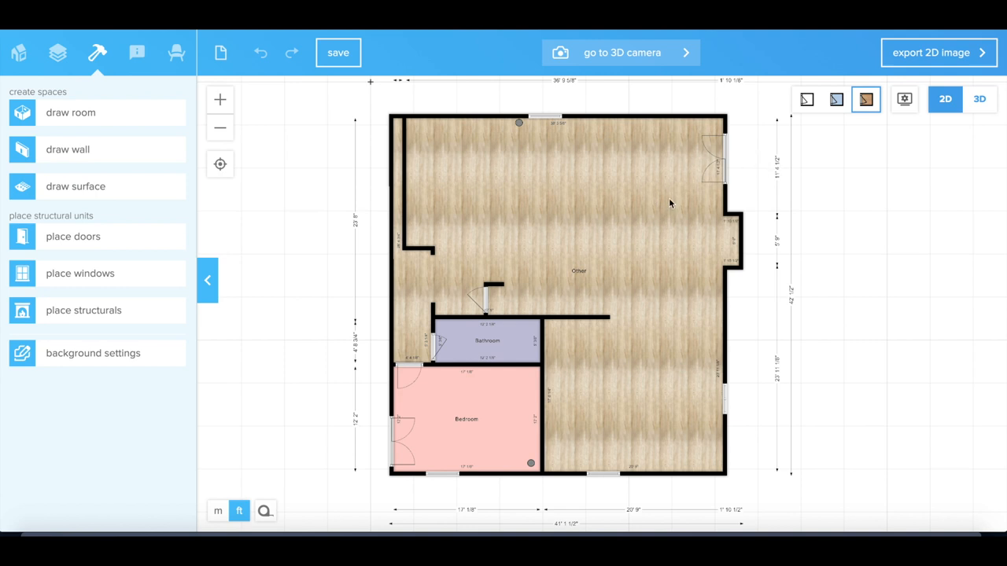
mouse_move(661, 176)
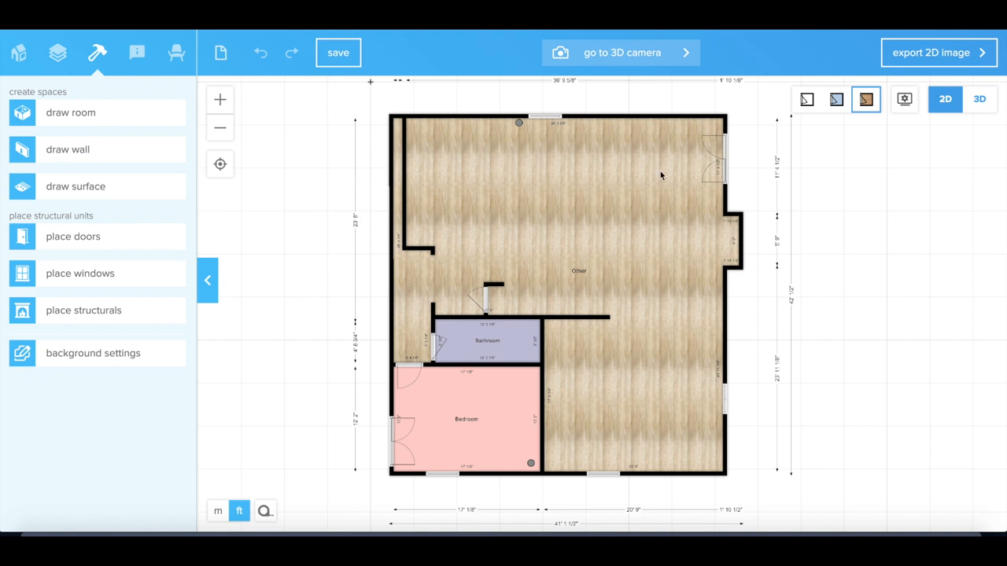
mouse_move(546, 179)
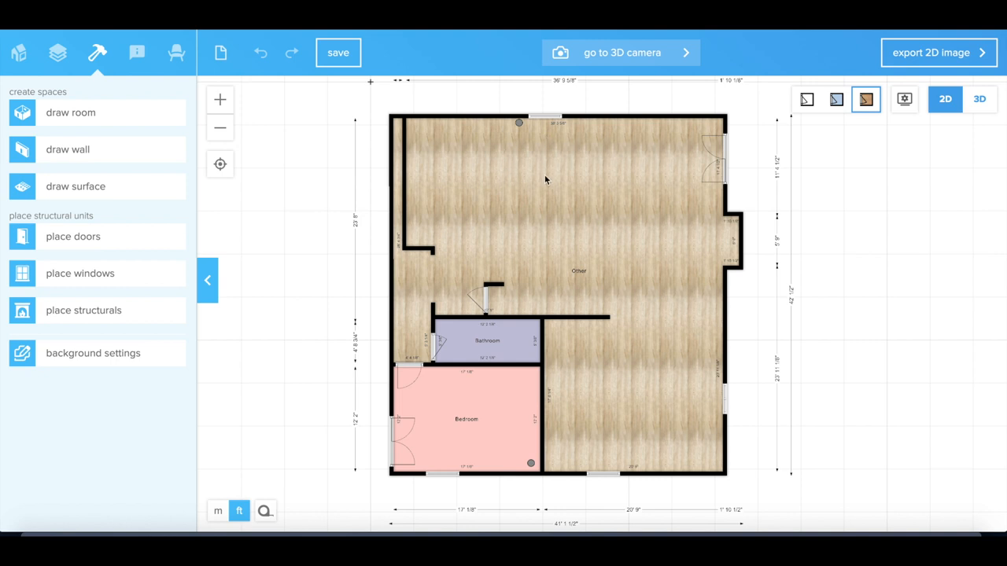
mouse_move(585, 220)
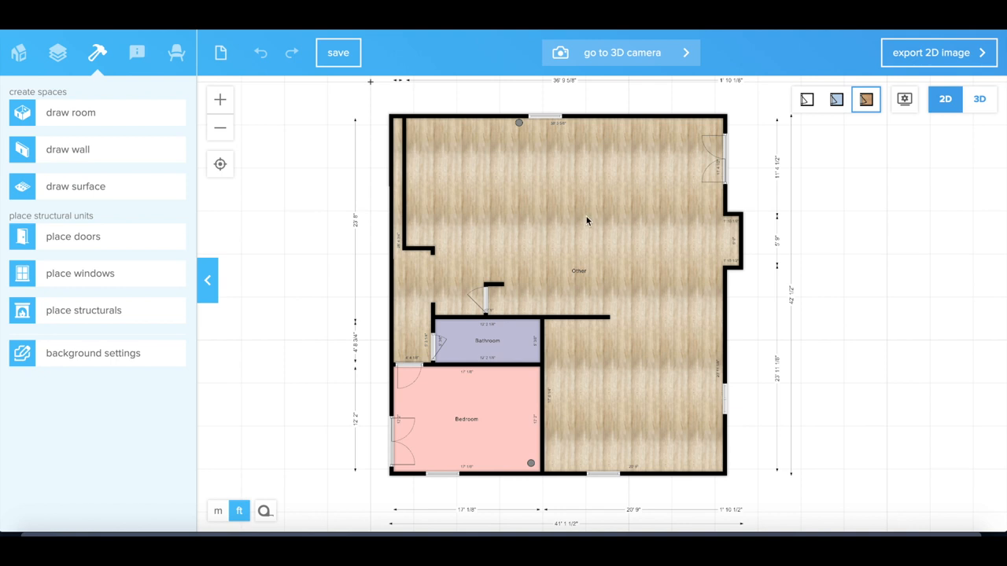
mouse_move(649, 205)
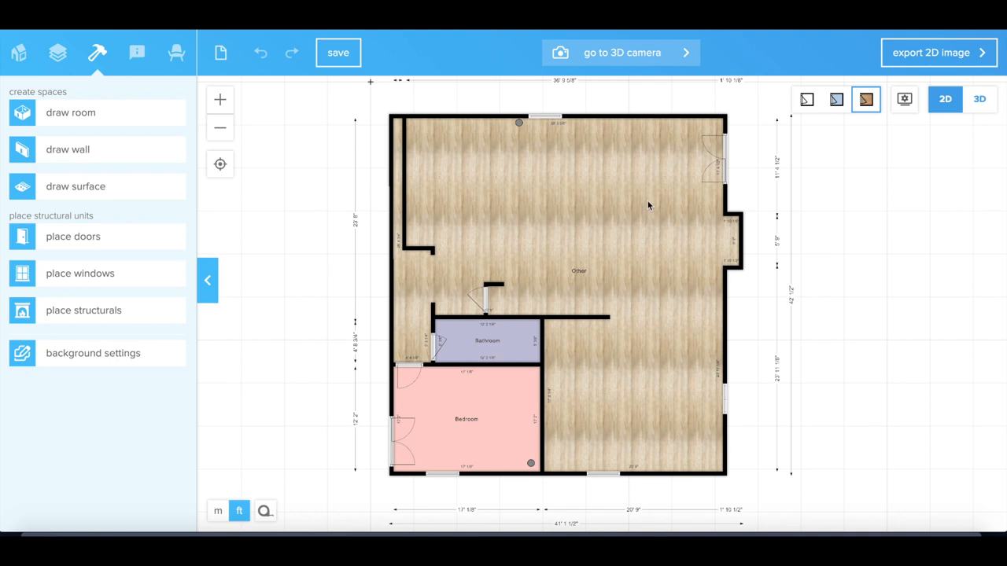
mouse_move(552, 183)
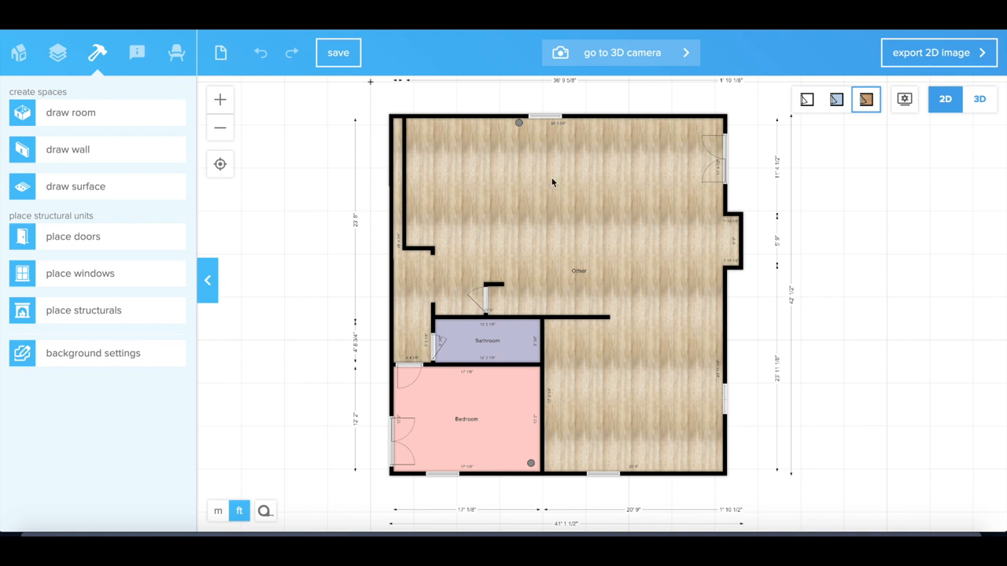
mouse_move(693, 234)
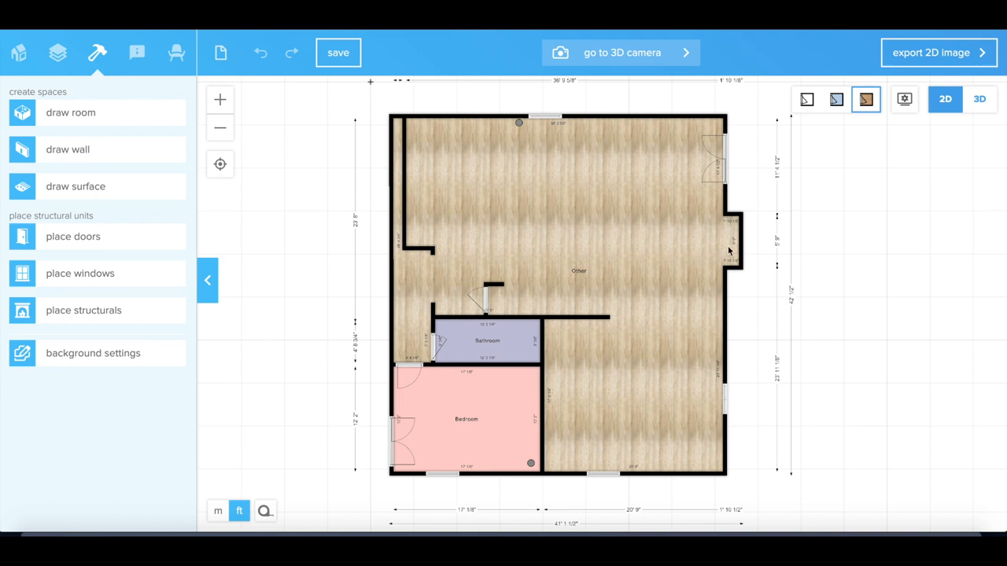
mouse_move(727, 239)
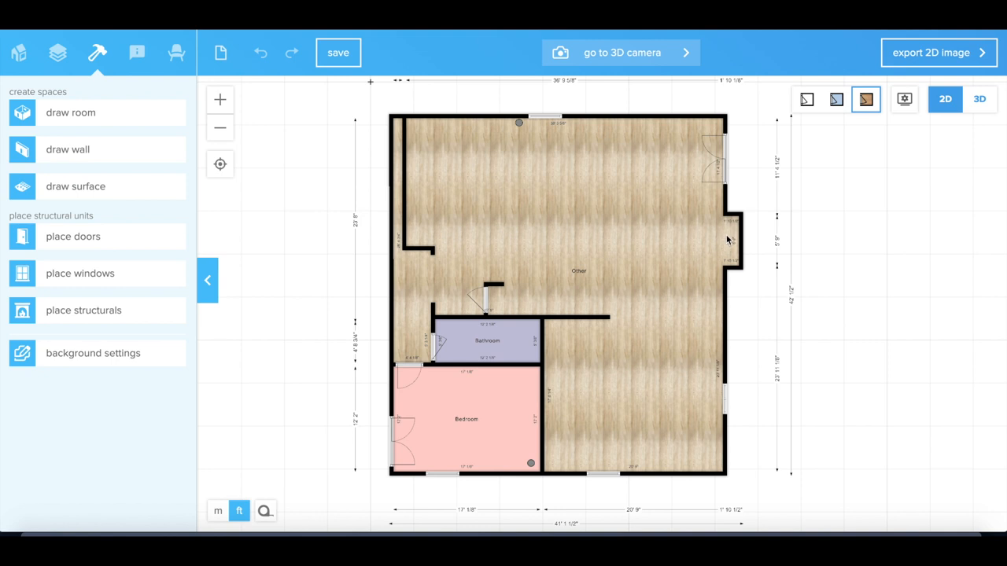
mouse_move(724, 242)
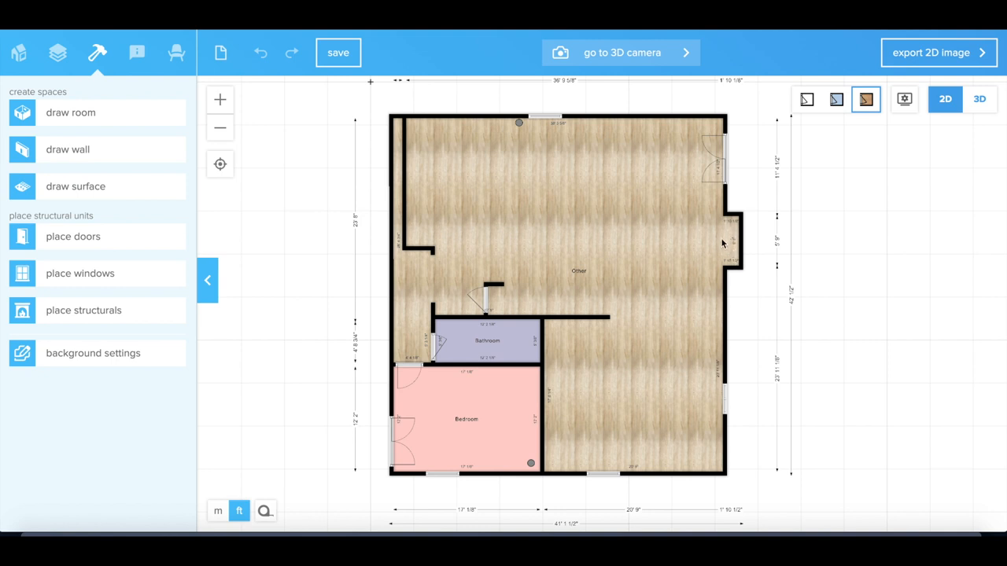
mouse_move(695, 261)
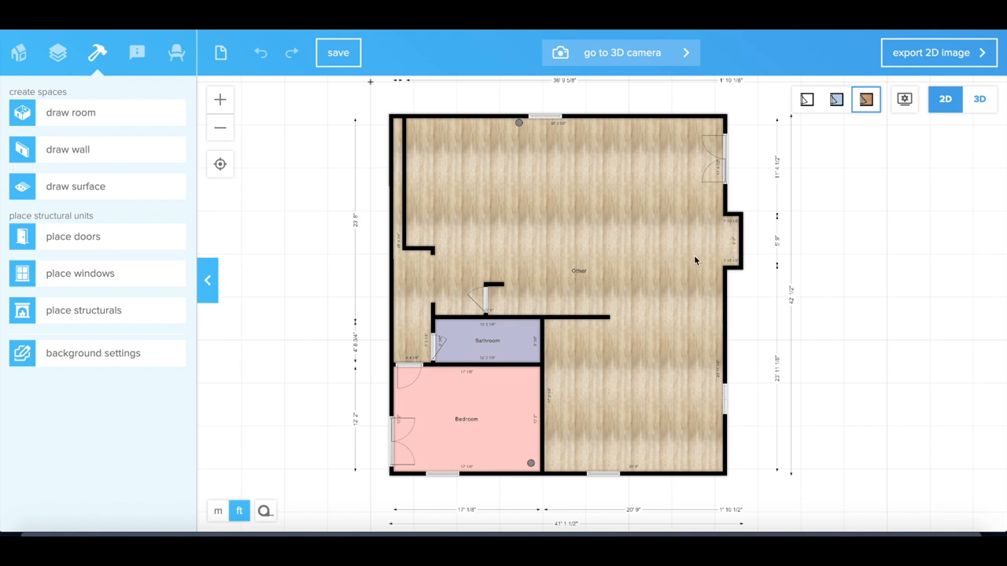
mouse_move(702, 295)
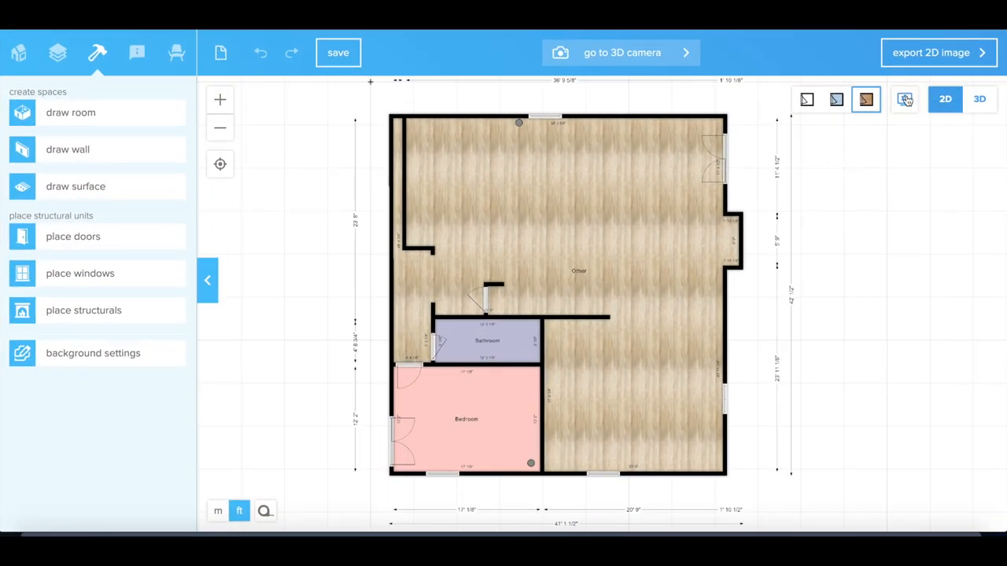
click(903, 99)
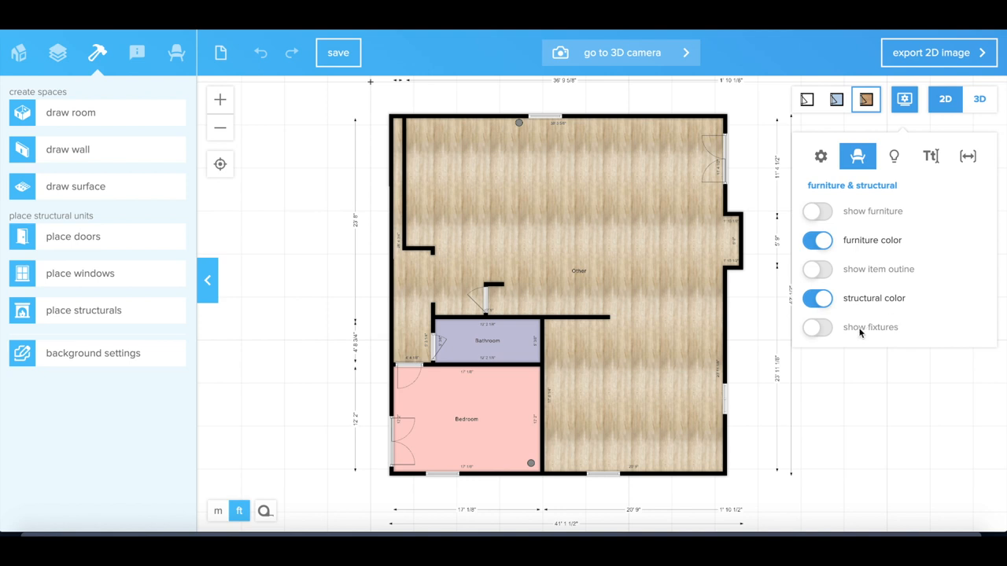
click(817, 327)
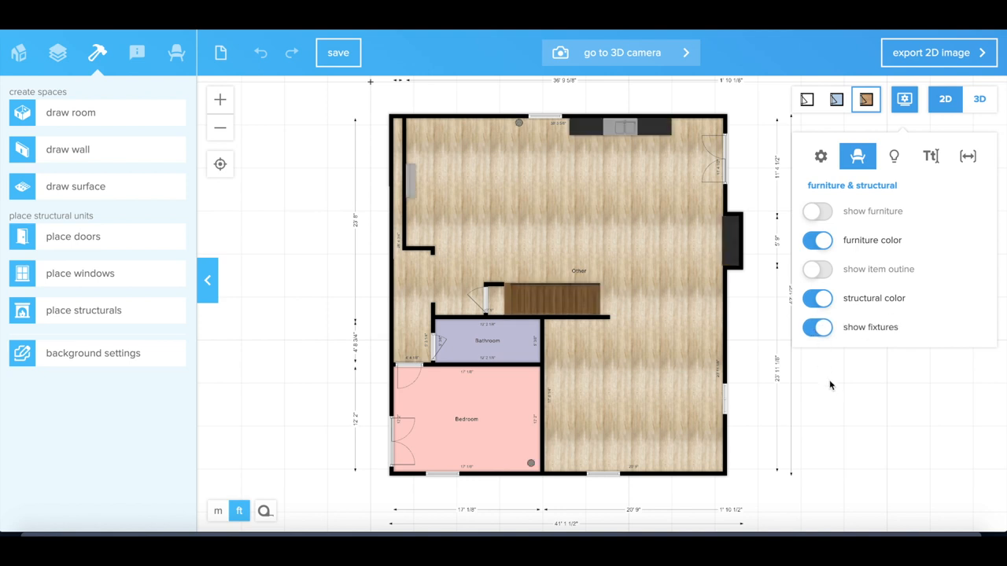
click(903, 99)
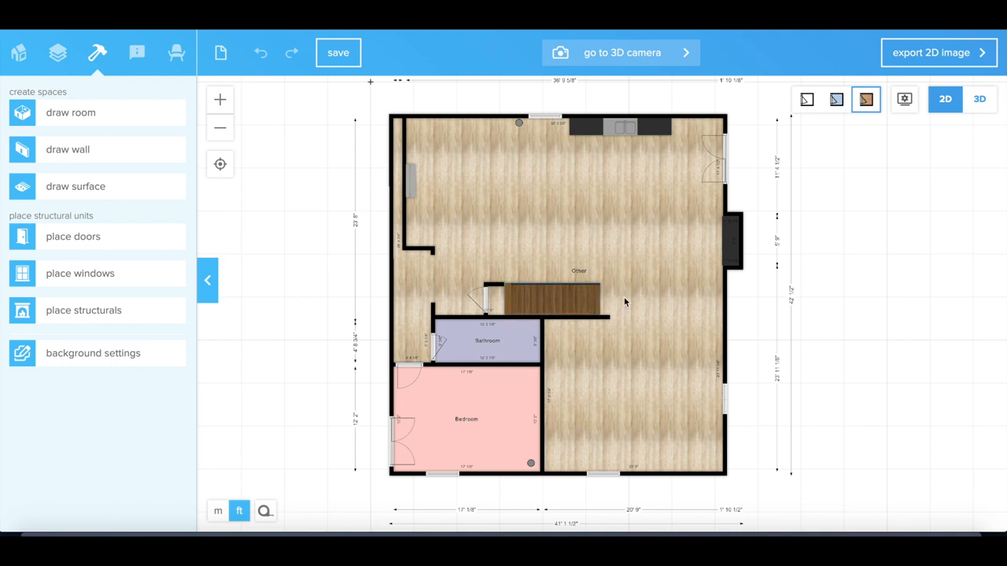
mouse_move(664, 283)
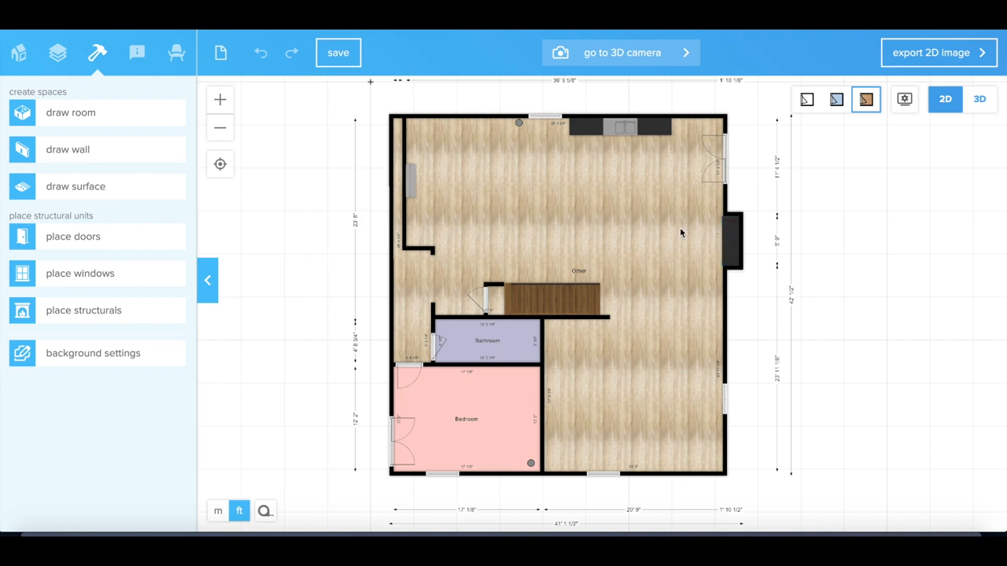
mouse_move(722, 243)
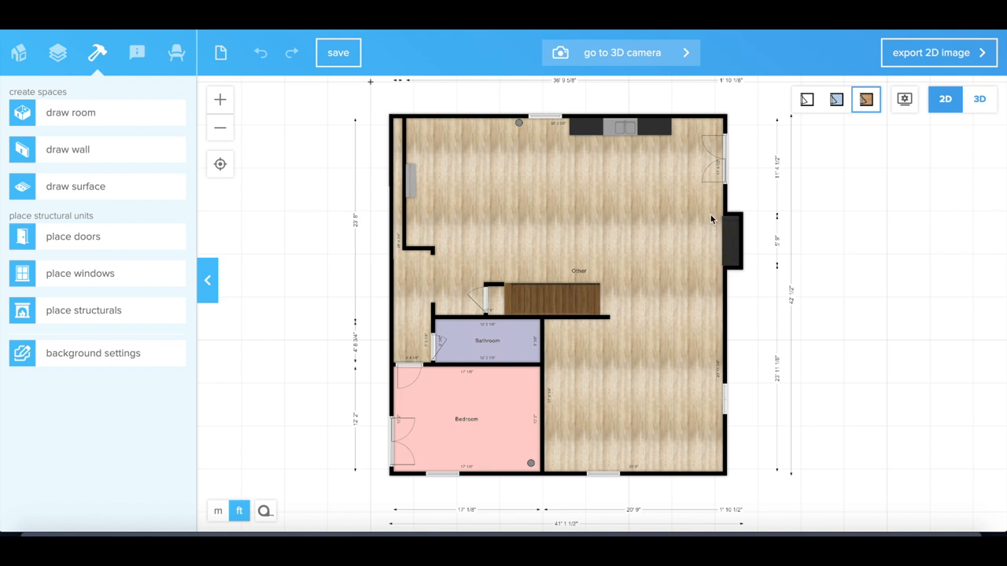
mouse_move(643, 329)
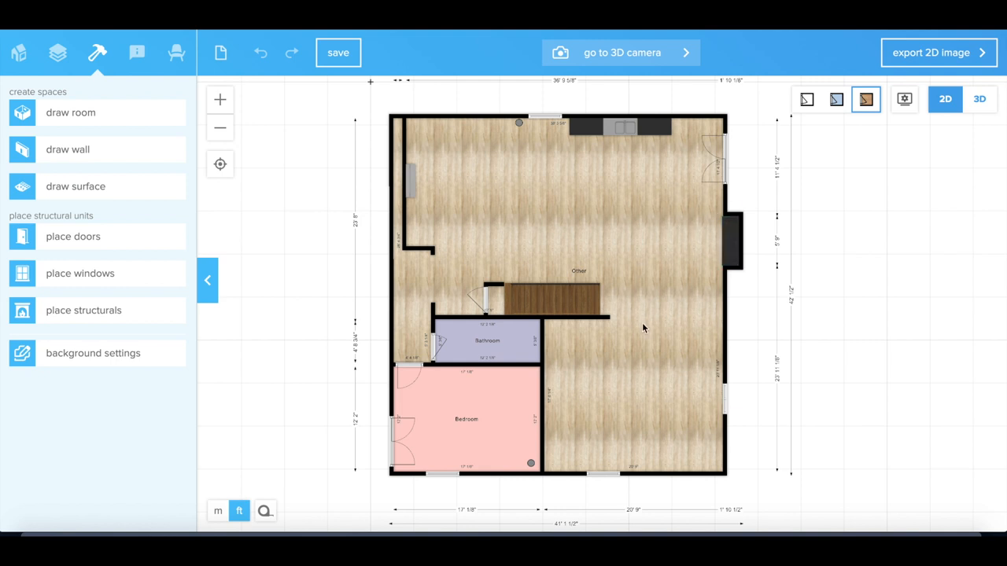
mouse_move(645, 270)
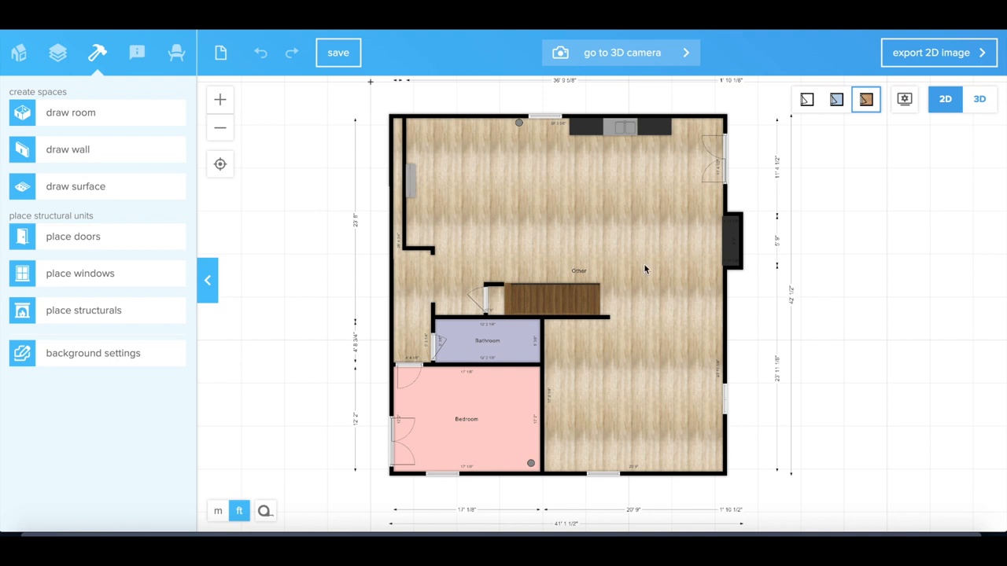
mouse_move(611, 291)
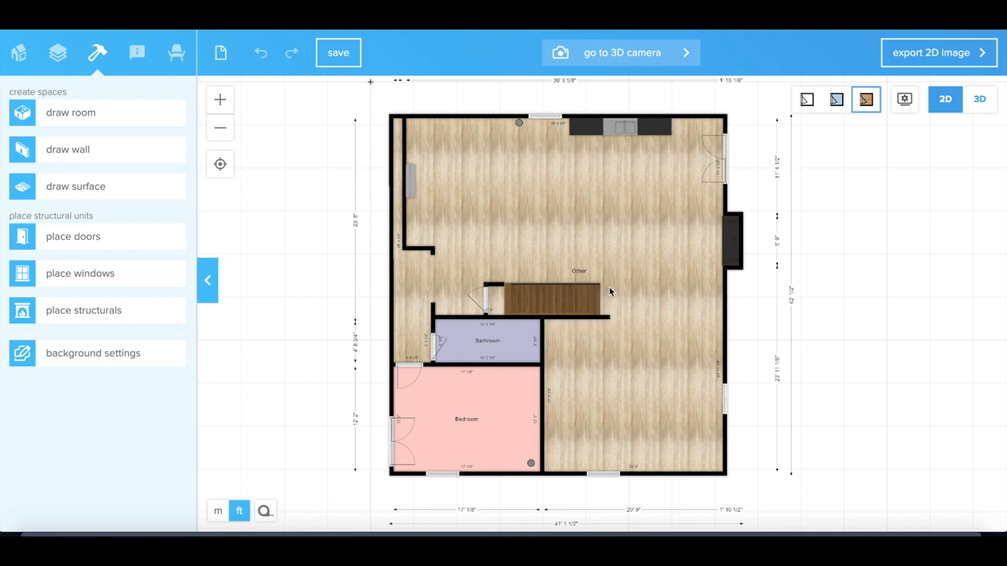
mouse_move(657, 286)
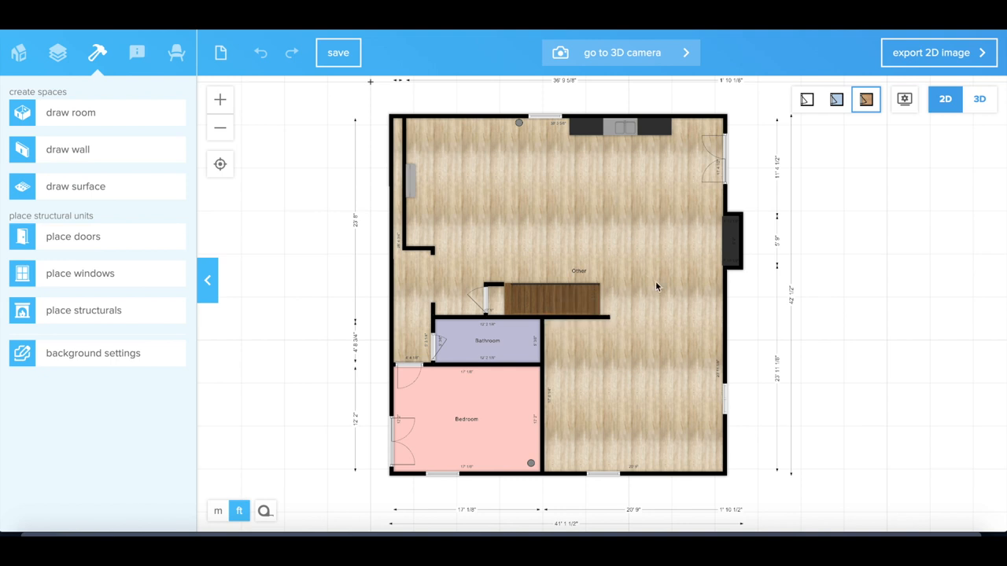
mouse_move(639, 154)
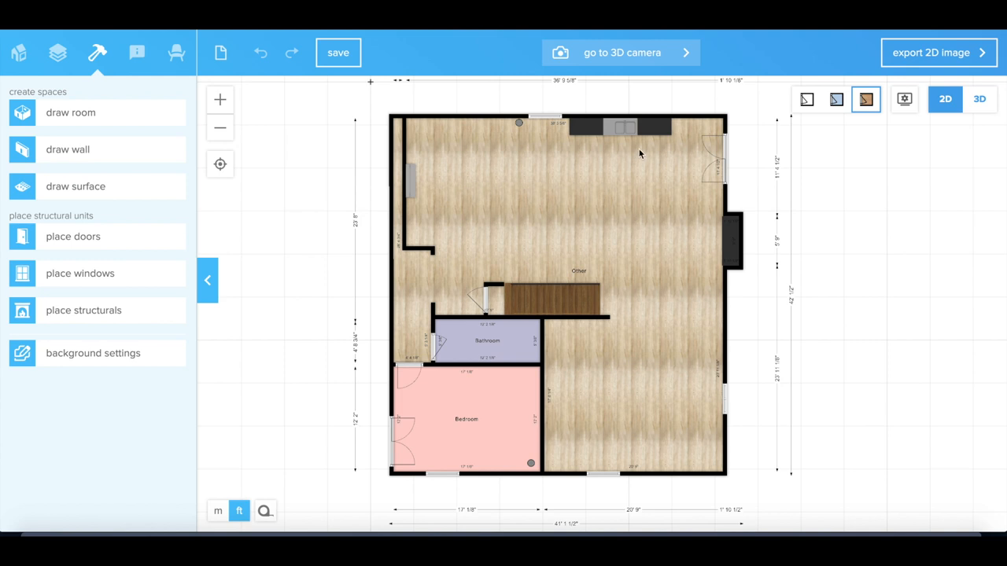
mouse_move(494, 123)
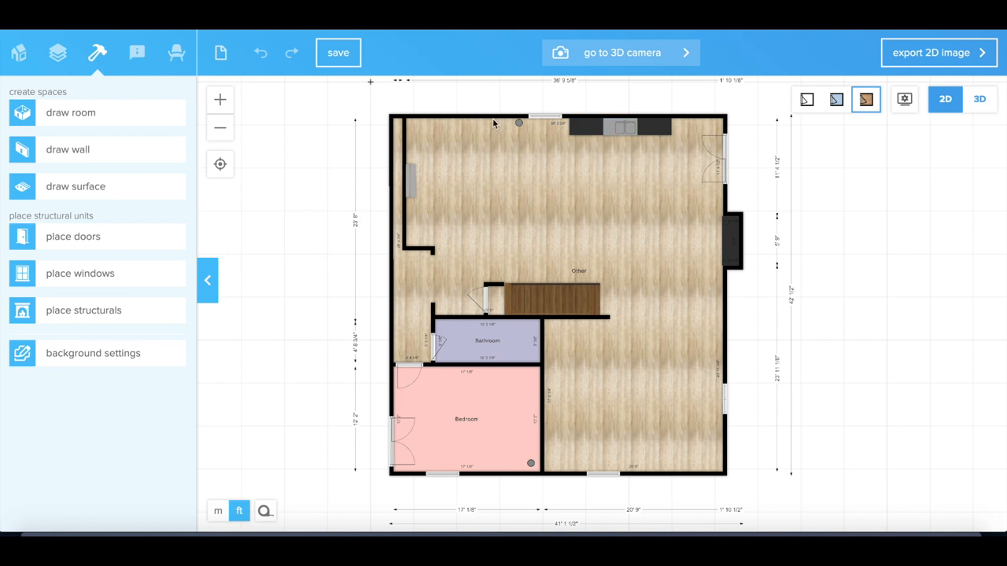
mouse_move(659, 169)
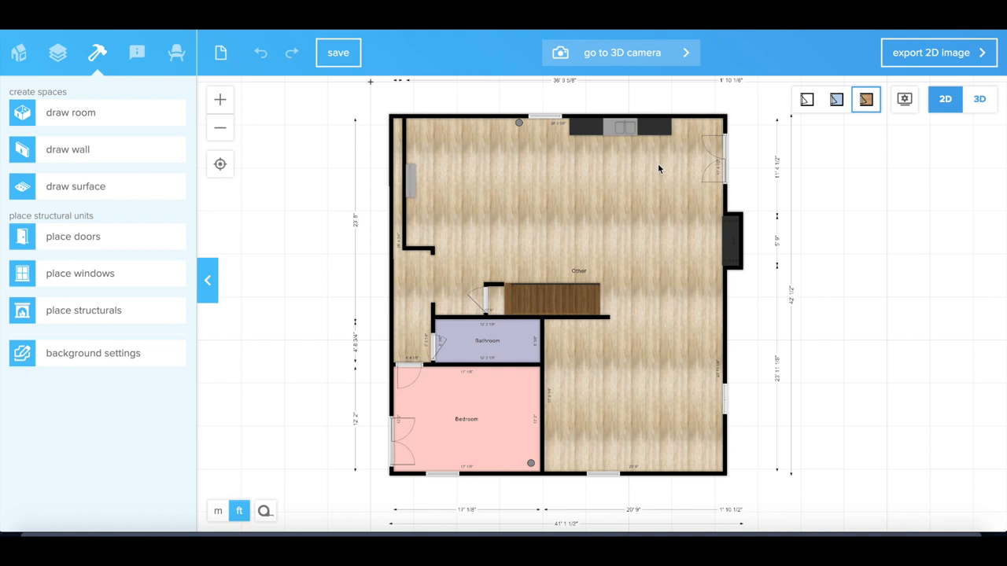
mouse_move(519, 132)
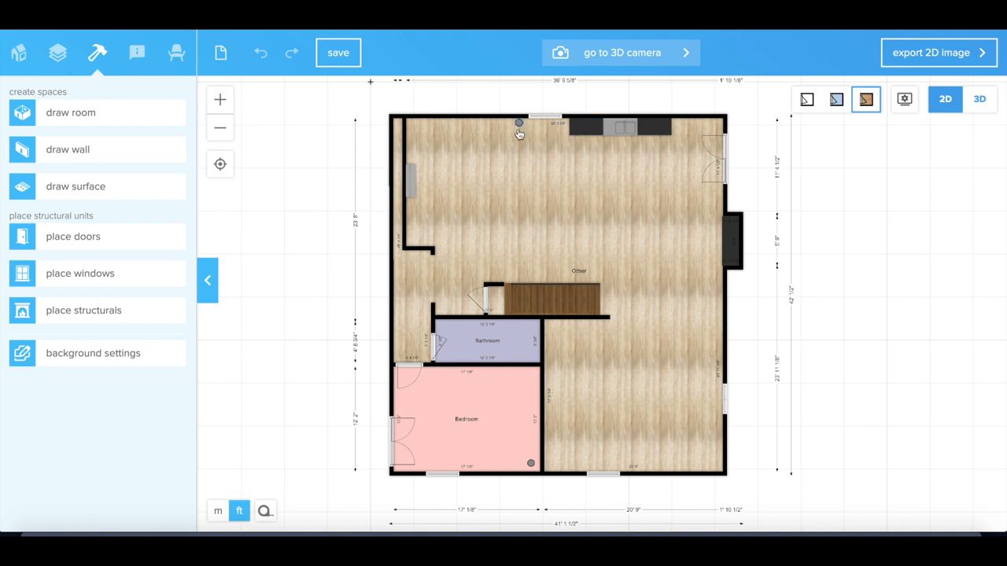
mouse_move(630, 162)
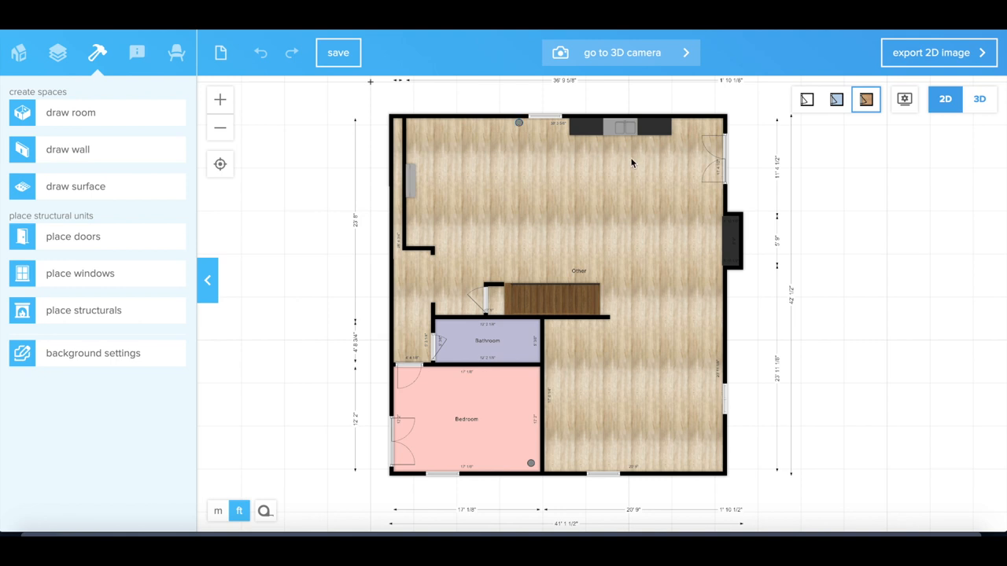
mouse_move(645, 145)
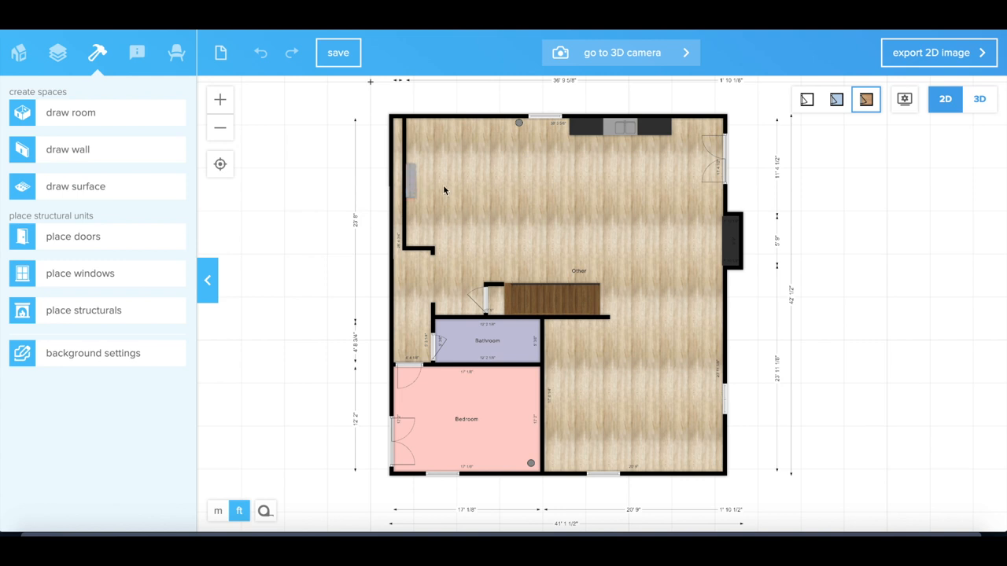
mouse_move(424, 186)
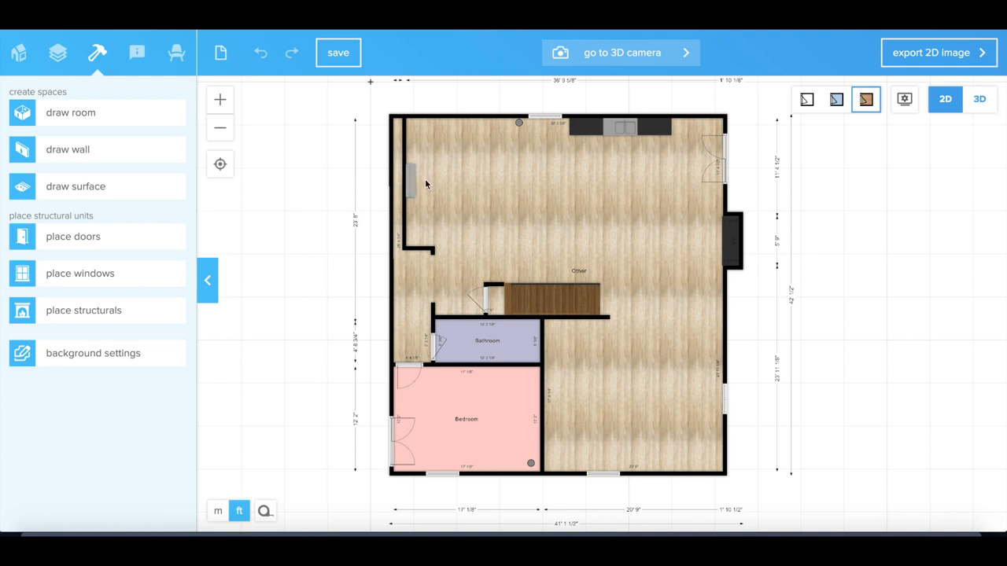
mouse_move(453, 201)
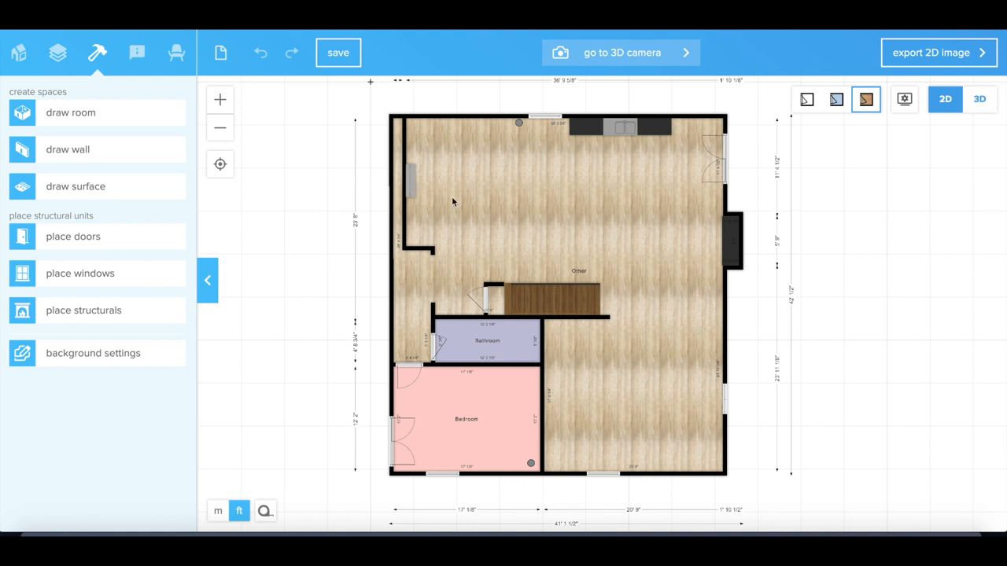
mouse_move(488, 211)
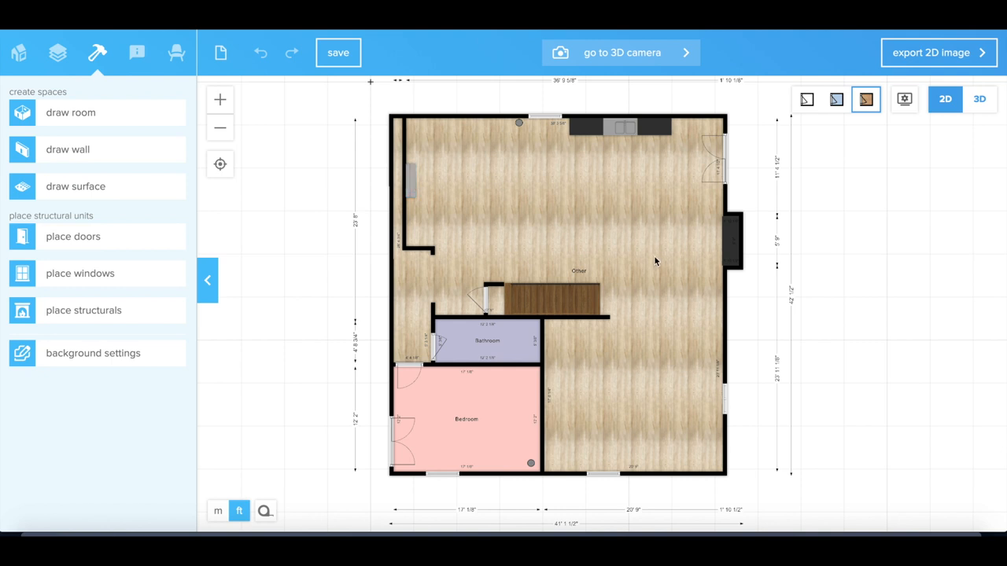
mouse_move(649, 189)
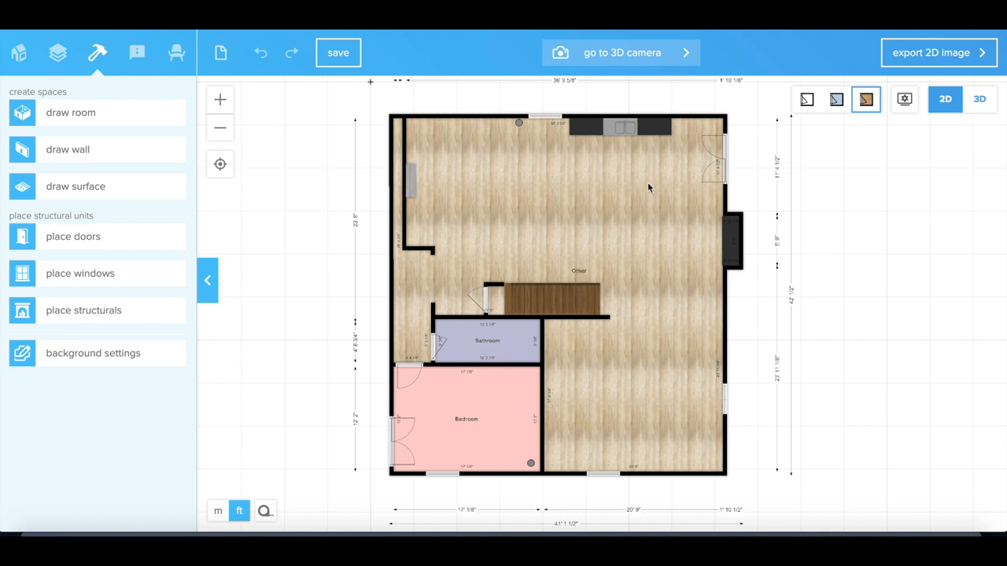
mouse_move(648, 267)
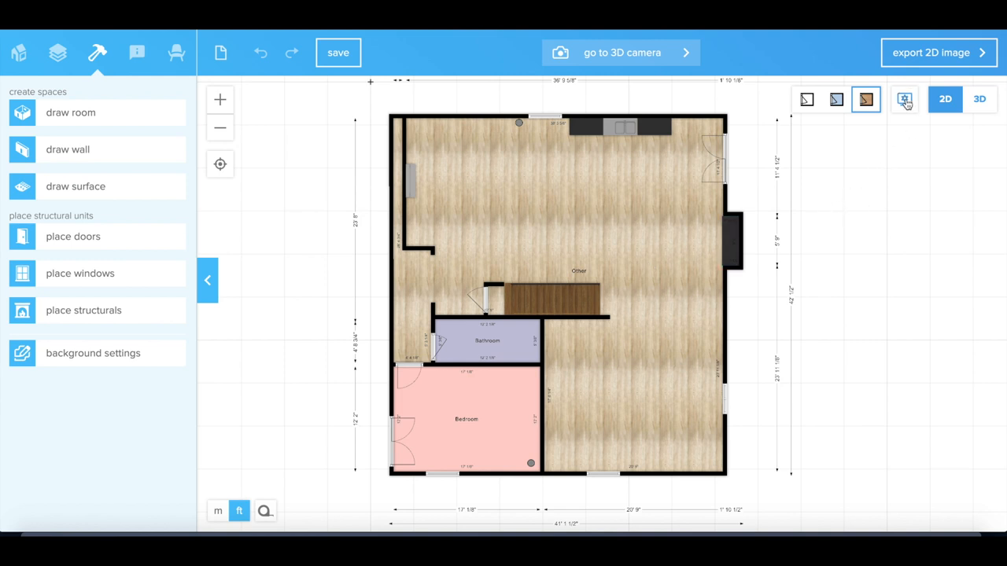
Step: Make the furniture visible on the plan via the display options
click(903, 98)
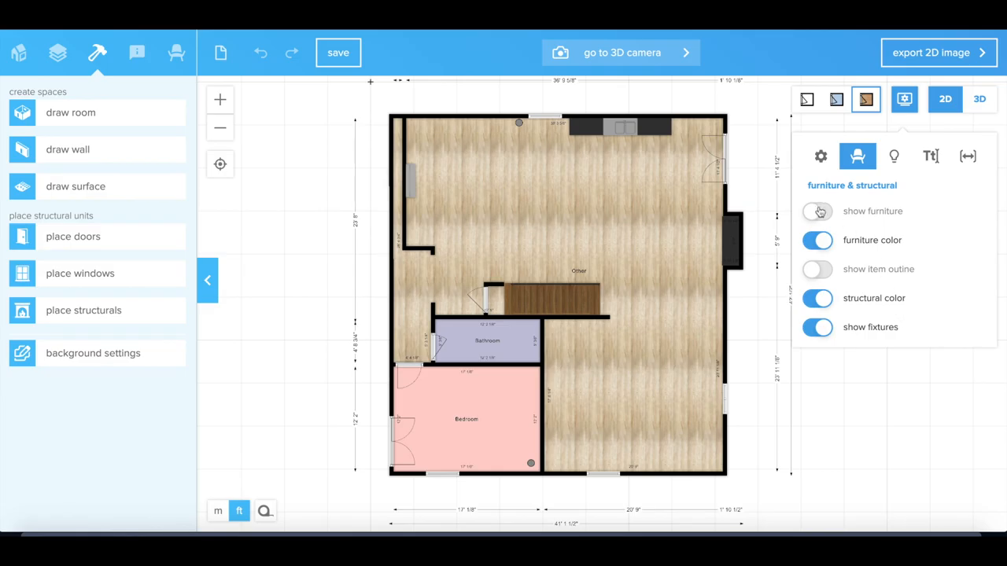
click(817, 211)
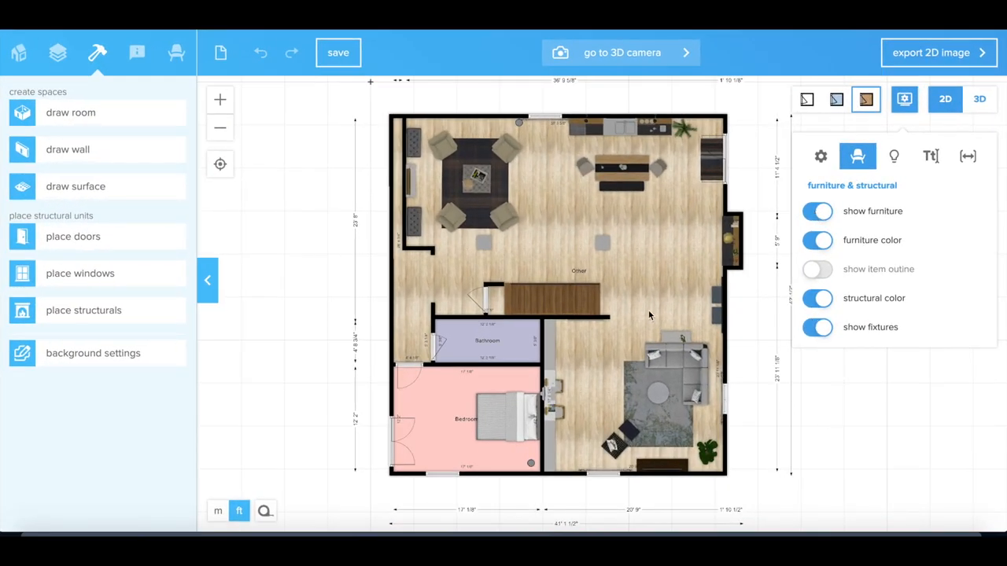
click(904, 99)
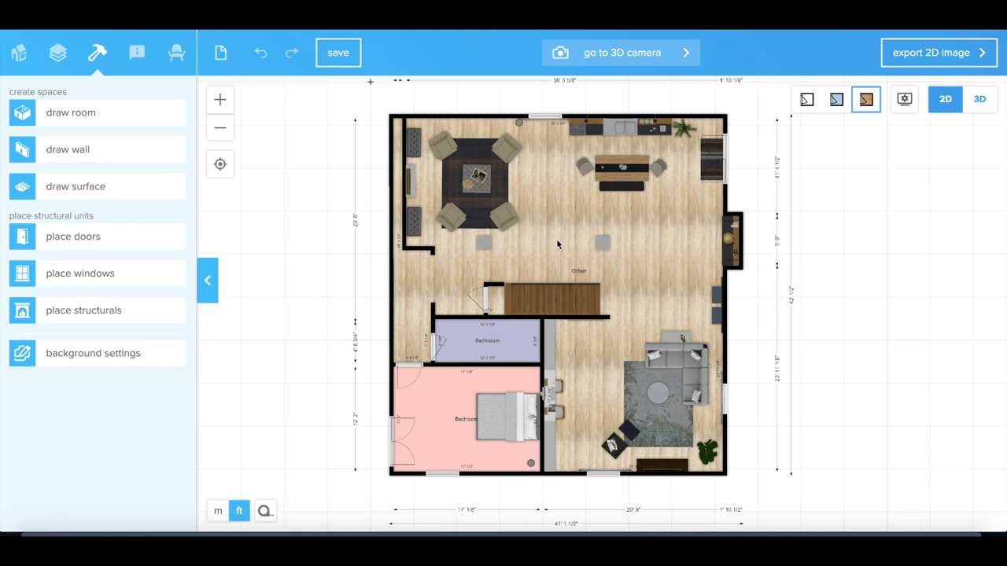
mouse_move(629, 338)
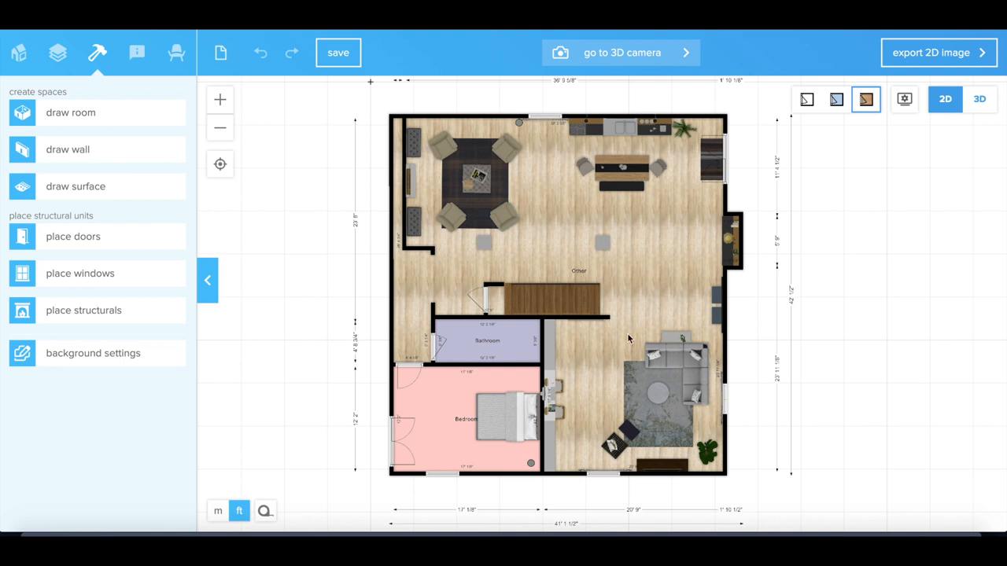
mouse_move(683, 359)
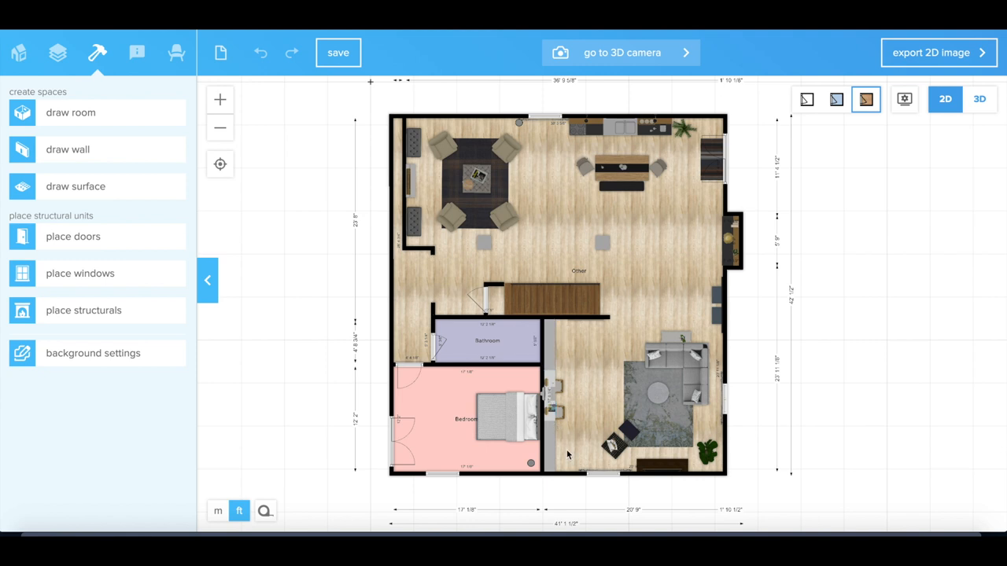
mouse_move(593, 384)
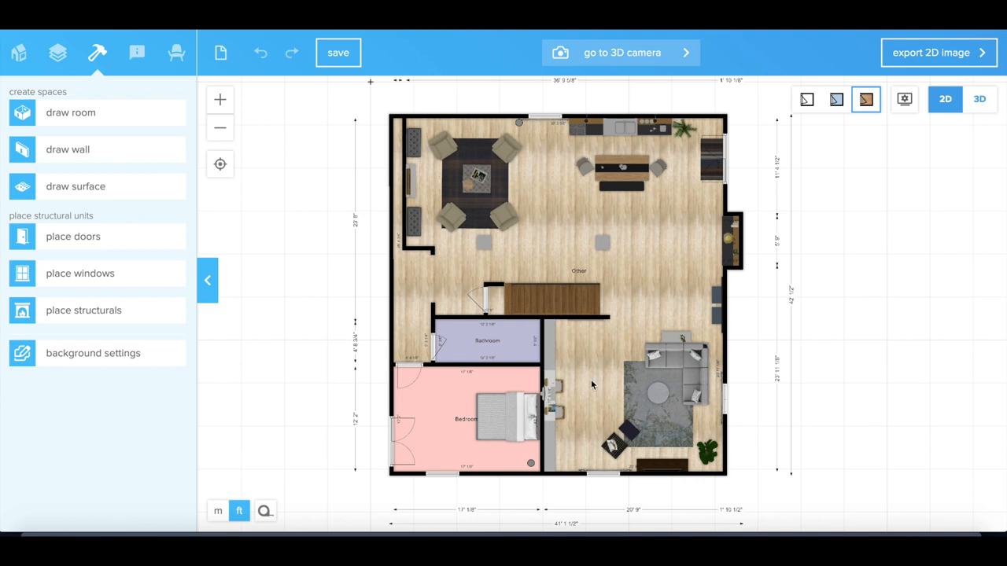
mouse_move(584, 370)
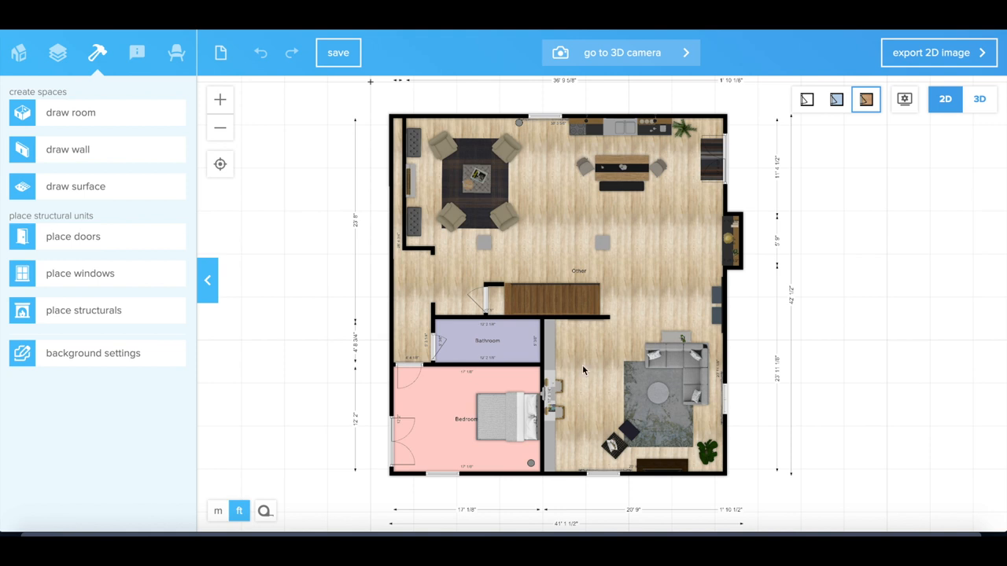
mouse_move(595, 439)
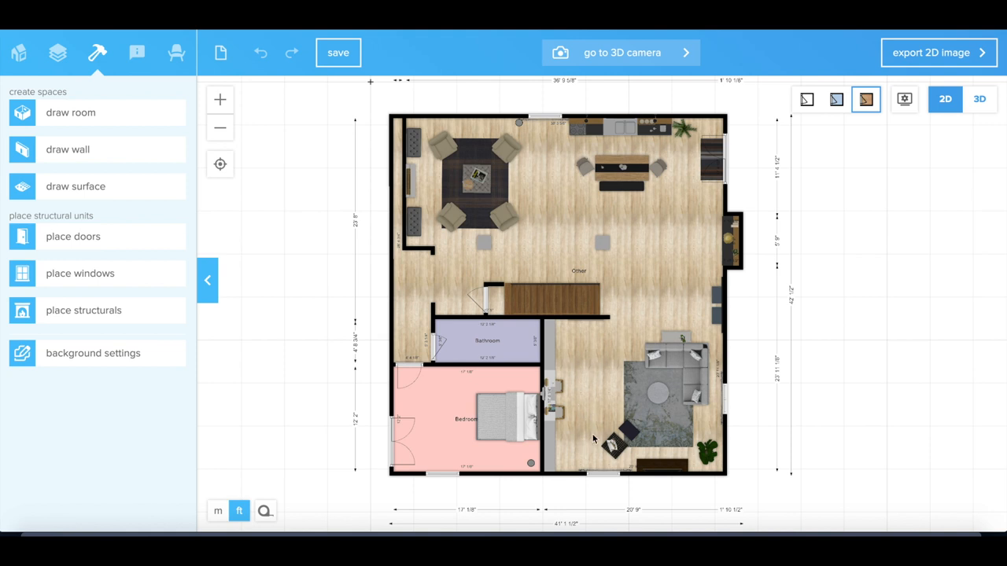
mouse_move(660, 462)
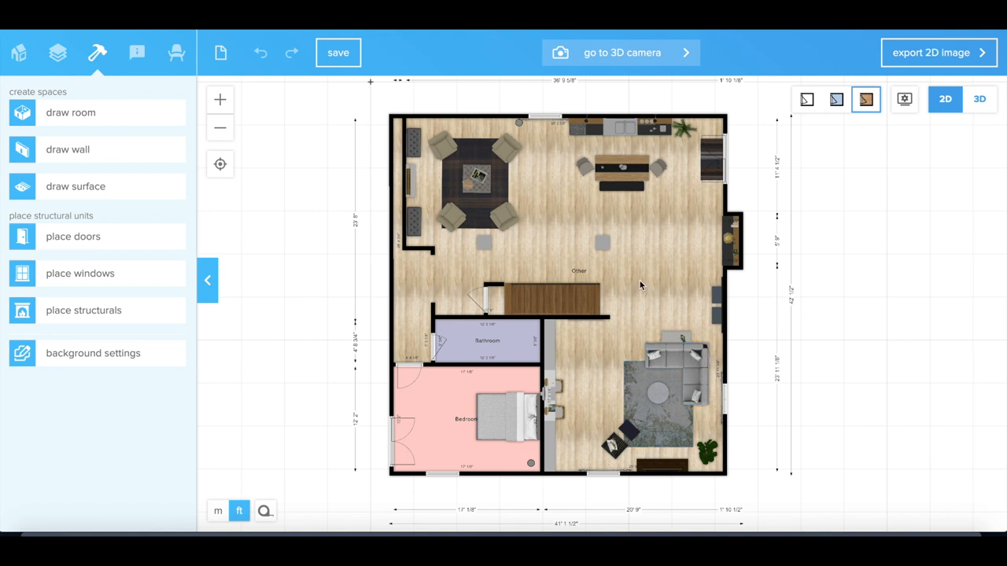
mouse_move(680, 197)
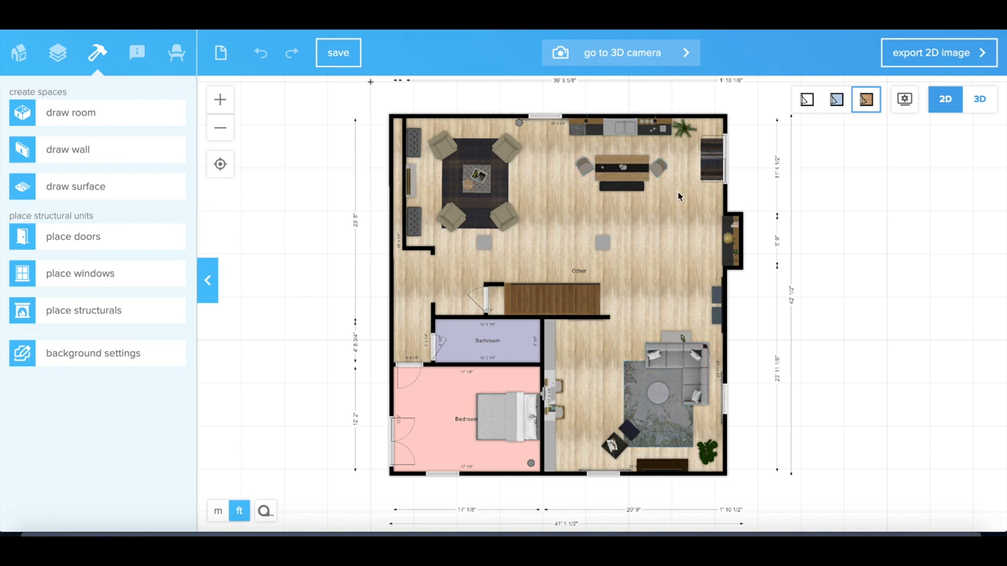
mouse_move(595, 150)
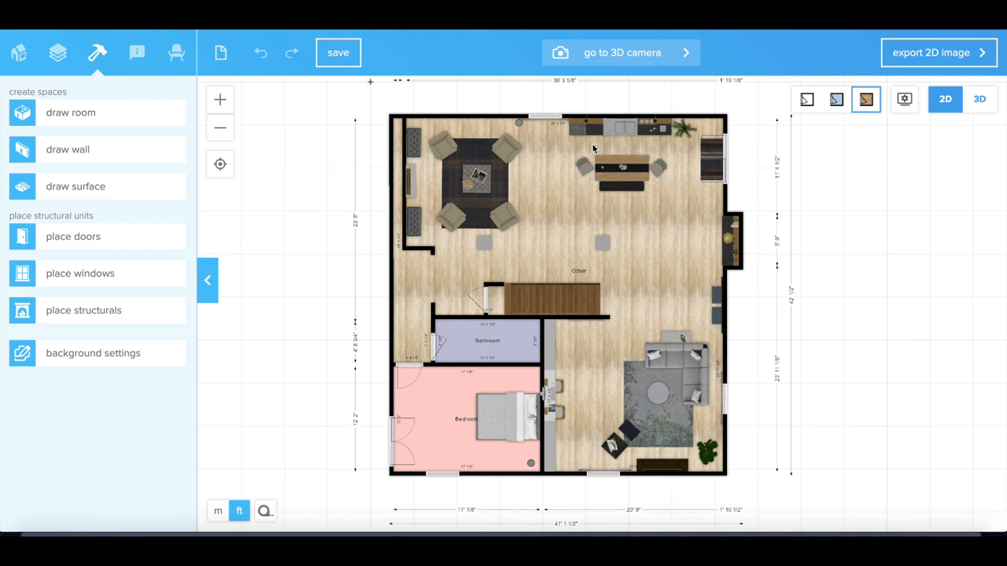
mouse_move(671, 217)
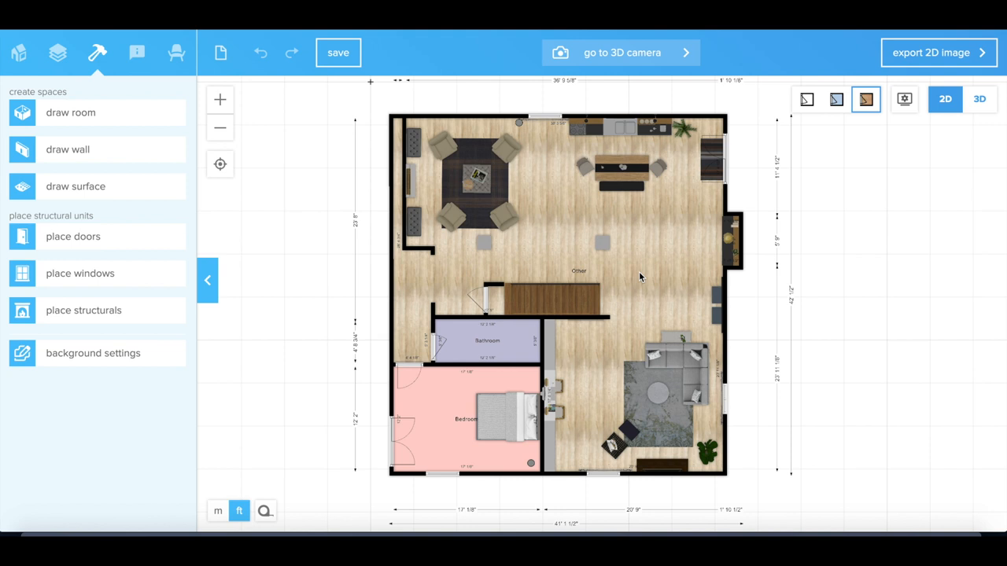
mouse_move(709, 272)
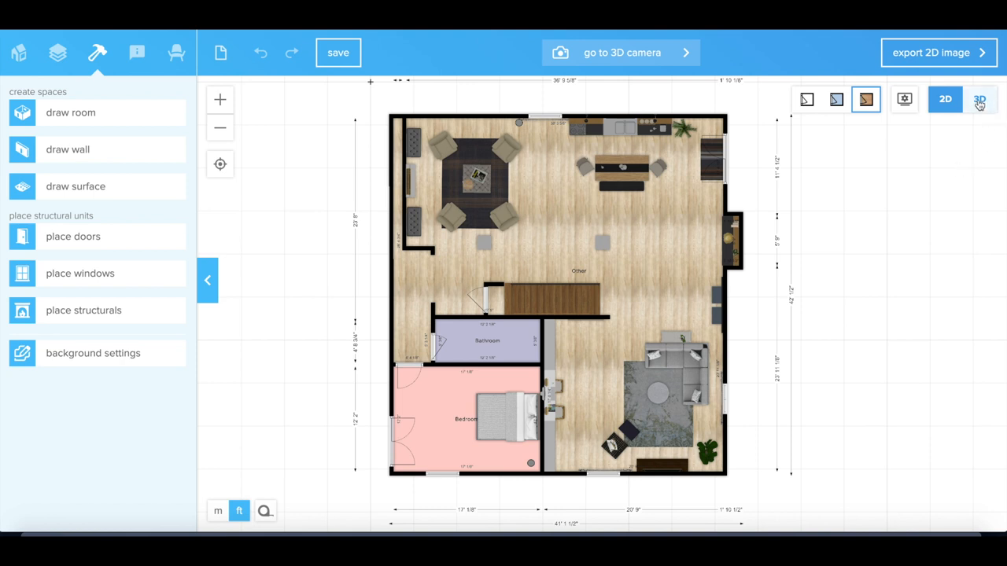
Step: Switch to the 3D view of the basement for the camera walkthrough
click(620, 52)
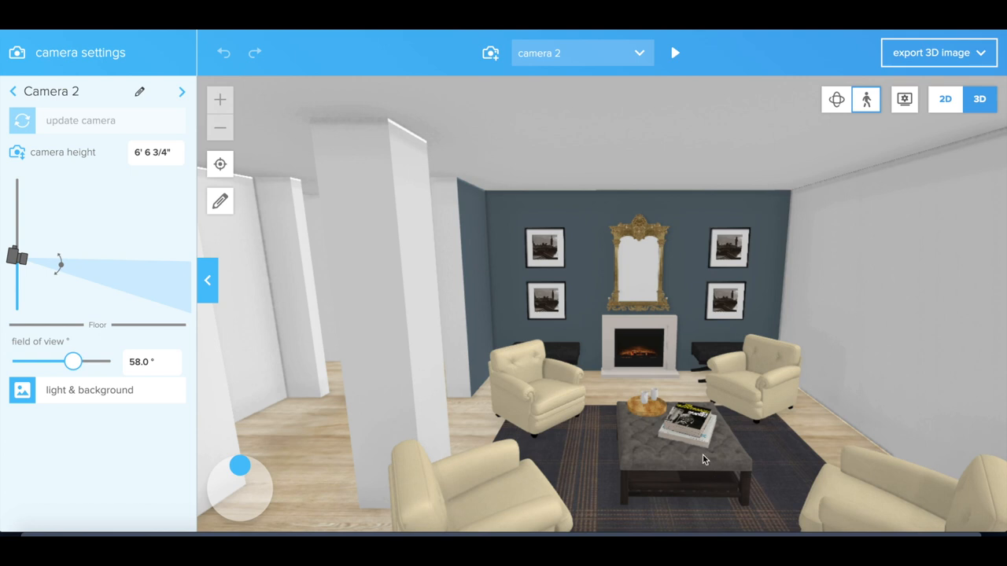
mouse_move(653, 478)
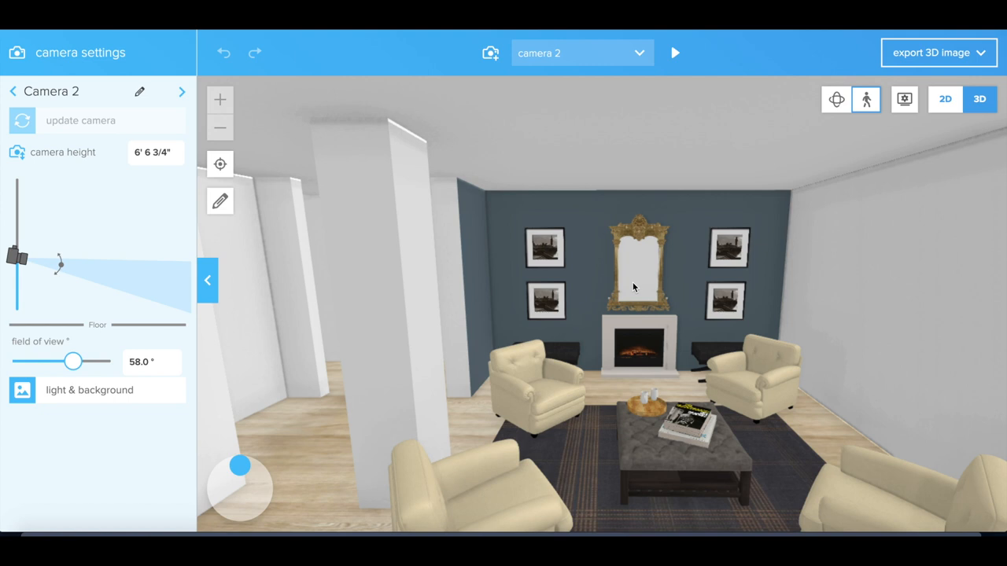
mouse_move(739, 478)
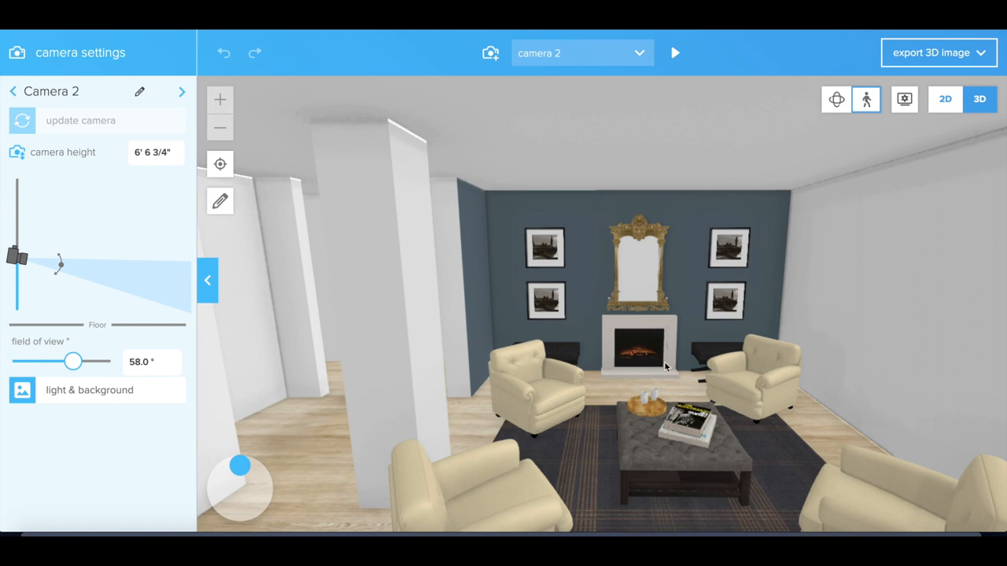
mouse_move(543, 239)
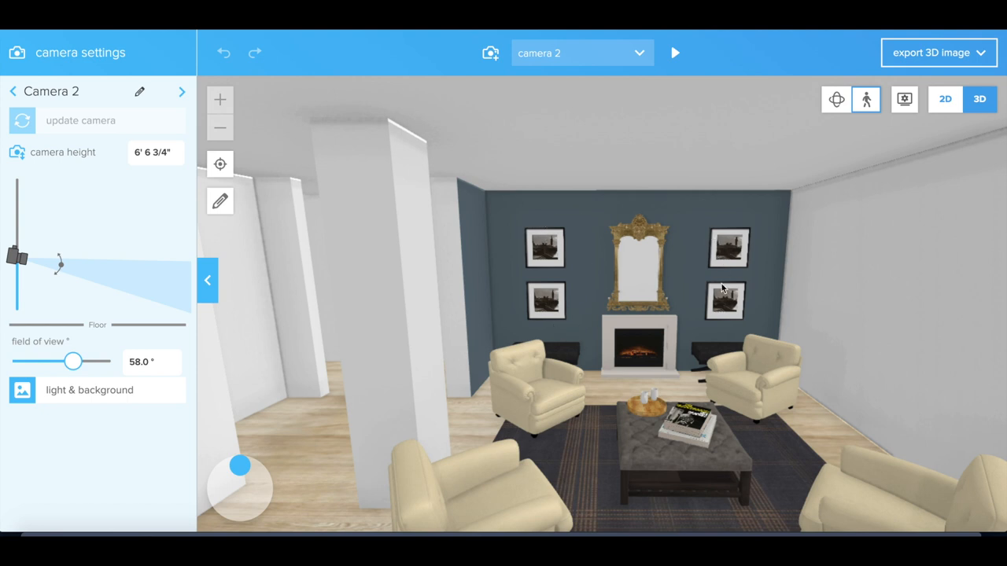
mouse_move(548, 351)
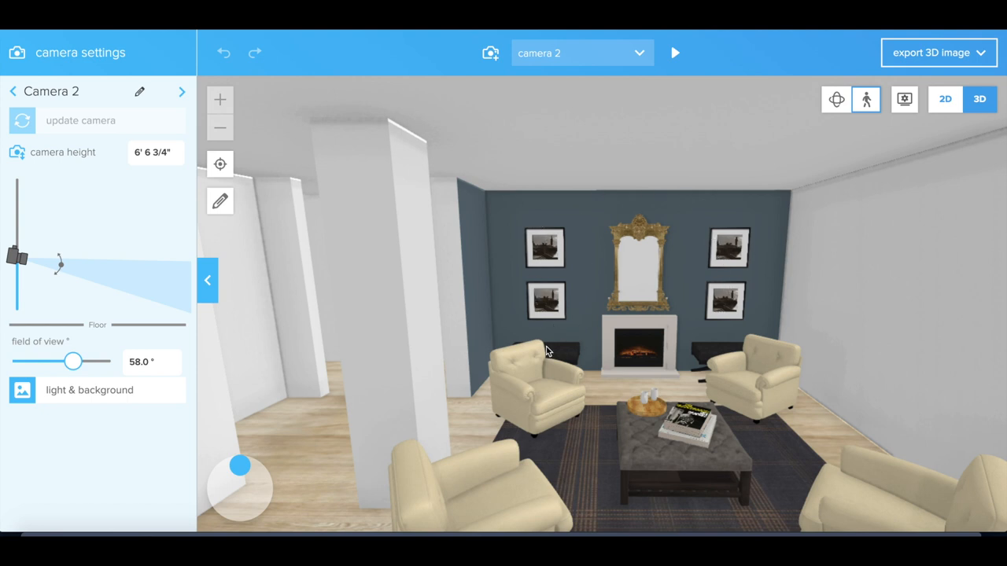
mouse_move(573, 259)
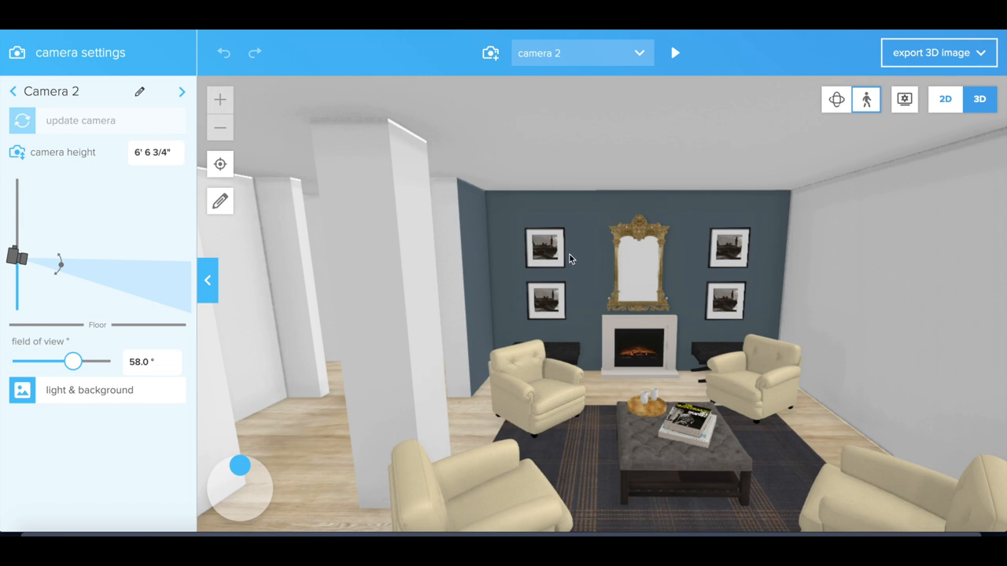
mouse_move(639, 384)
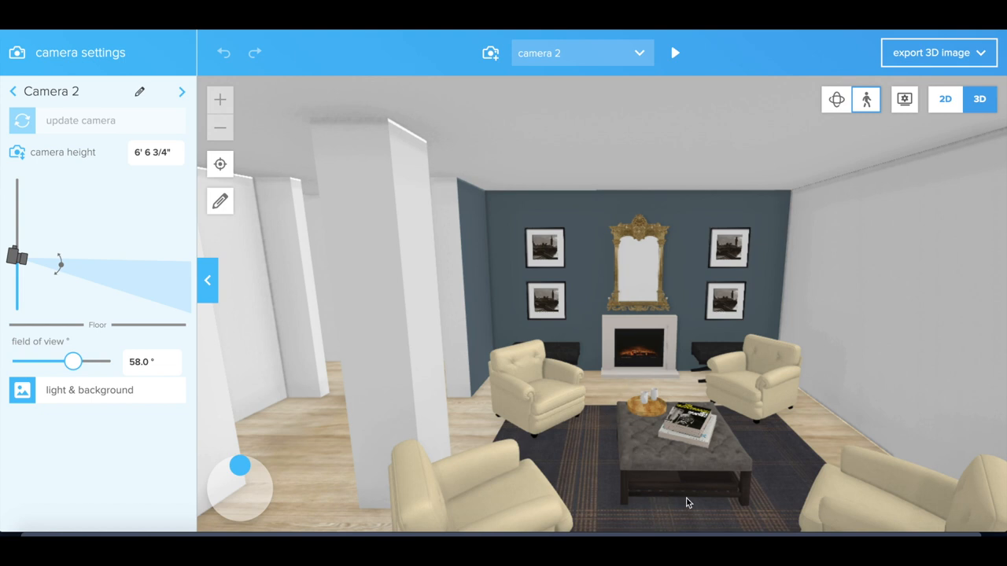
mouse_move(636, 436)
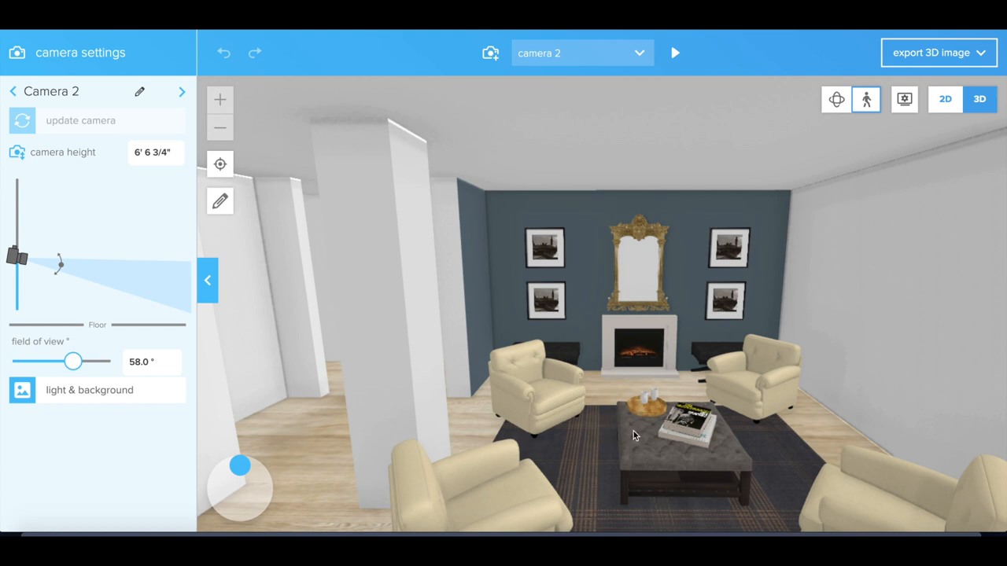
mouse_move(650, 449)
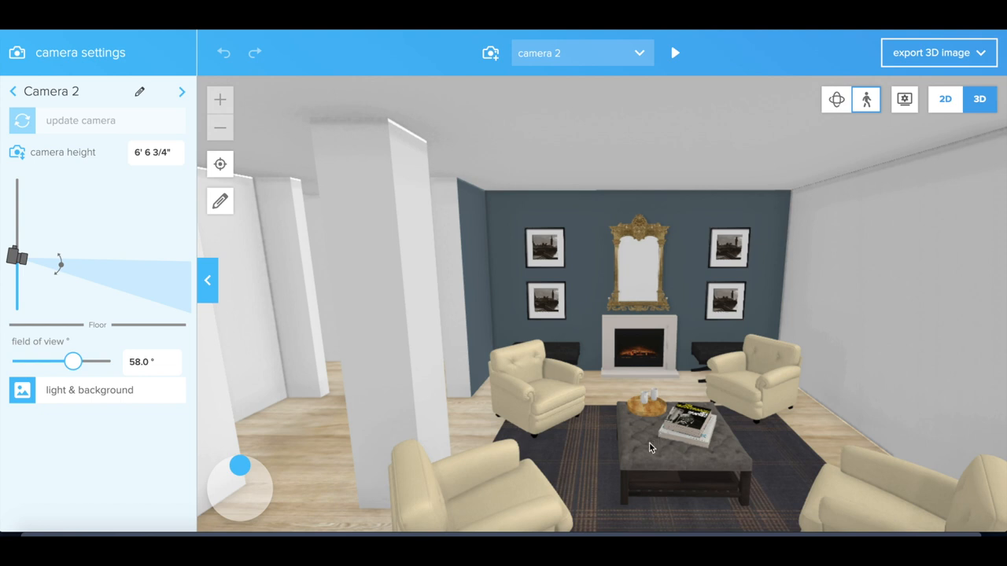
mouse_move(686, 475)
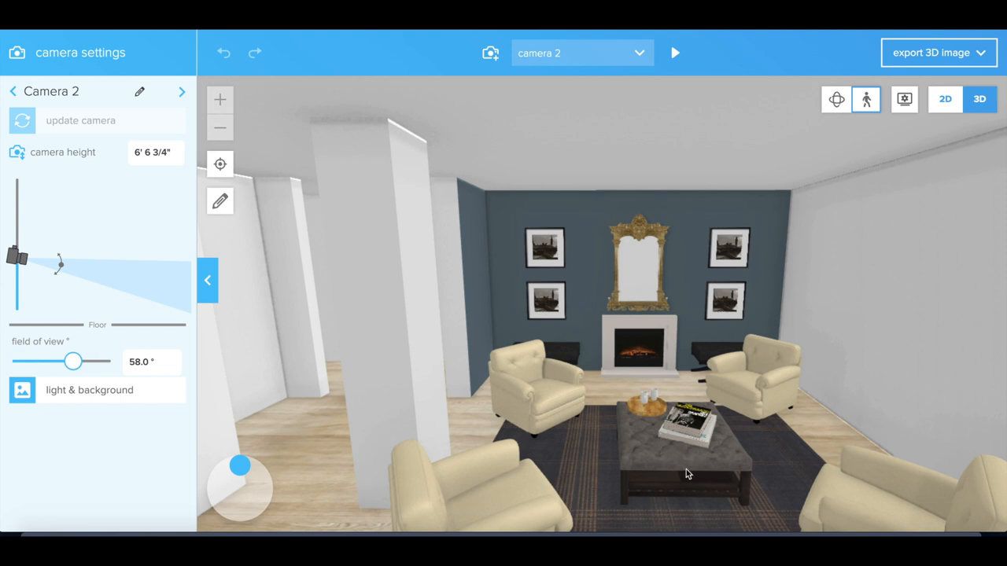
mouse_move(778, 469)
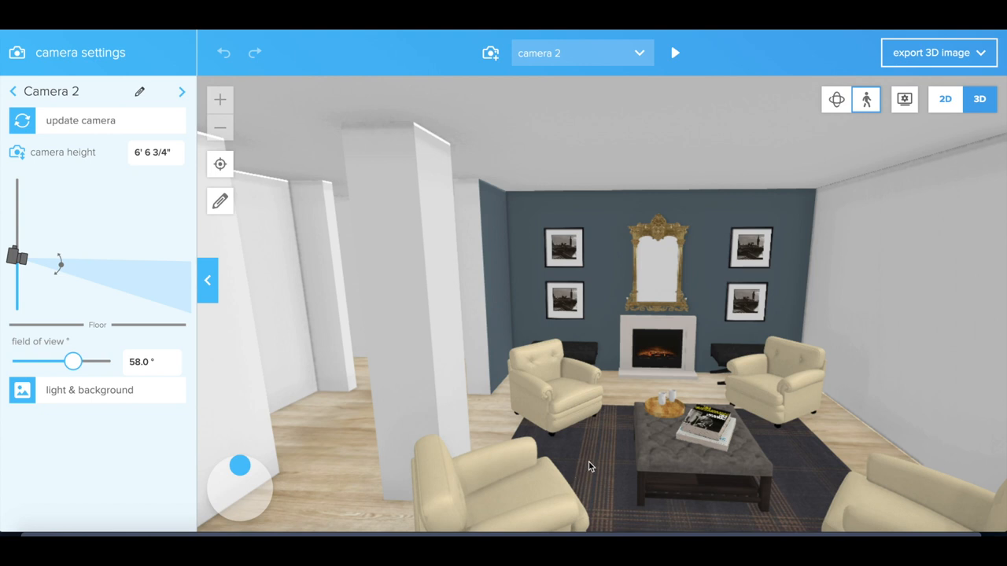
mouse_move(607, 422)
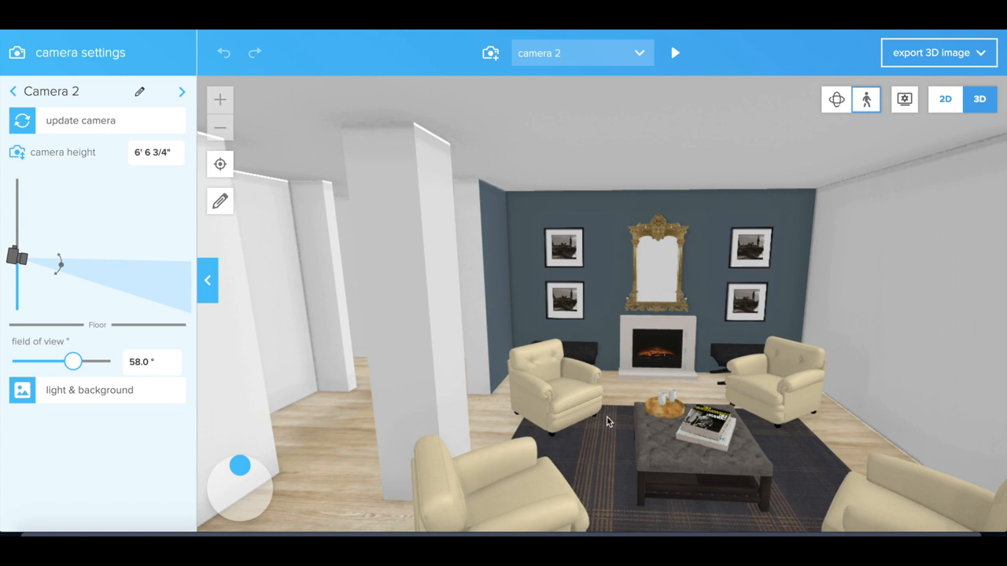
mouse_move(595, 480)
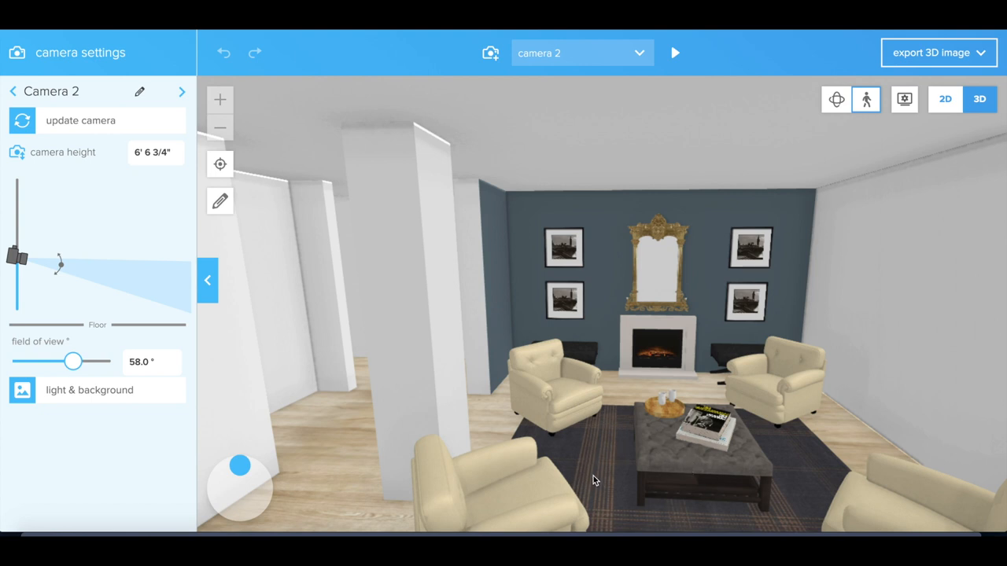
mouse_move(643, 472)
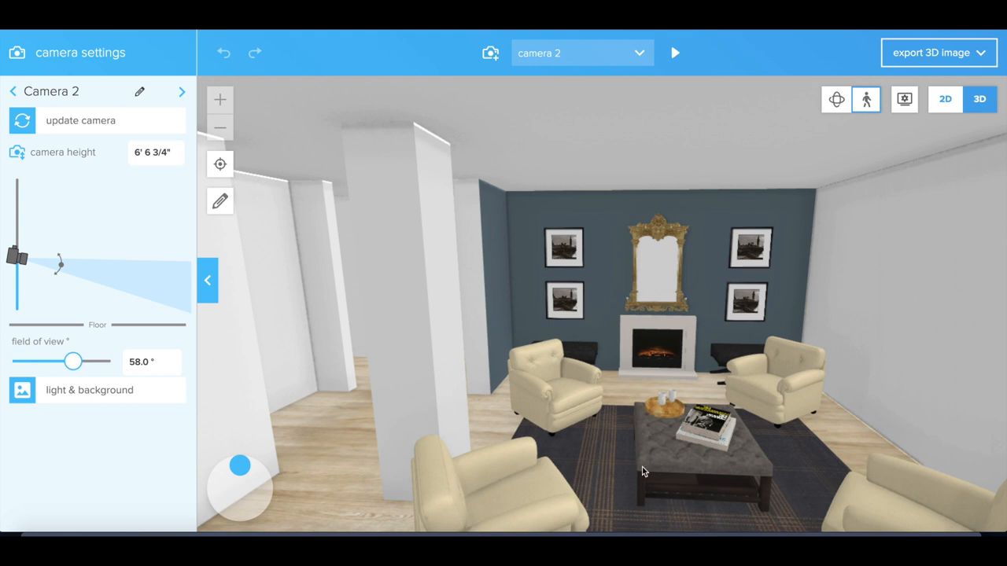
mouse_move(585, 466)
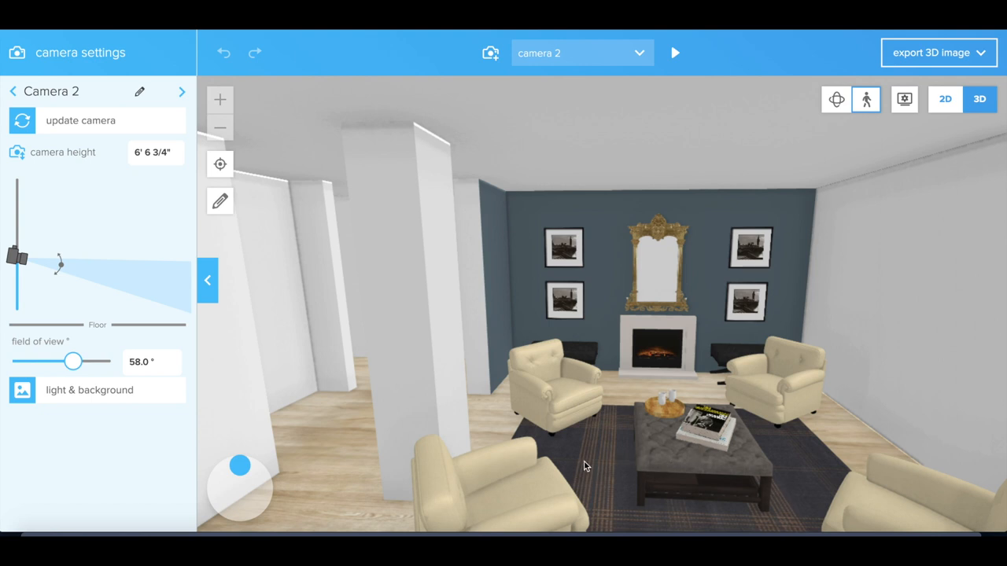
mouse_move(626, 413)
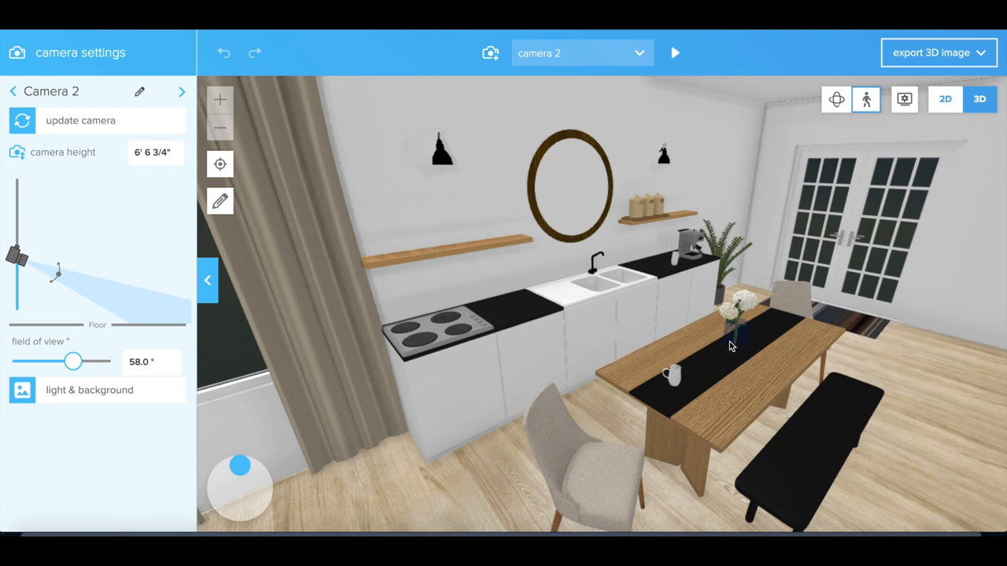
mouse_move(623, 421)
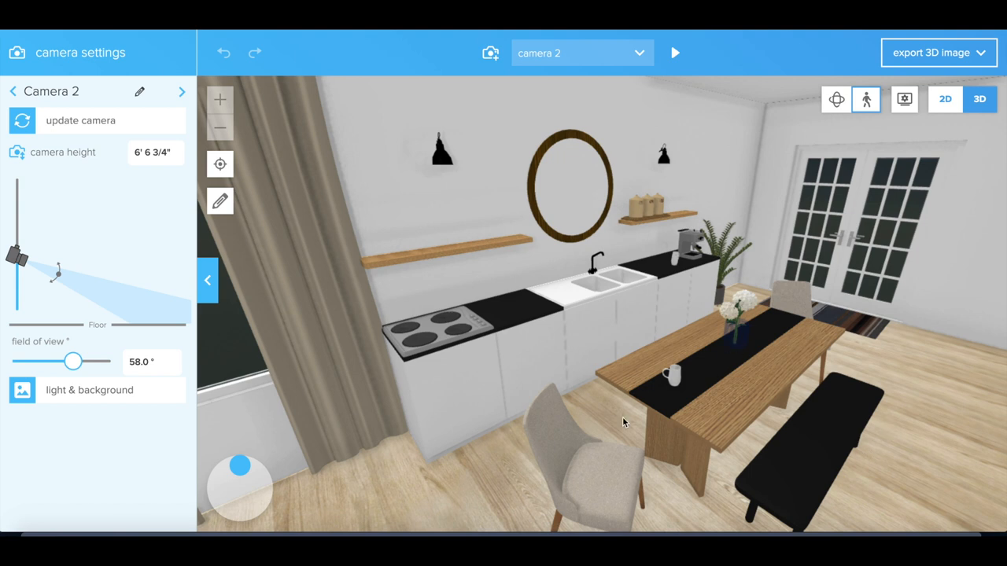
mouse_move(472, 375)
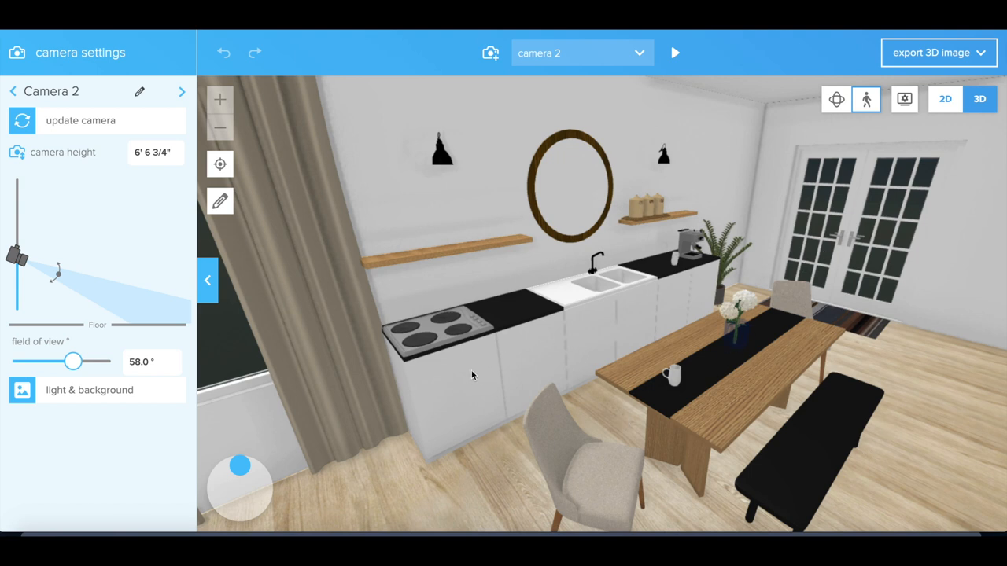
mouse_move(673, 289)
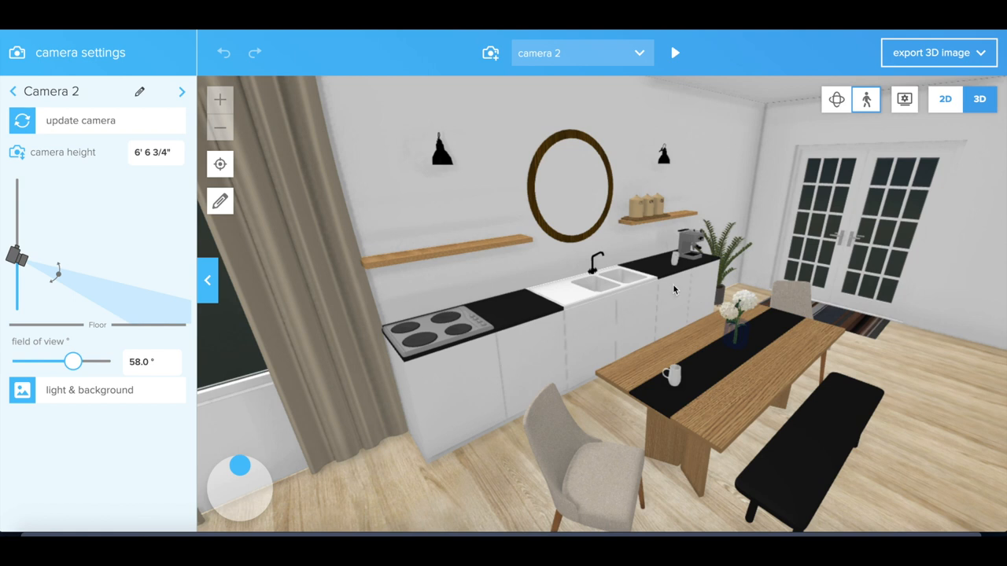
mouse_move(447, 170)
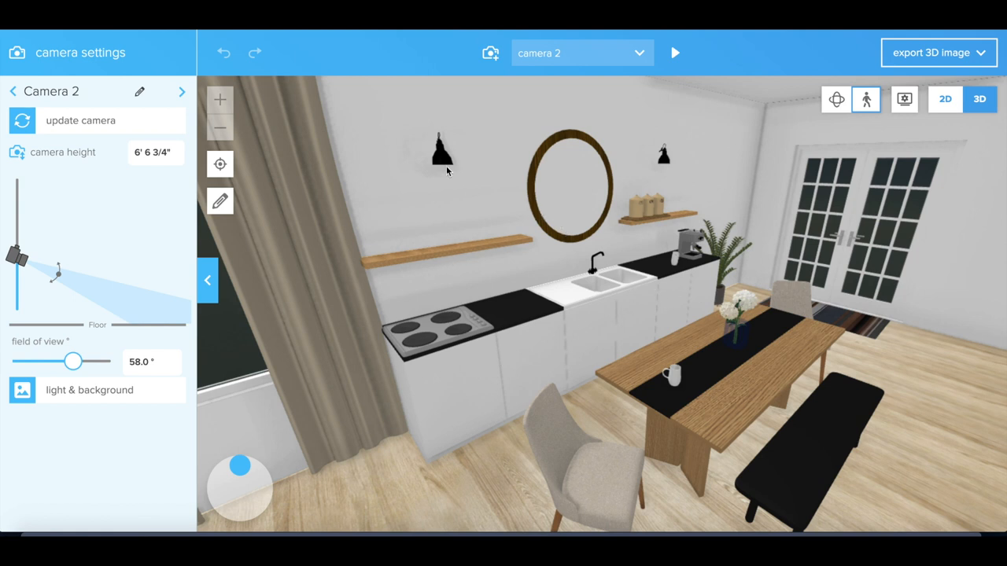
mouse_move(582, 212)
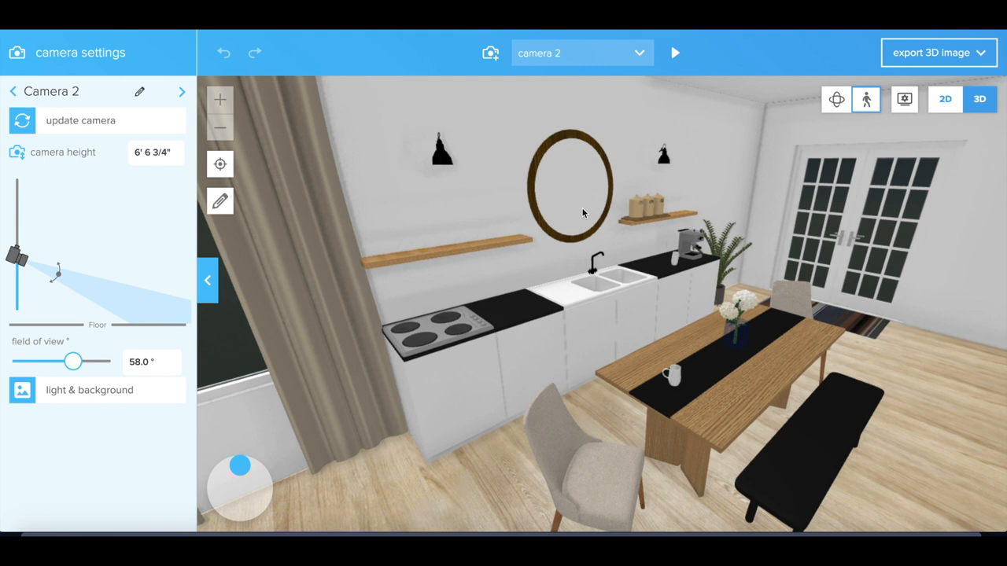
mouse_move(592, 285)
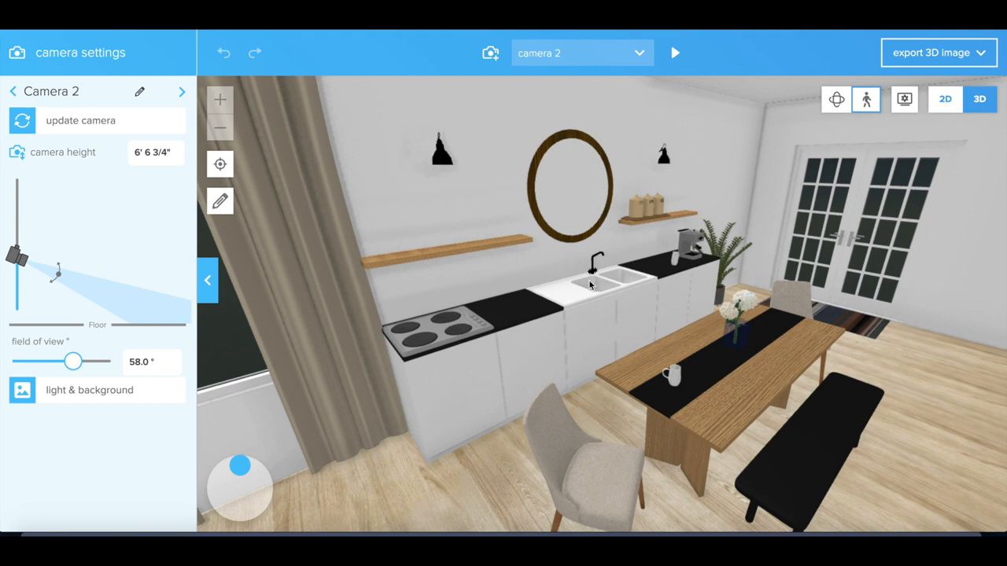
mouse_move(613, 315)
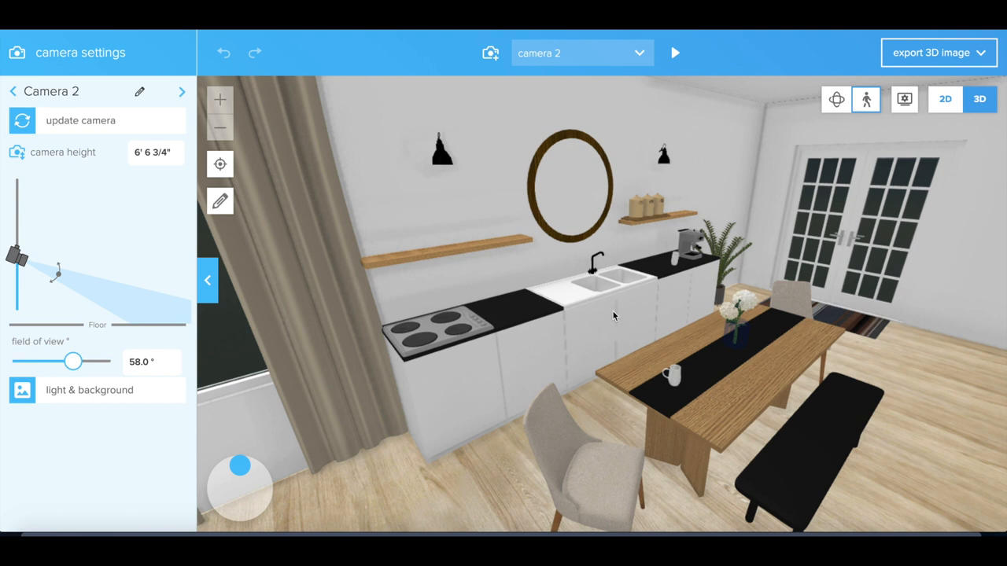
mouse_move(554, 254)
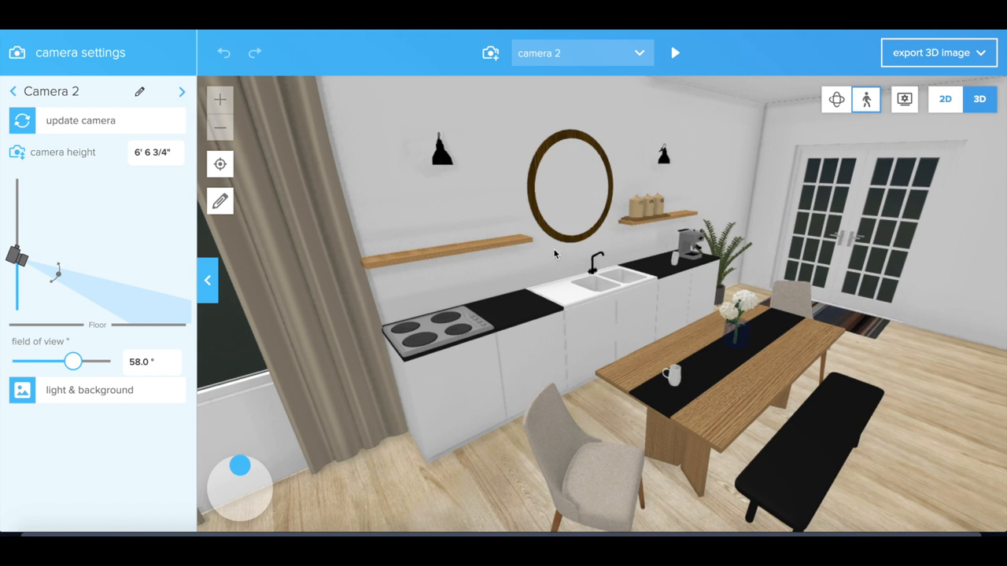
mouse_move(569, 219)
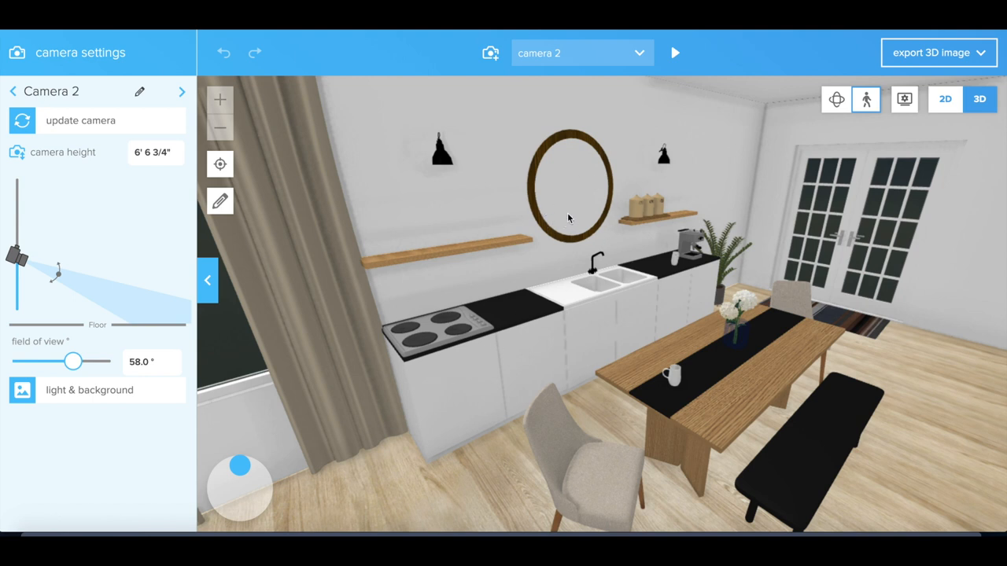
mouse_move(590, 271)
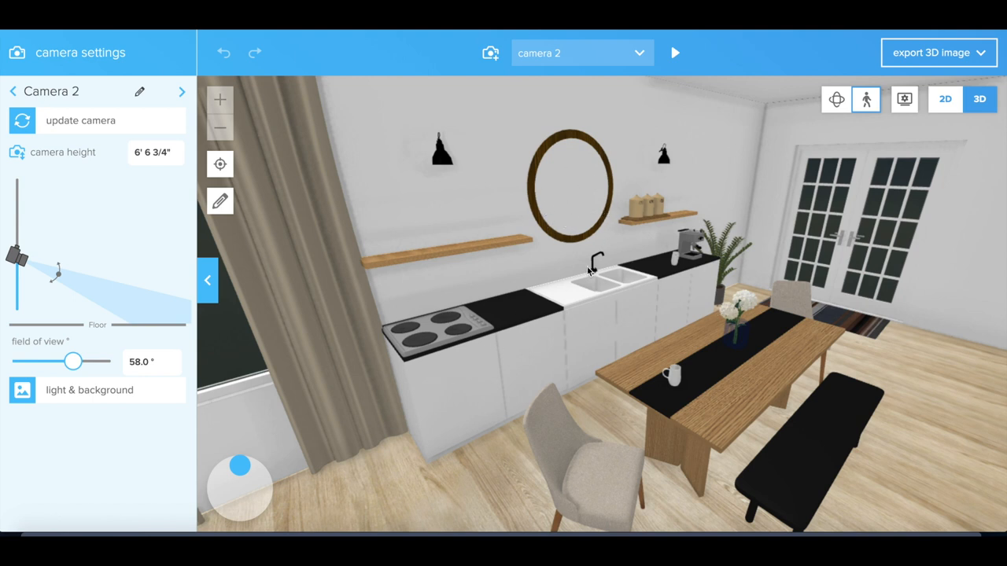
mouse_move(482, 351)
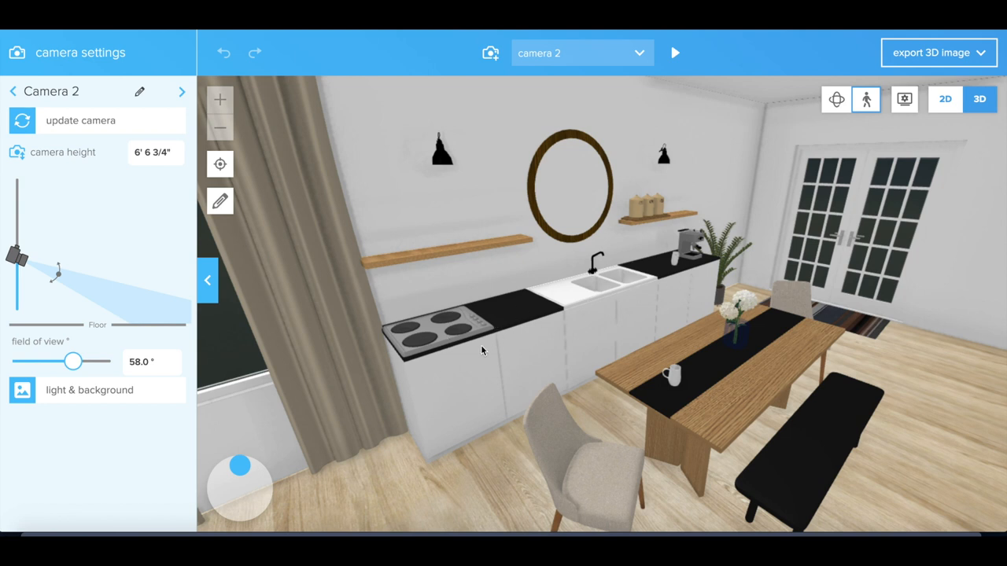
mouse_move(793, 420)
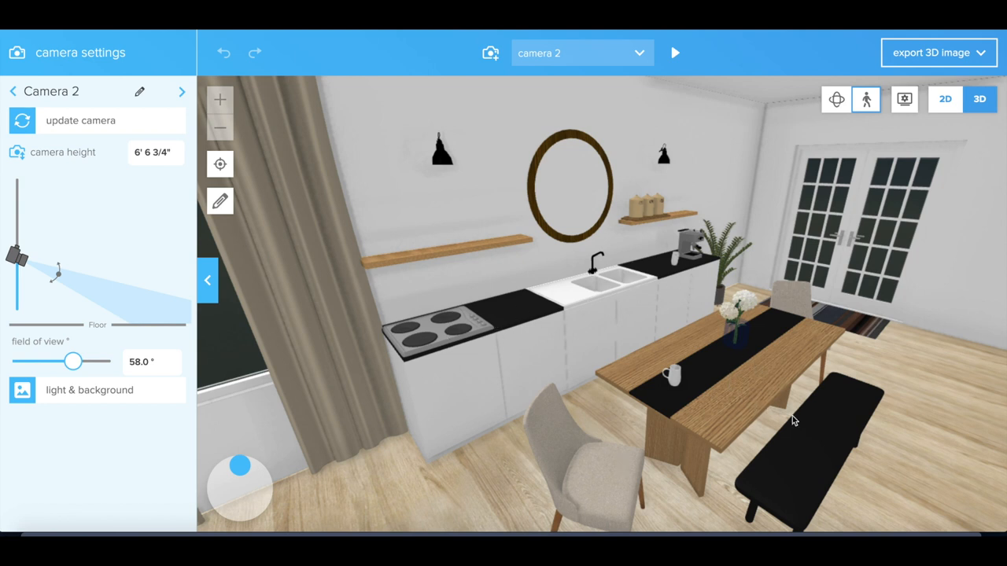
mouse_move(811, 481)
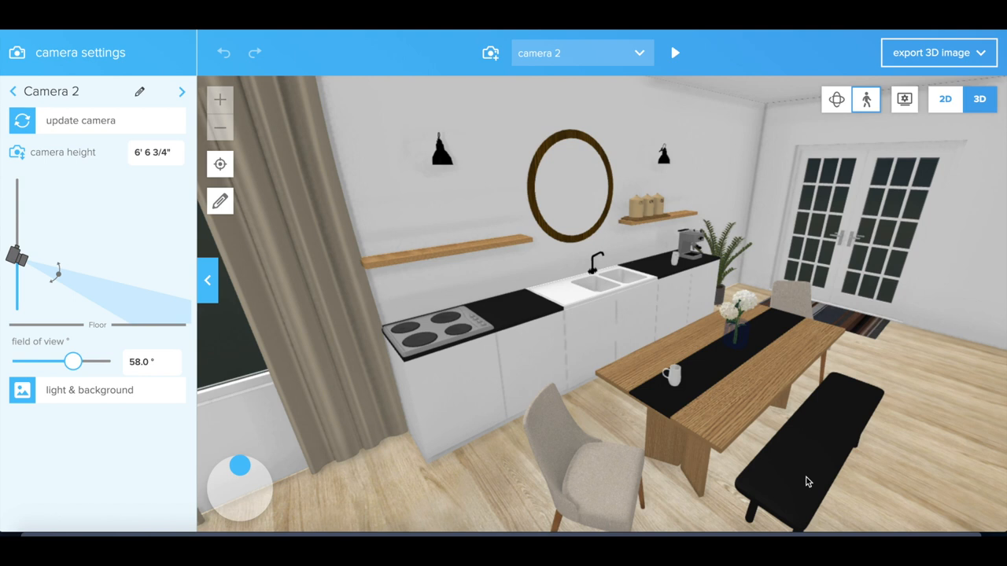
mouse_move(919, 387)
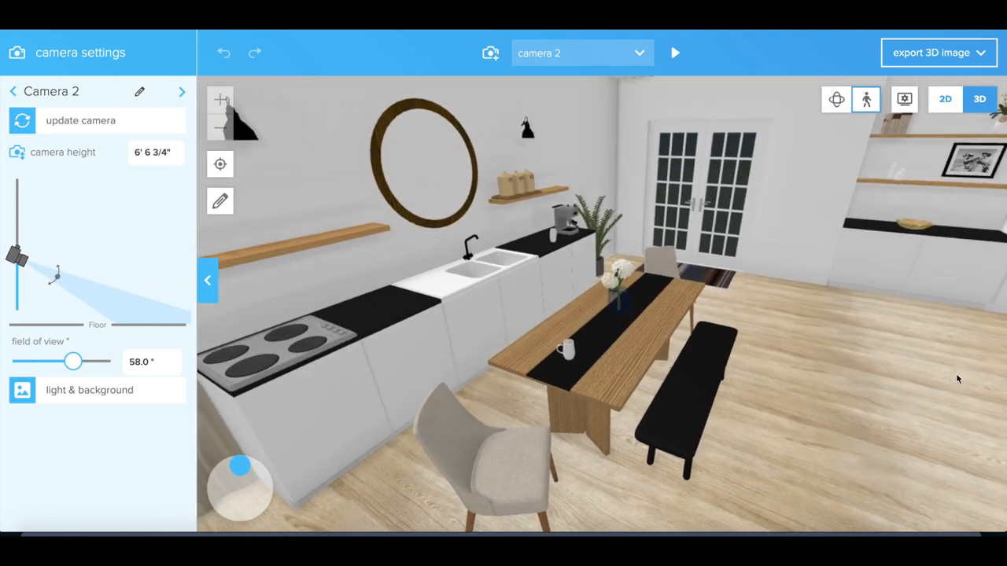
mouse_move(661, 364)
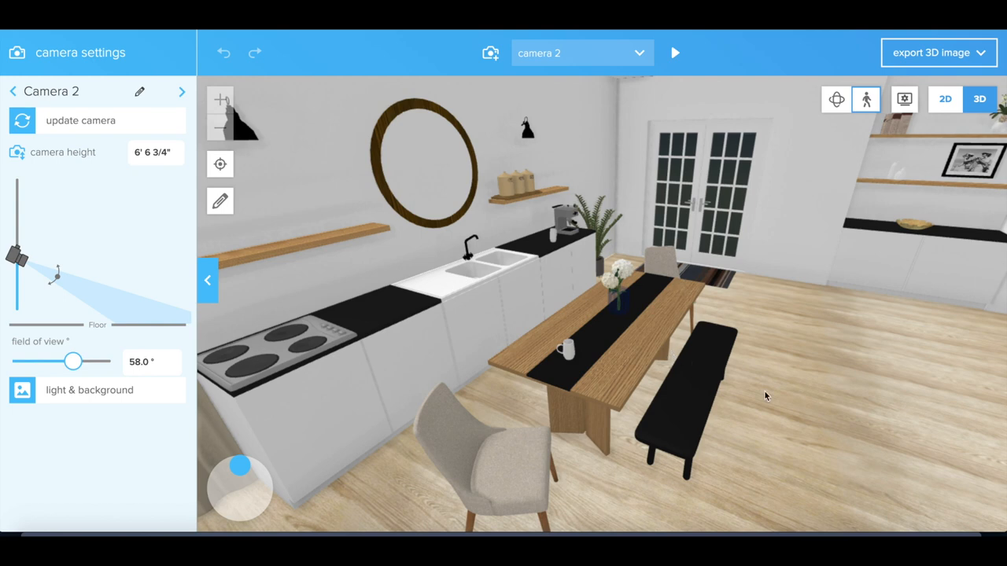
mouse_move(941, 415)
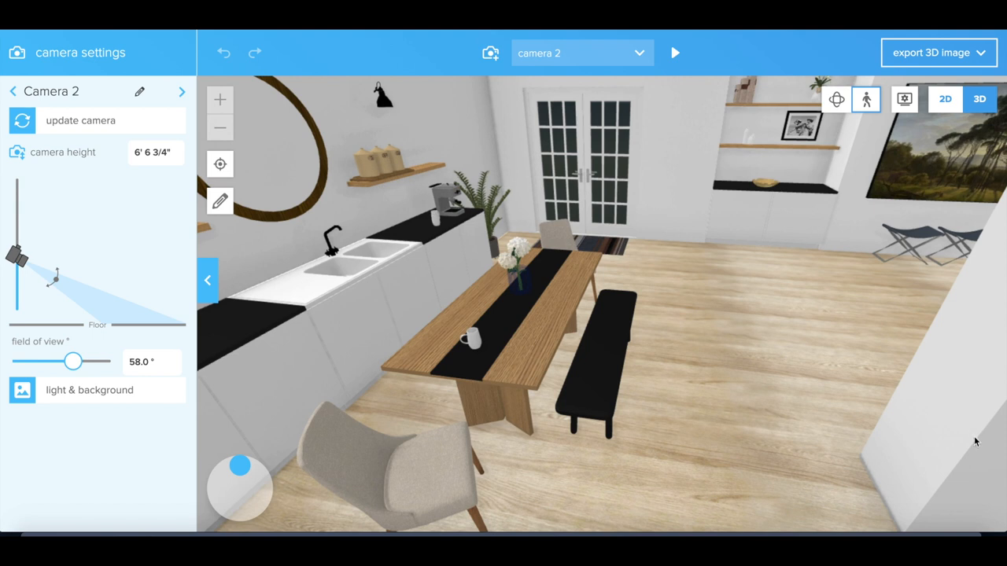
mouse_move(861, 365)
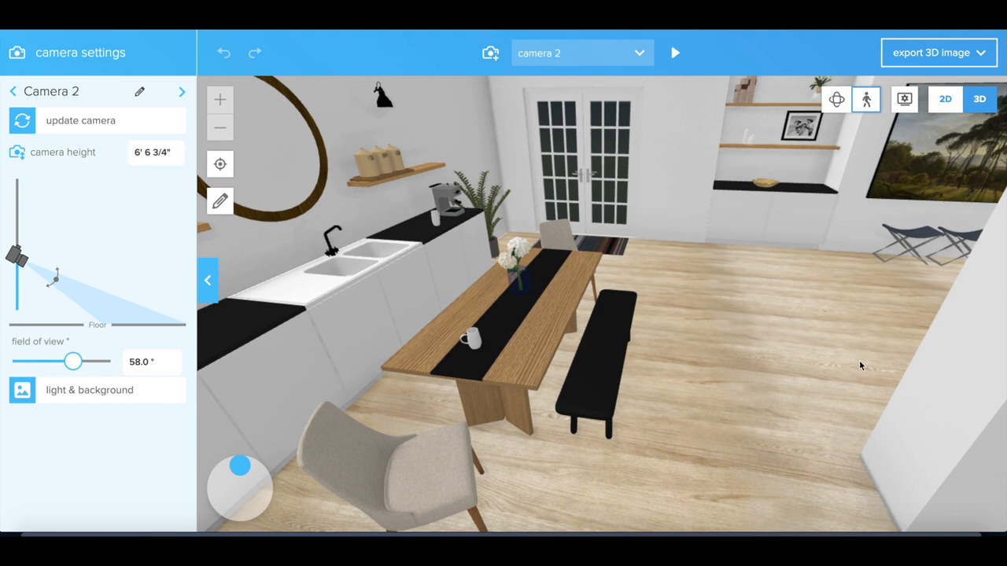
mouse_move(770, 302)
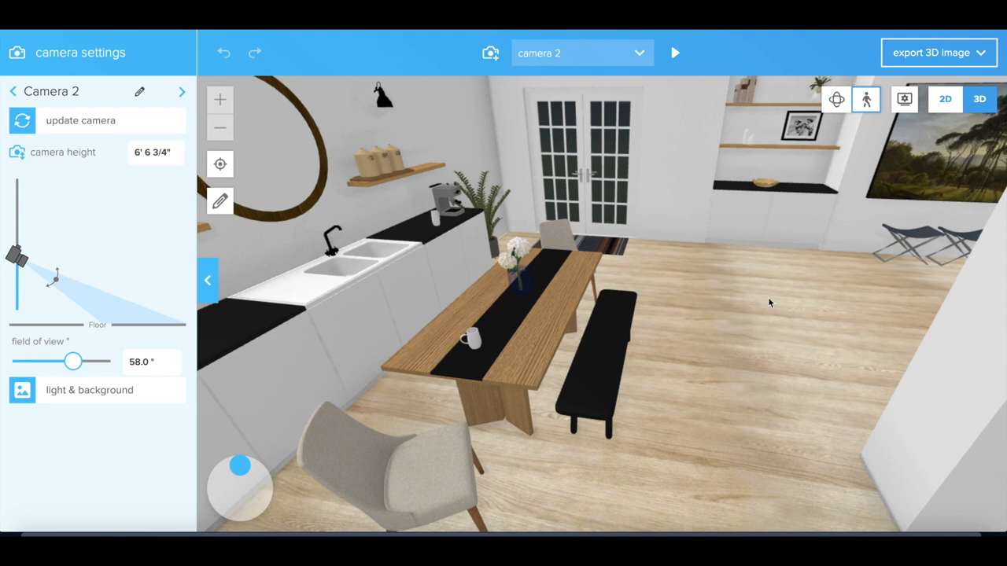
mouse_move(535, 301)
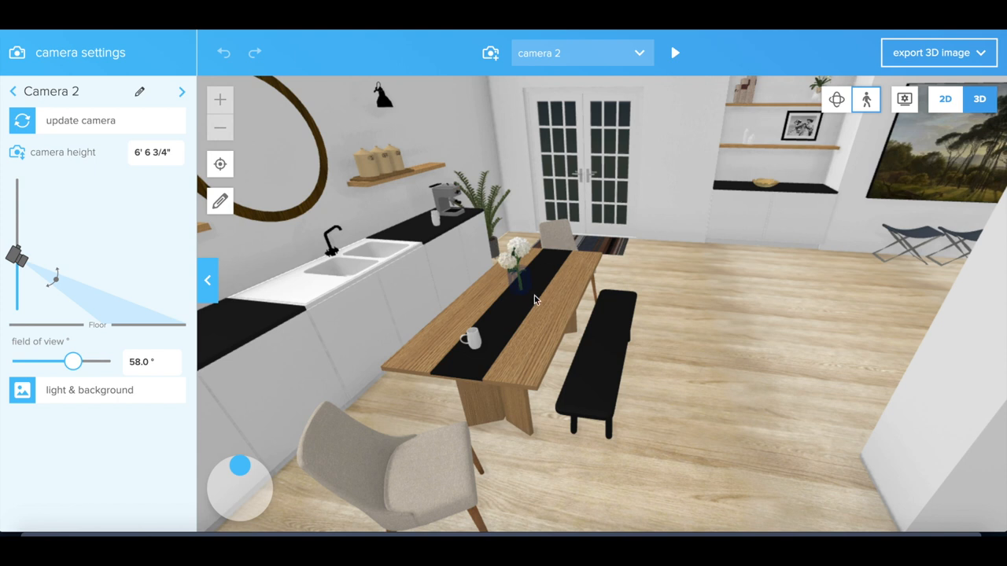
mouse_move(560, 290)
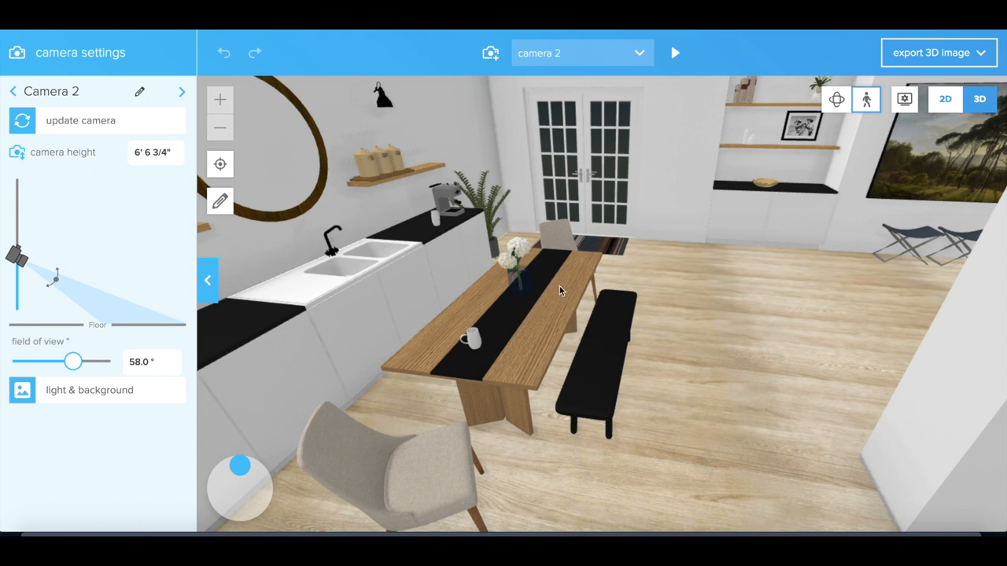
mouse_move(589, 236)
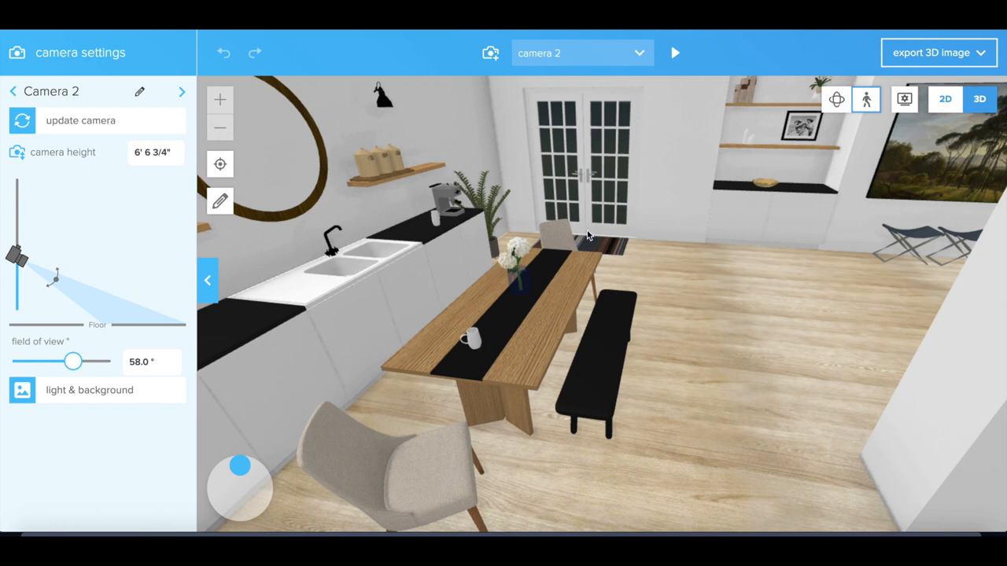
mouse_move(527, 297)
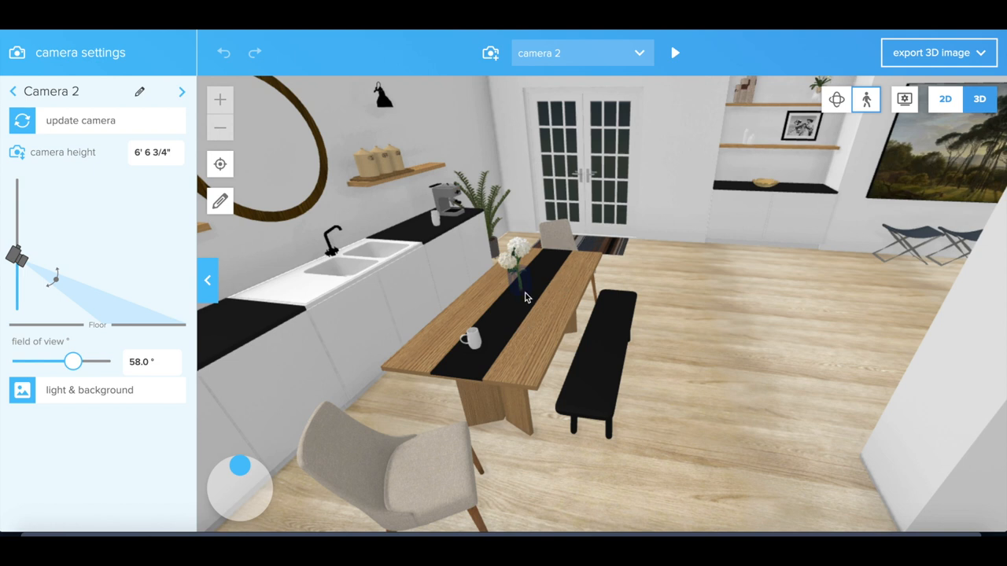
mouse_move(428, 305)
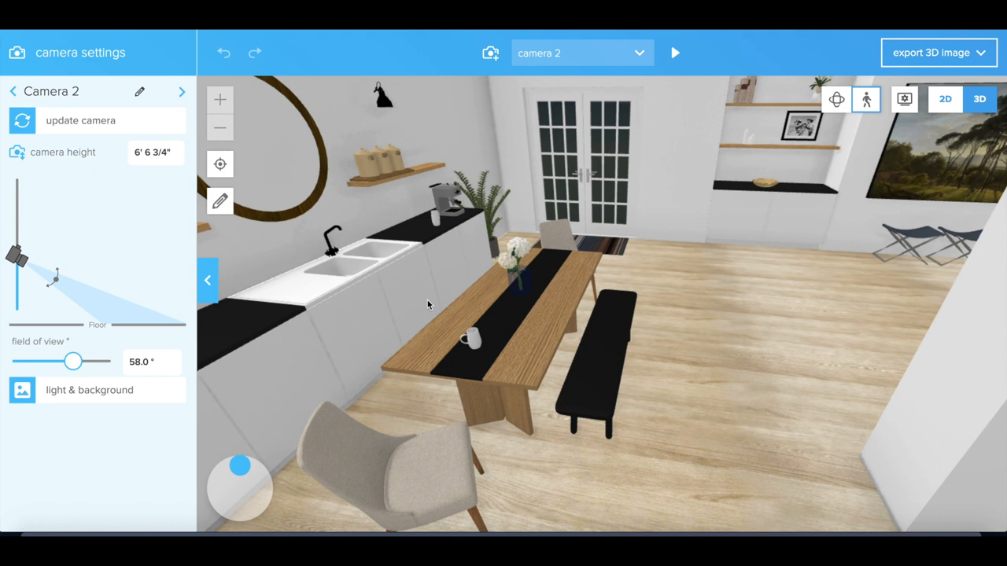
mouse_move(431, 317)
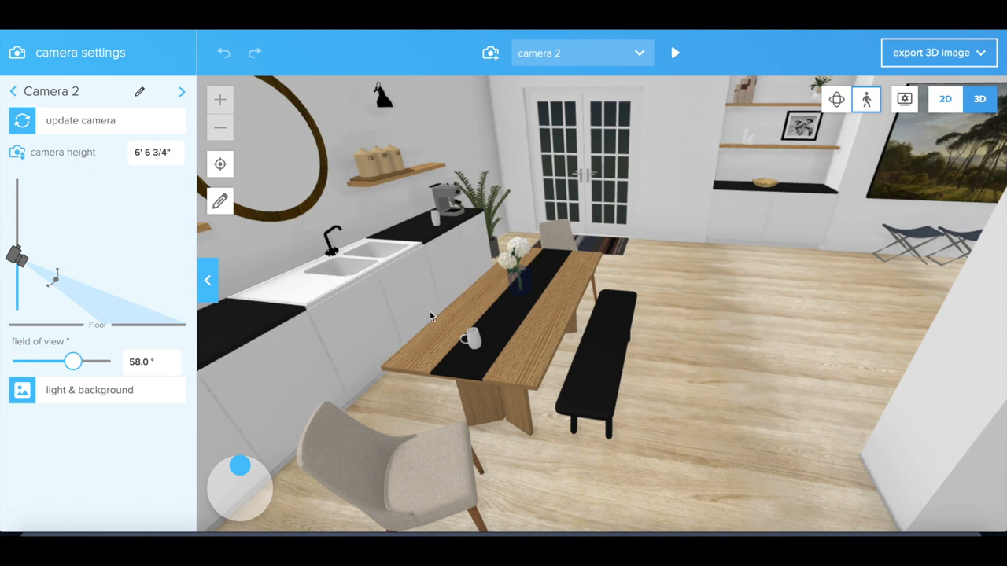
mouse_move(496, 332)
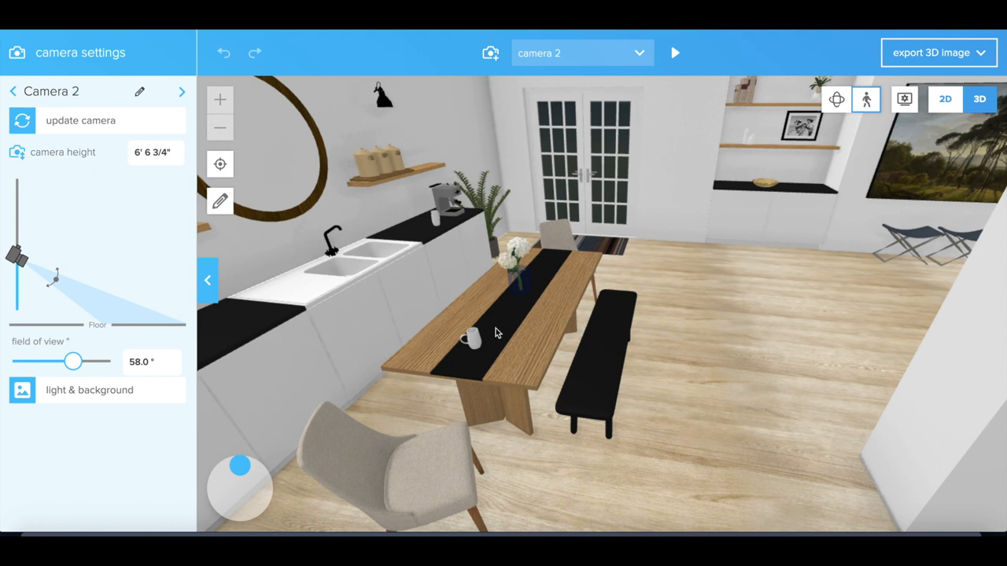
mouse_move(558, 290)
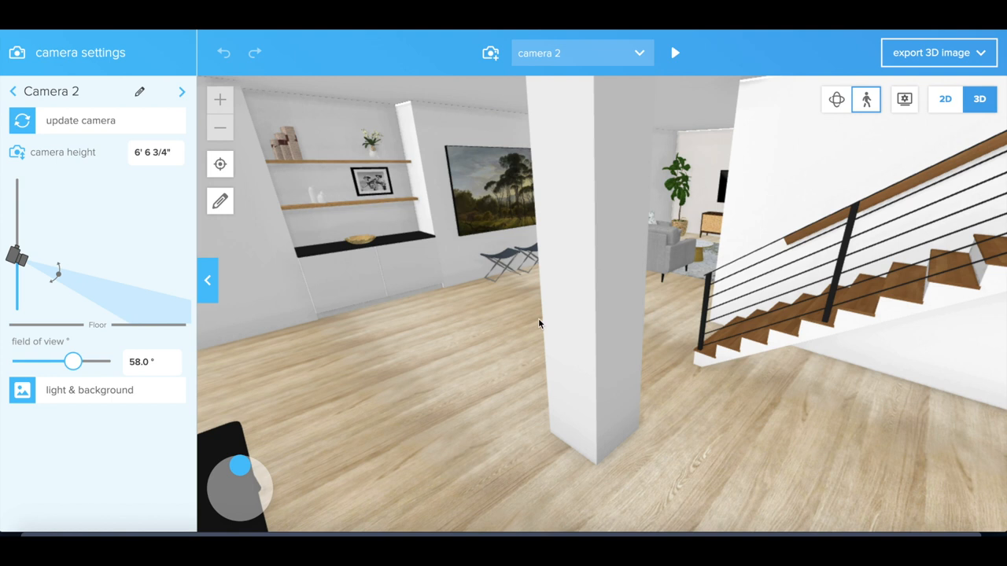
mouse_move(375, 252)
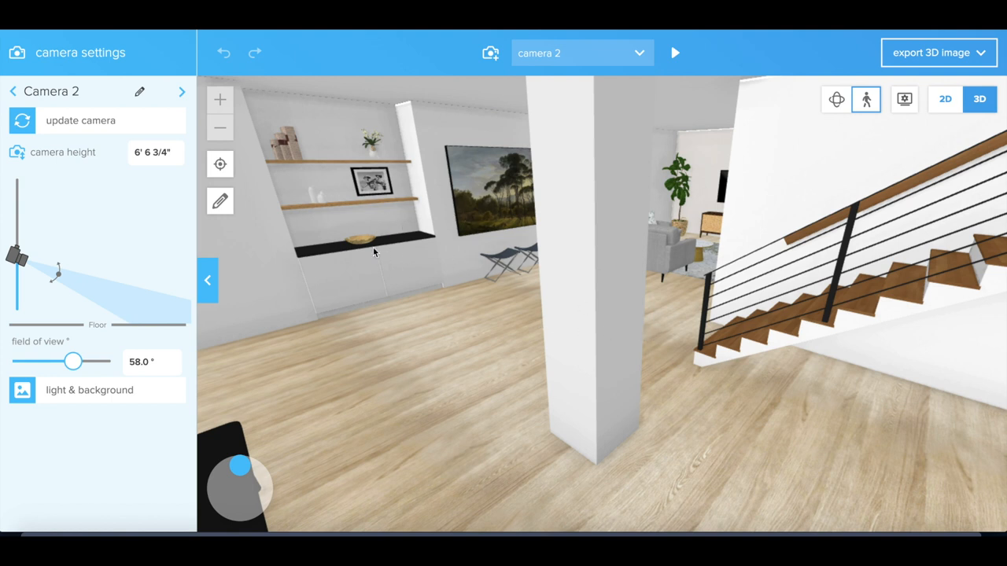
mouse_move(415, 434)
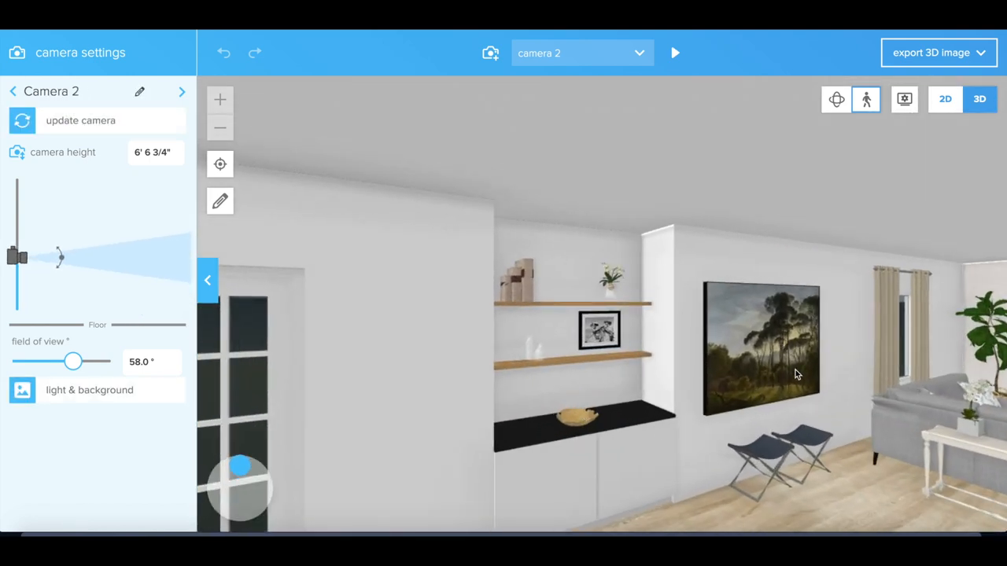
mouse_move(724, 399)
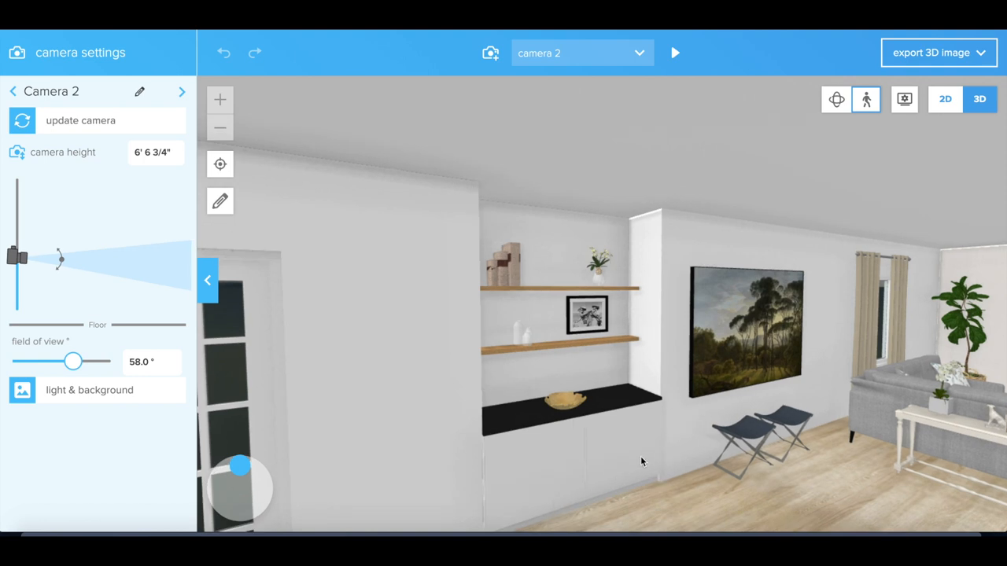
mouse_move(618, 416)
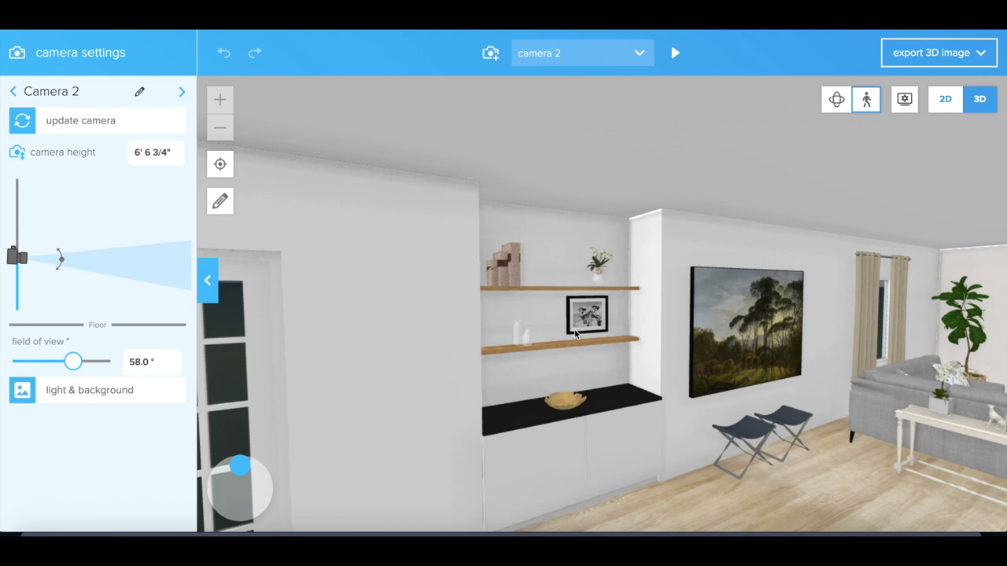
mouse_move(548, 348)
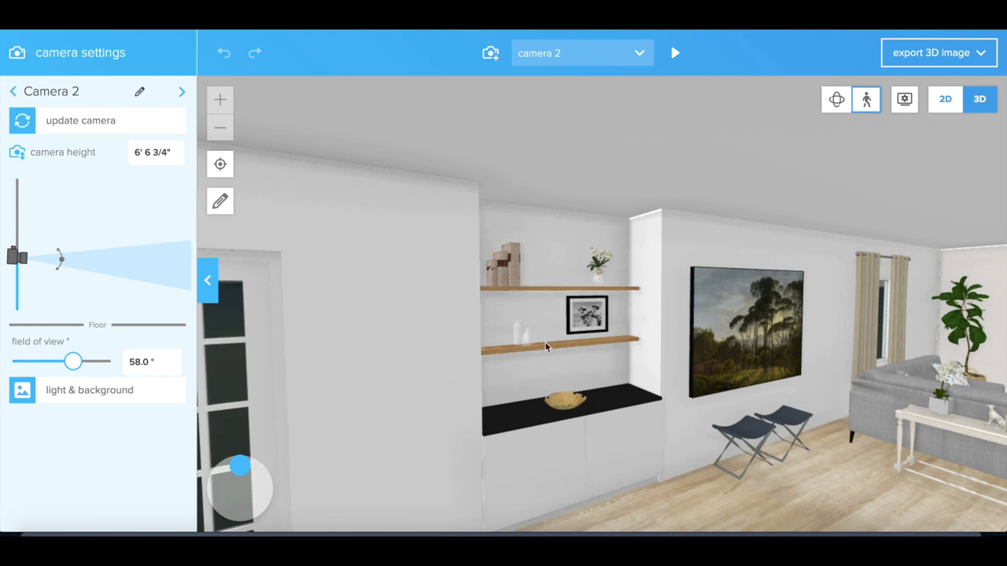
mouse_move(507, 428)
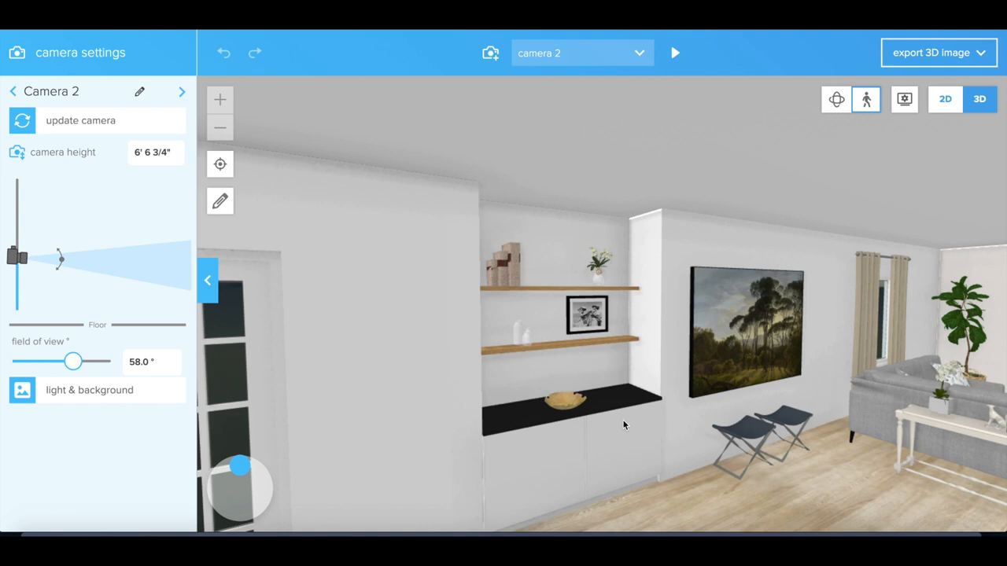
mouse_move(614, 413)
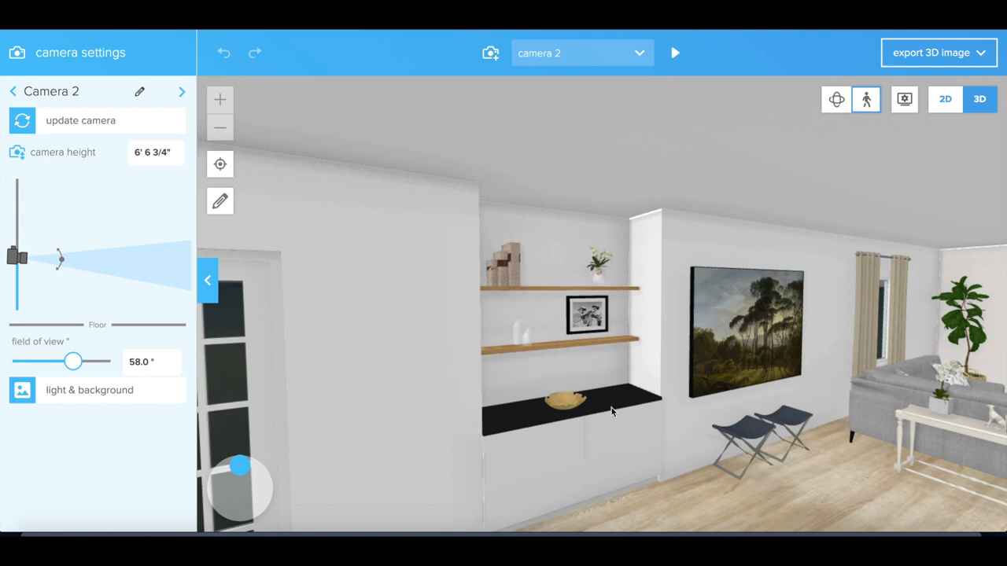
mouse_move(528, 480)
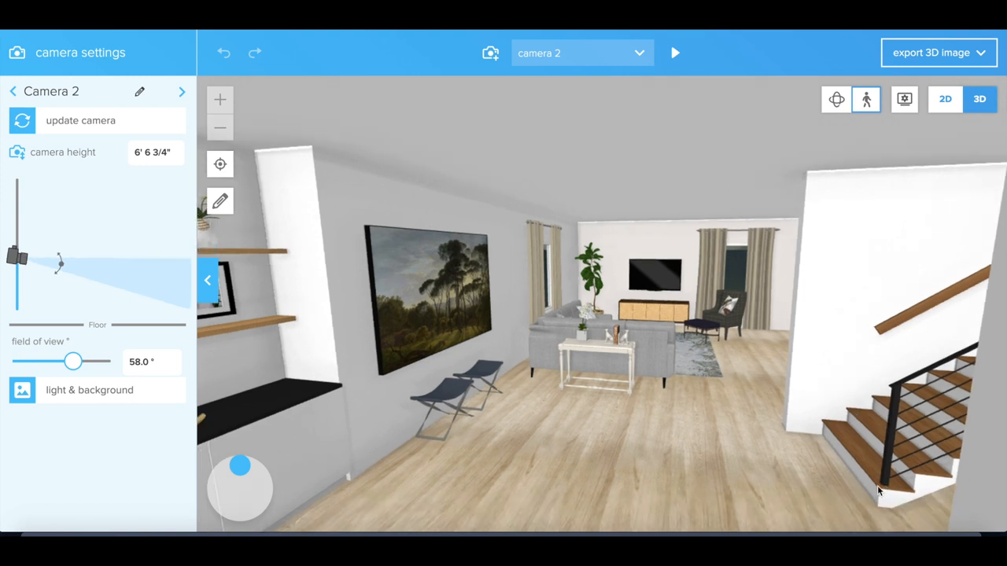
mouse_move(594, 375)
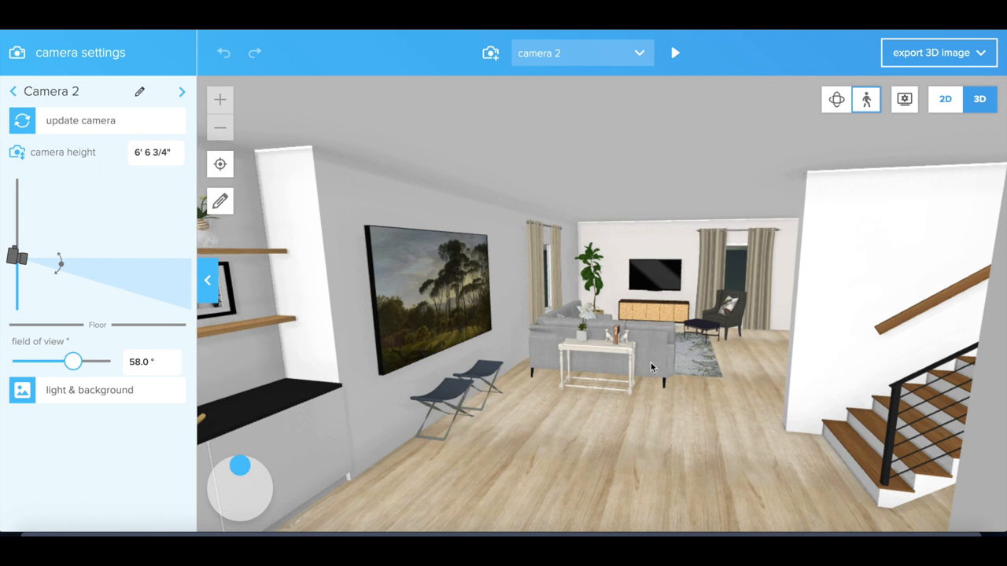
mouse_move(645, 283)
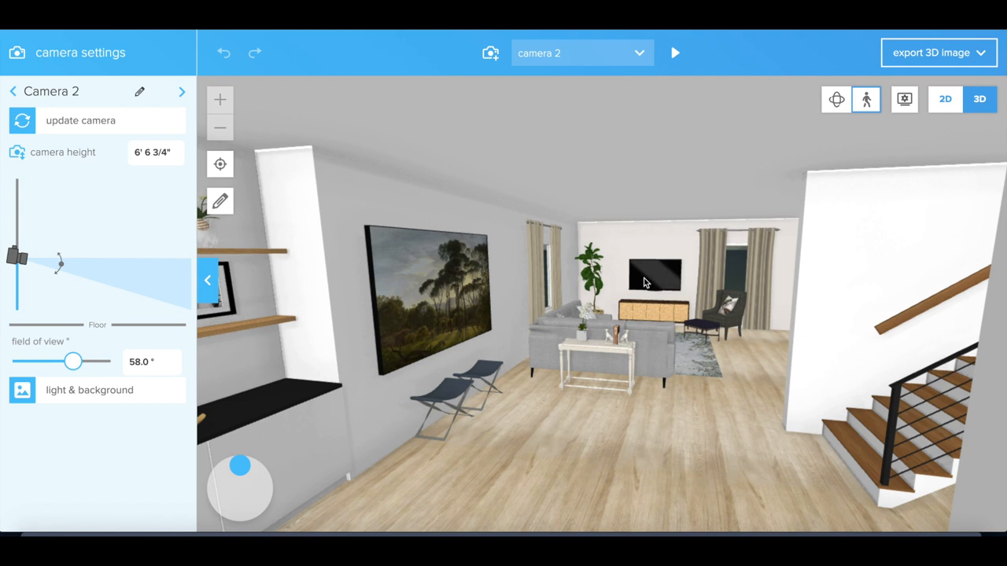
mouse_move(689, 481)
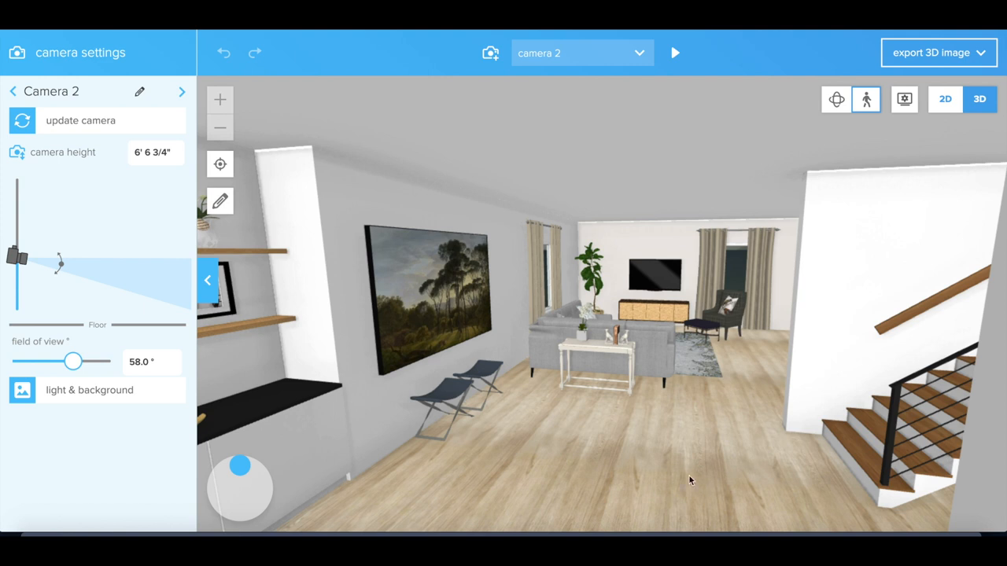
mouse_move(638, 282)
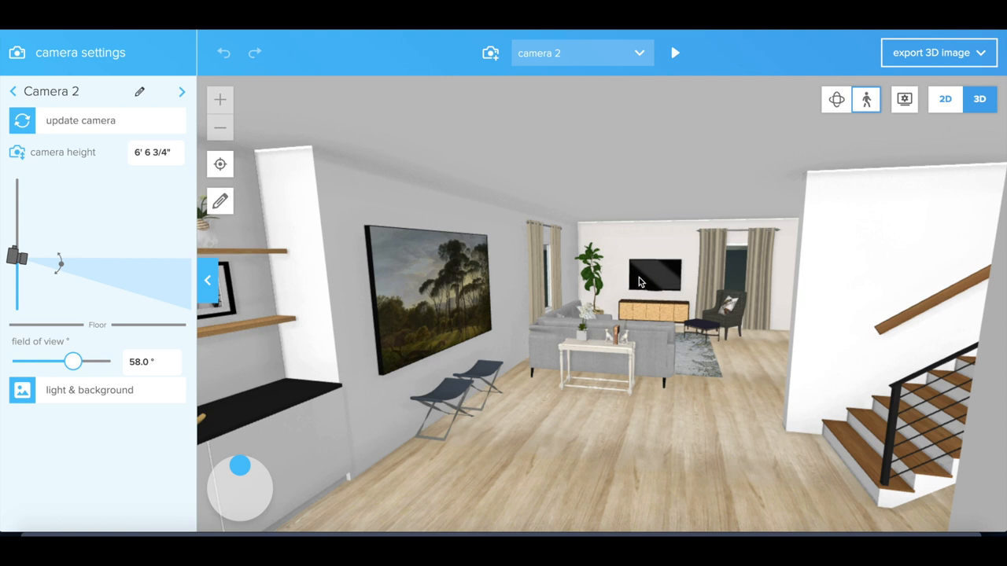
mouse_move(585, 286)
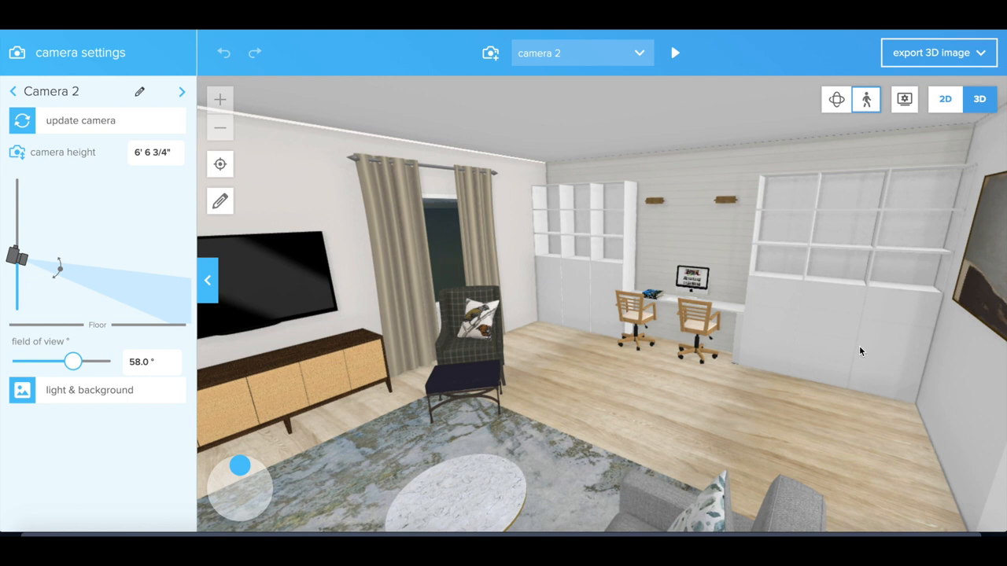
mouse_move(715, 179)
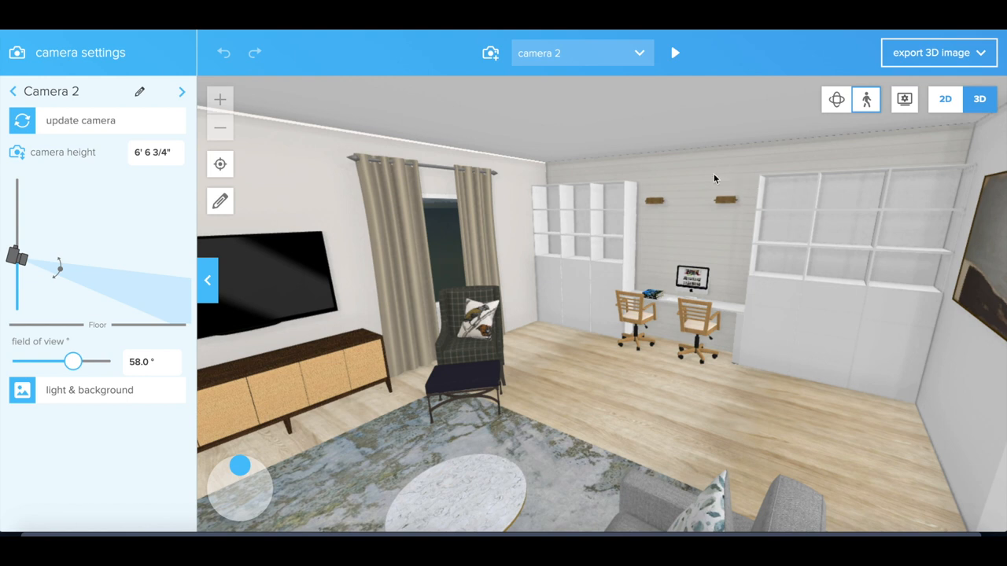
mouse_move(752, 244)
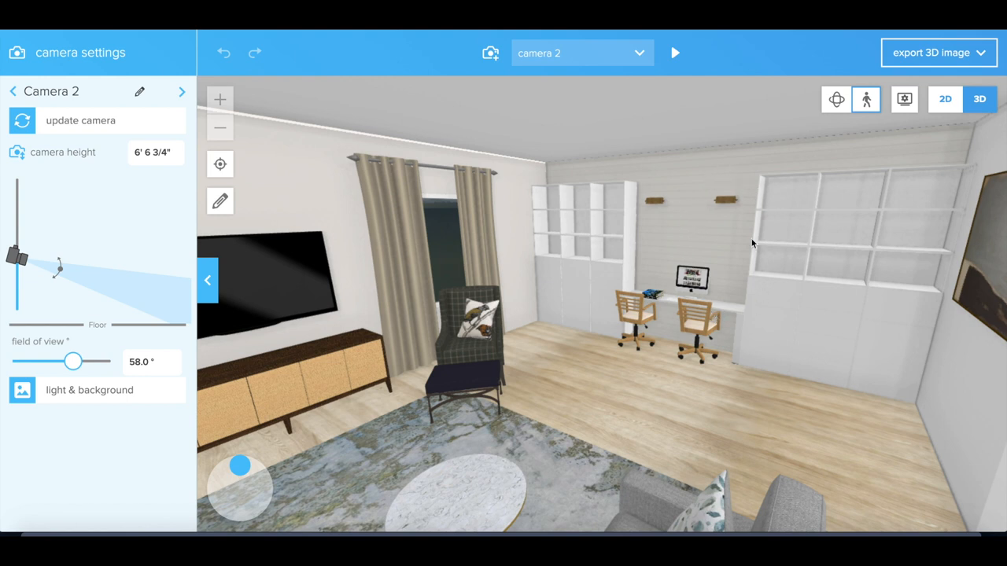
mouse_move(677, 271)
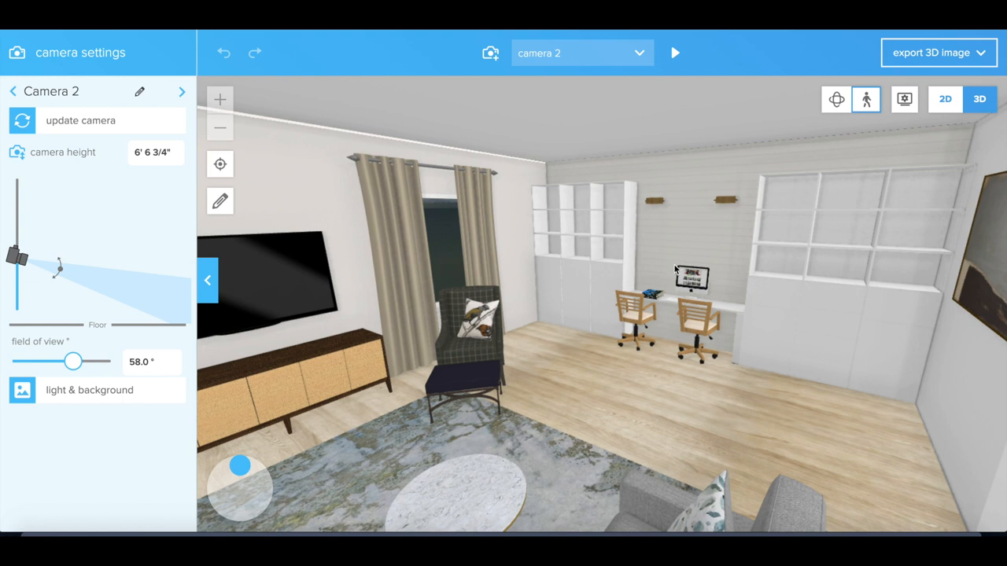
mouse_move(710, 252)
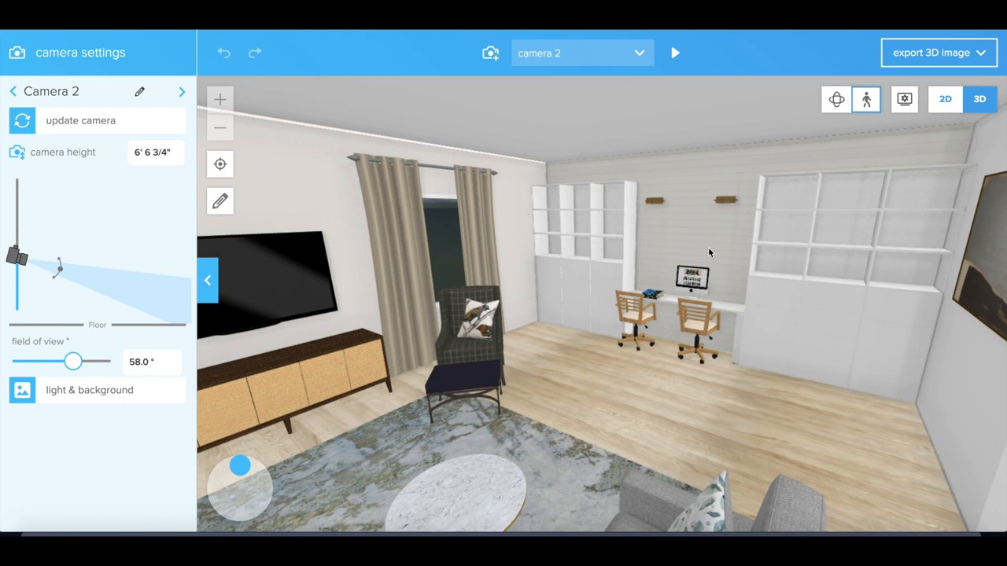
mouse_move(818, 321)
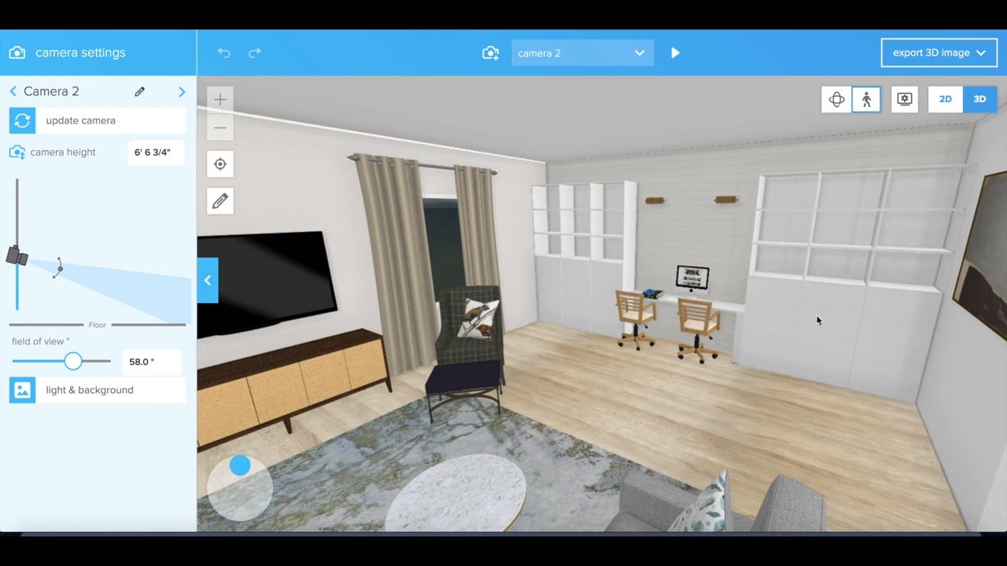
mouse_move(862, 223)
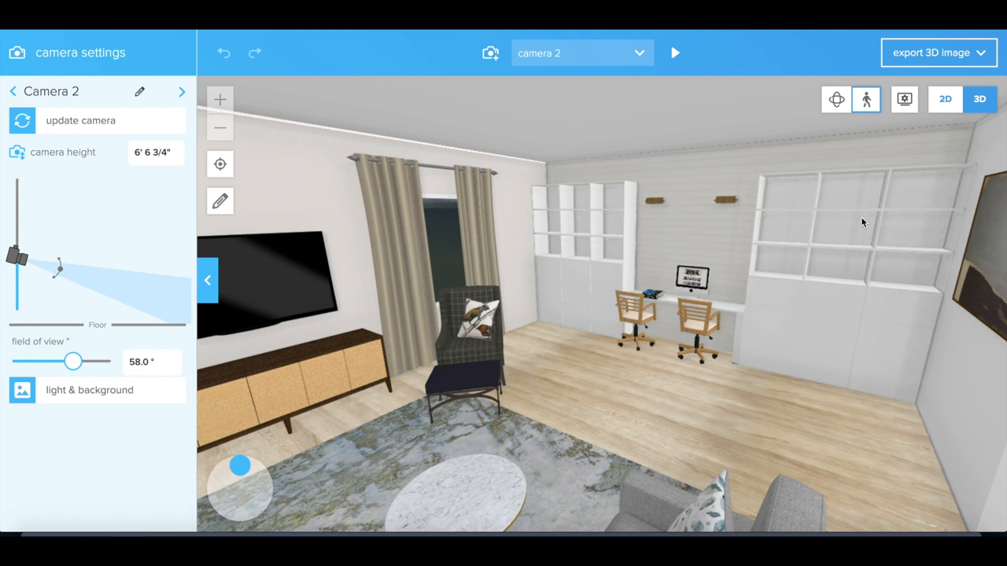
mouse_move(853, 318)
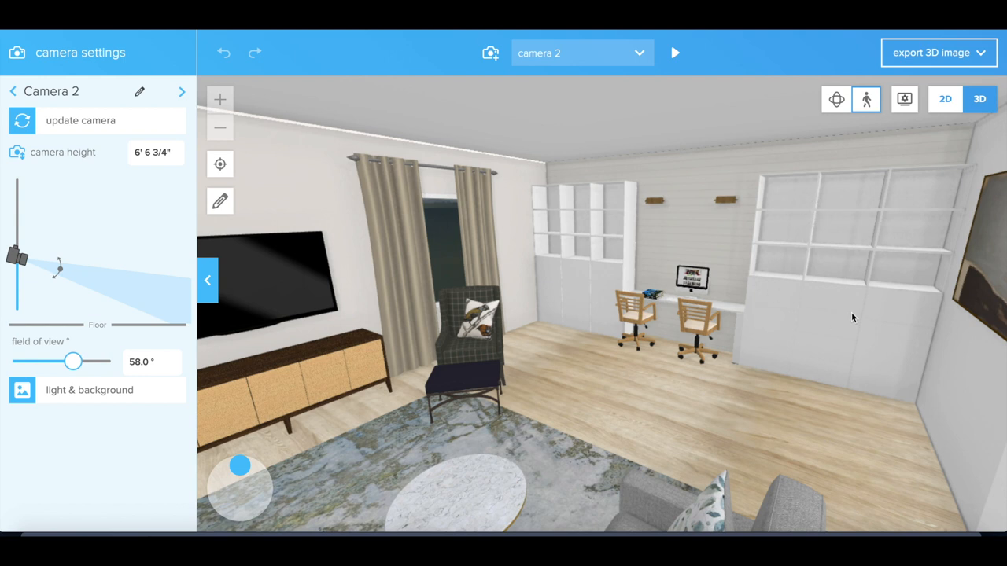
mouse_move(836, 349)
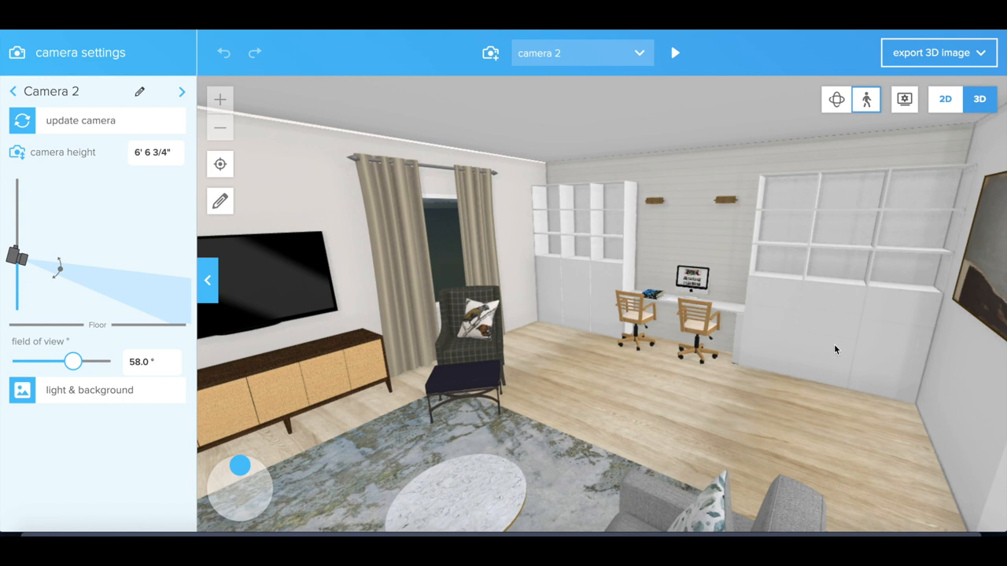
mouse_move(575, 337)
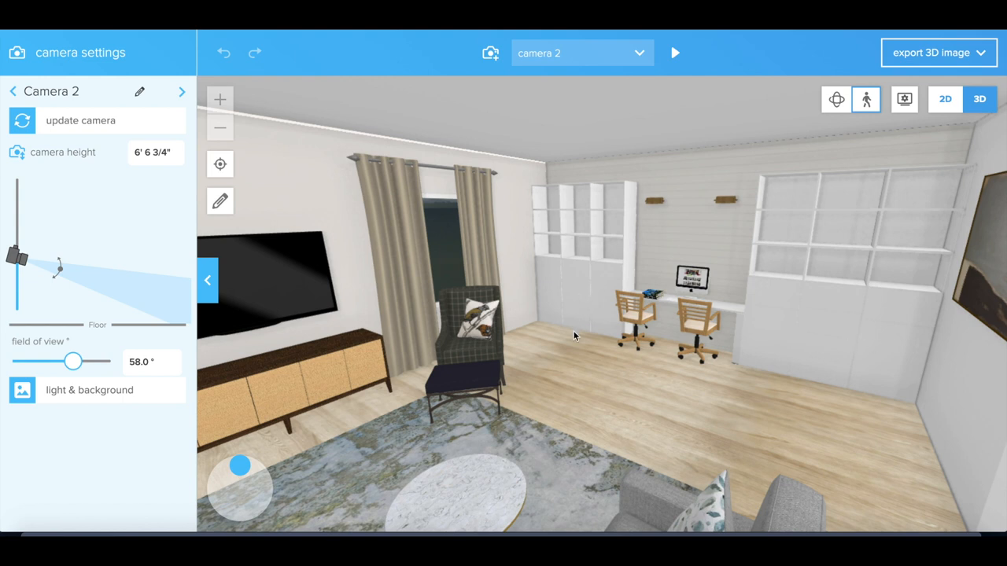
mouse_move(732, 318)
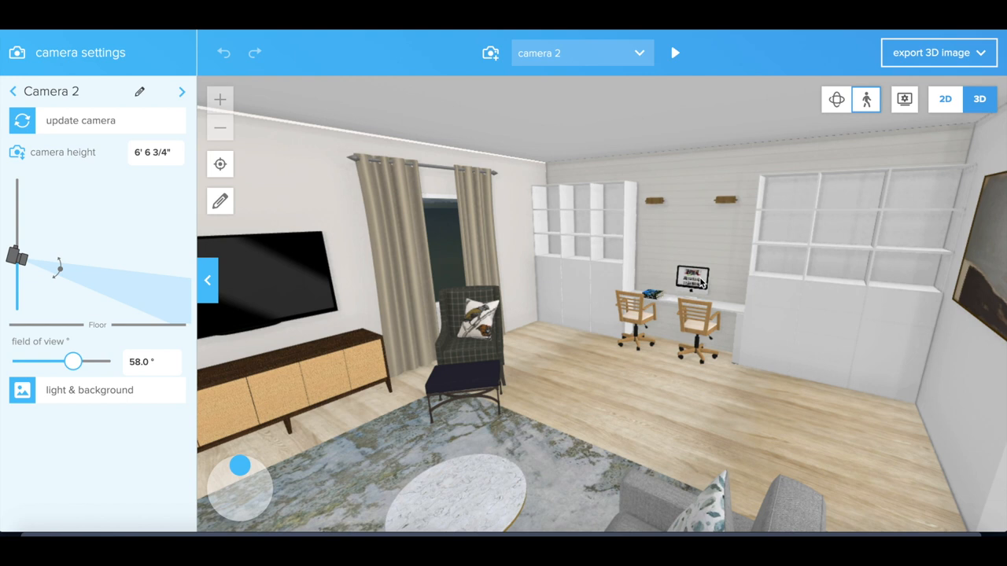
mouse_move(701, 239)
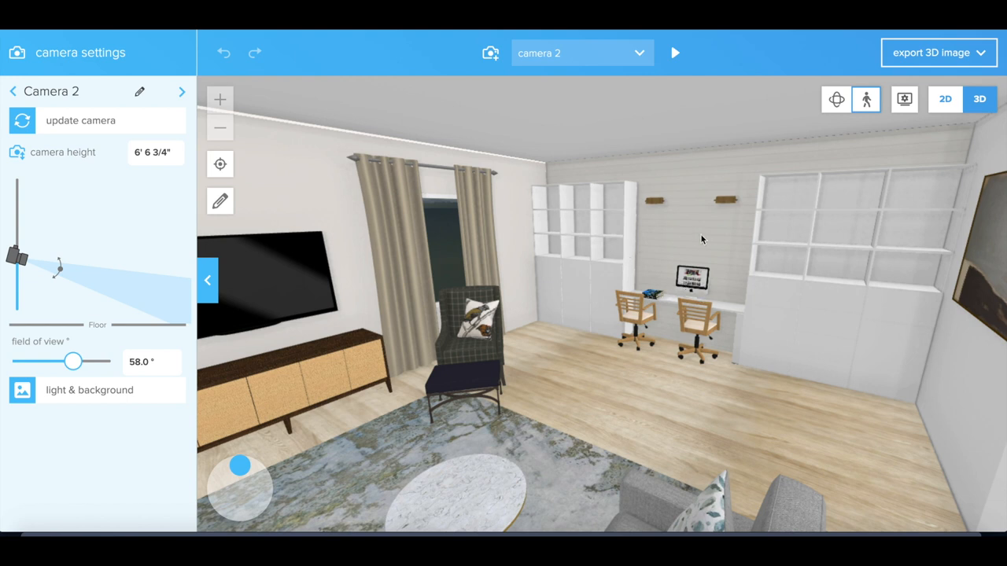
mouse_move(669, 306)
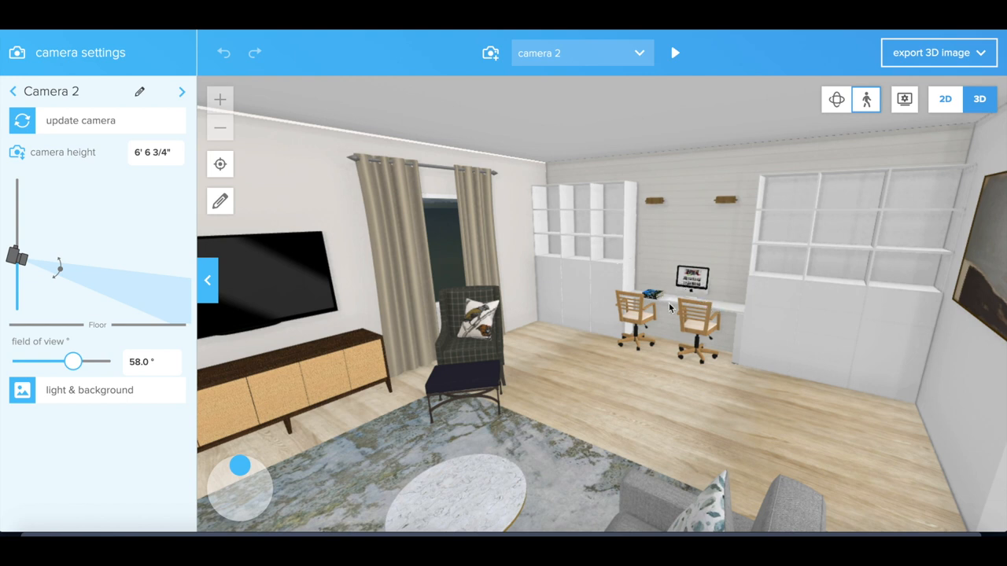
mouse_move(762, 374)
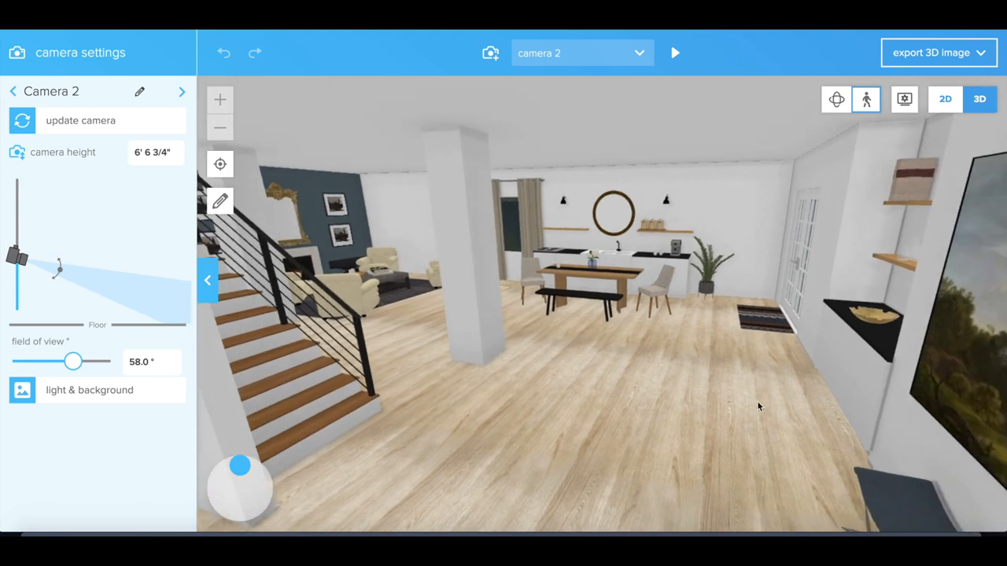
mouse_move(642, 371)
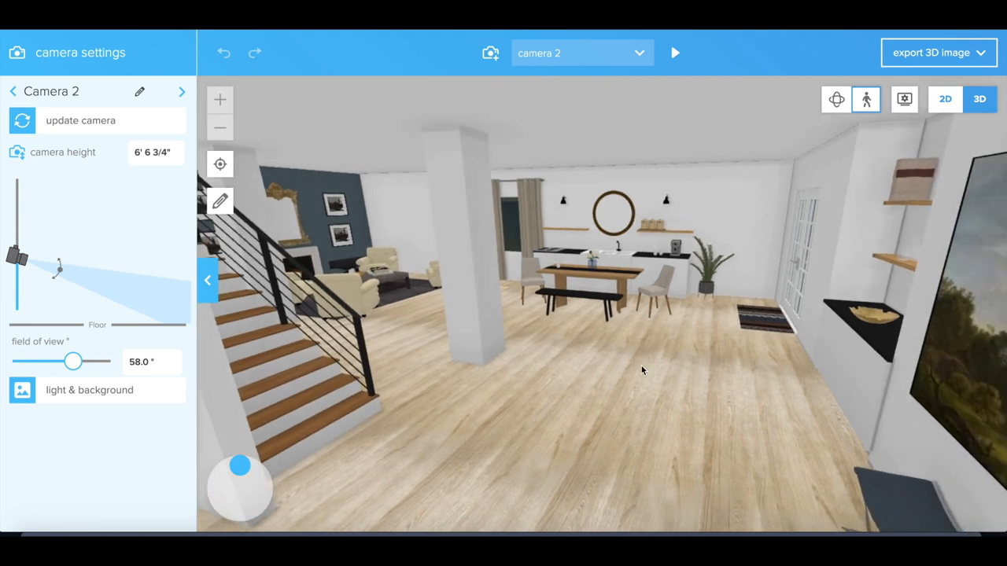
mouse_move(738, 469)
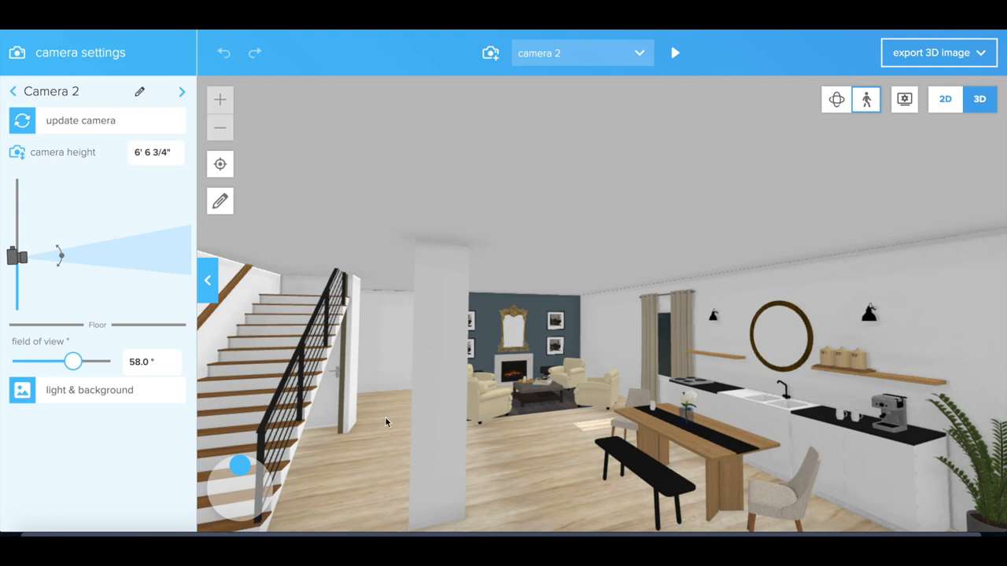
mouse_move(716, 475)
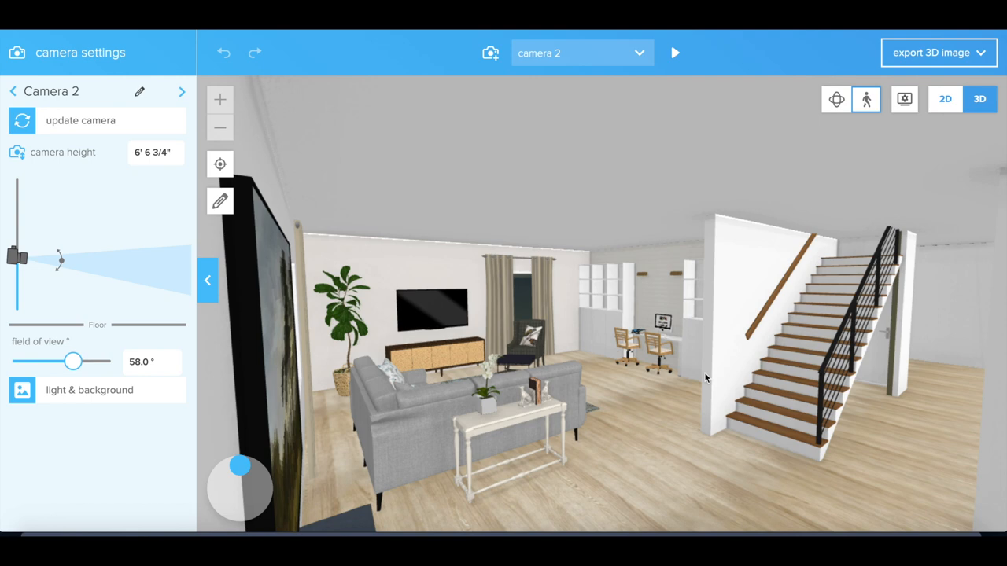
mouse_move(469, 104)
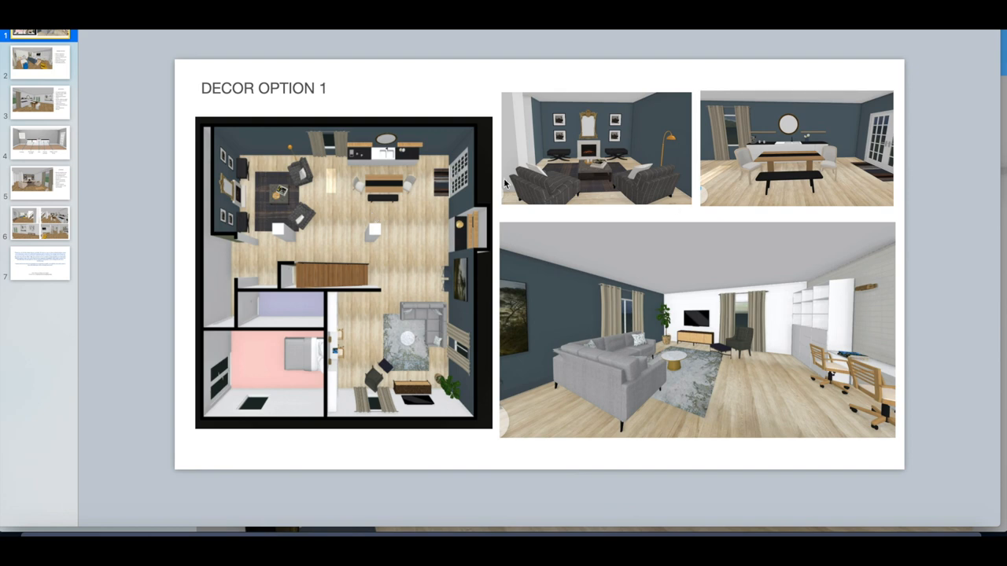
mouse_move(597, 358)
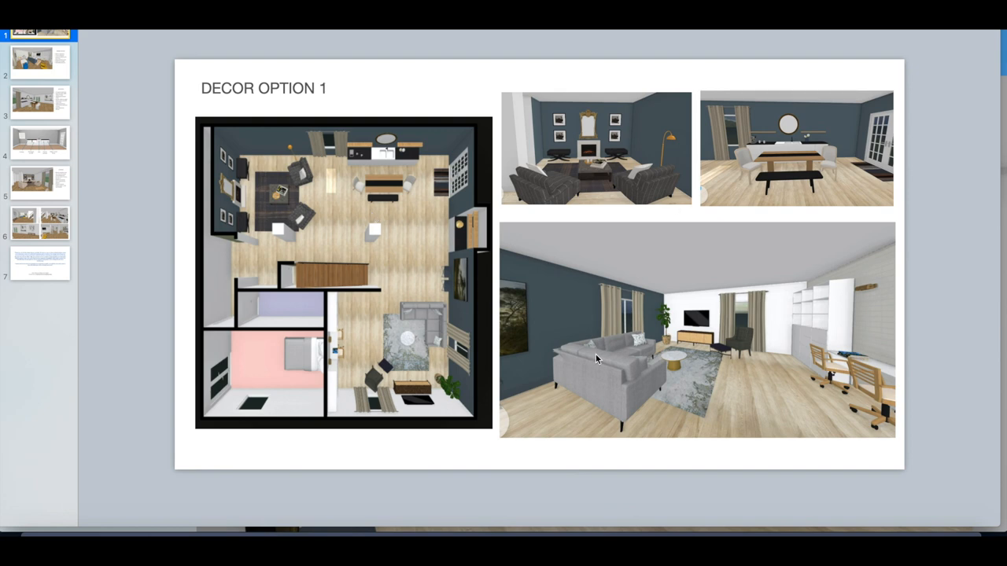
mouse_move(71, 78)
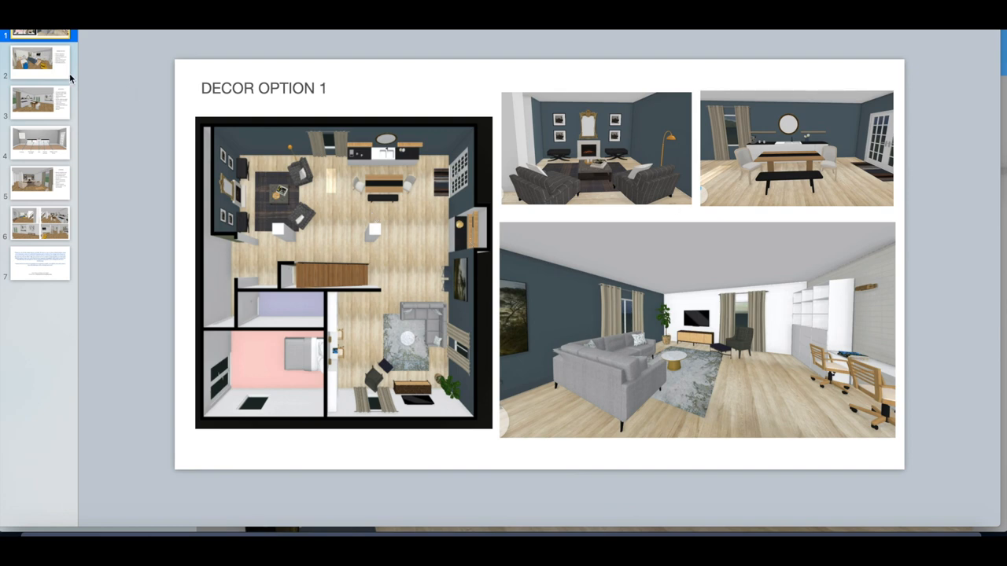
mouse_move(46, 74)
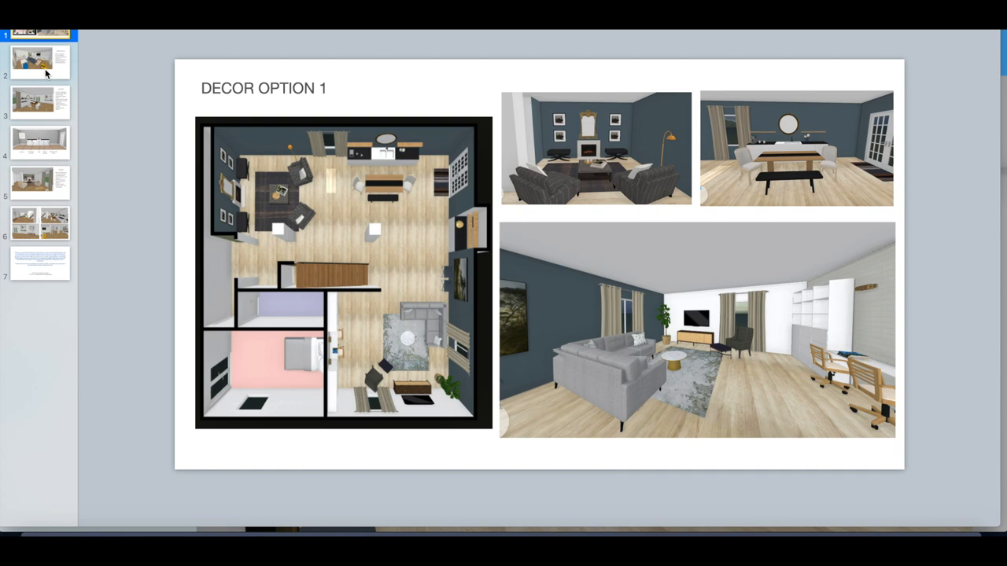
Step: Go to the Family Room slide in the Keynote slide navigator
click(39, 62)
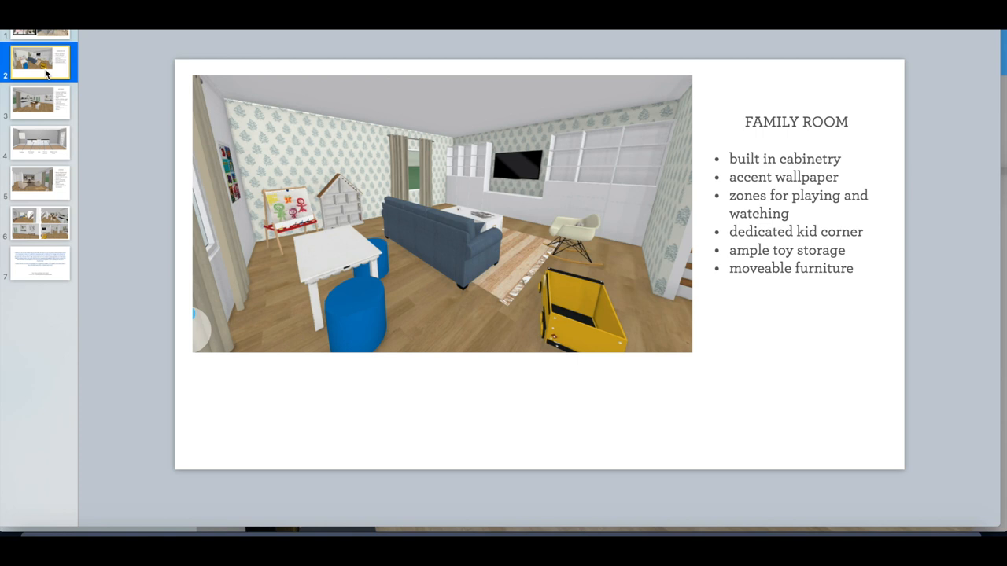
mouse_move(331, 274)
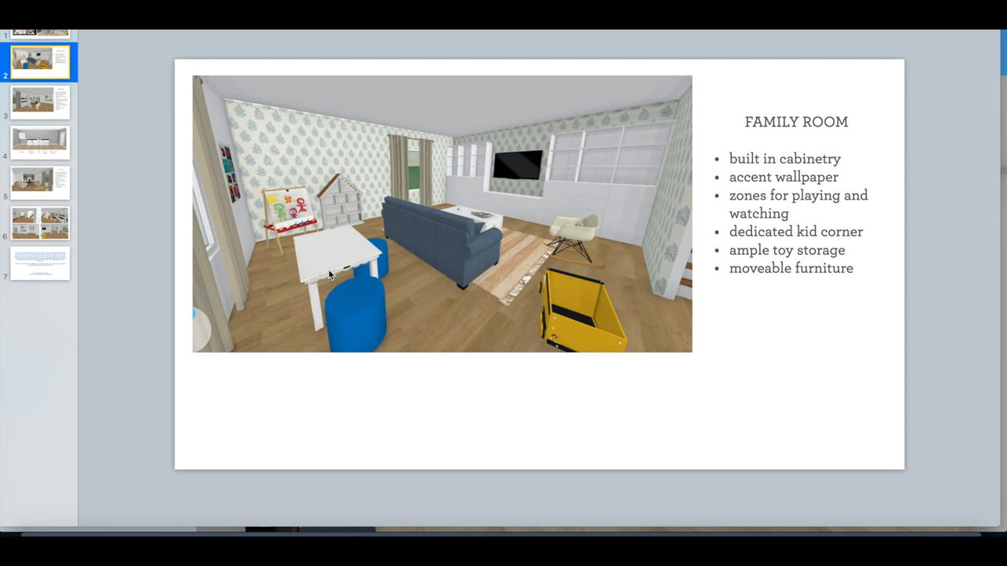
mouse_move(503, 243)
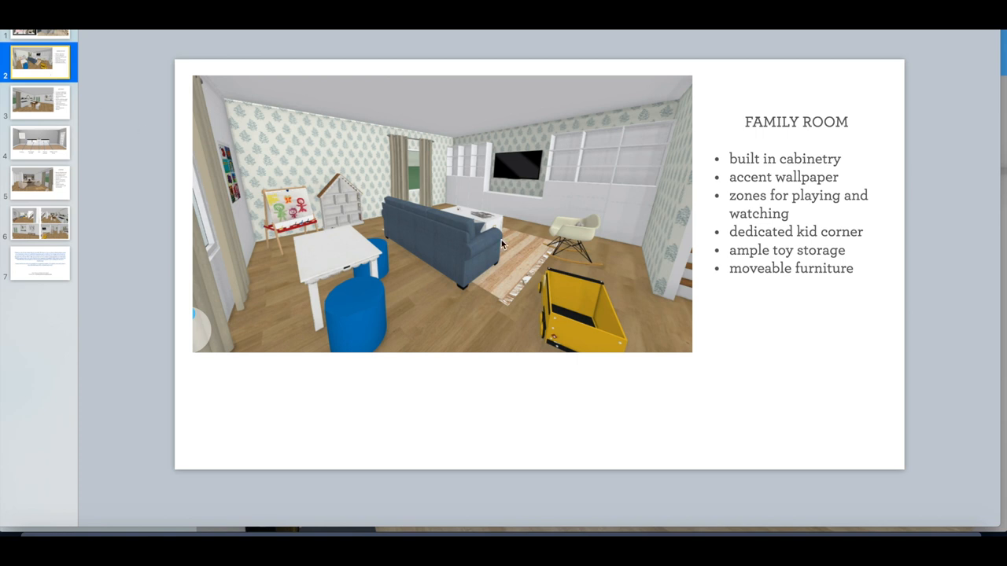
mouse_move(182, 107)
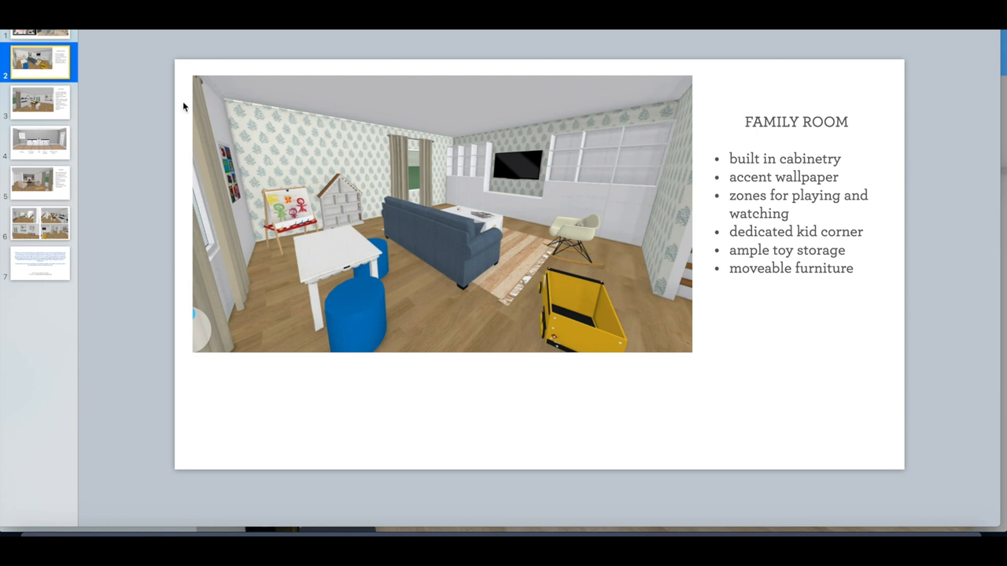
mouse_move(475, 199)
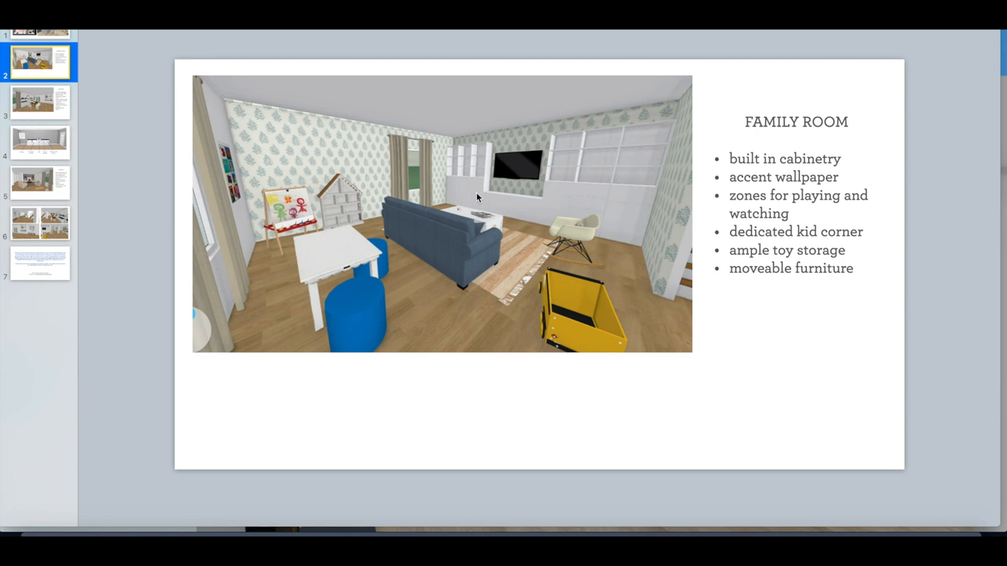
mouse_move(586, 286)
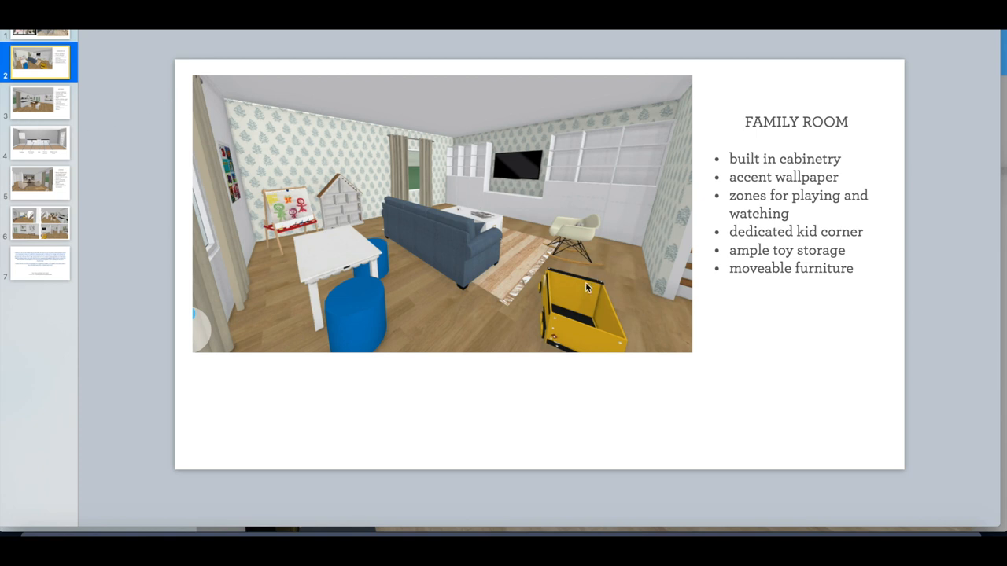
mouse_move(614, 274)
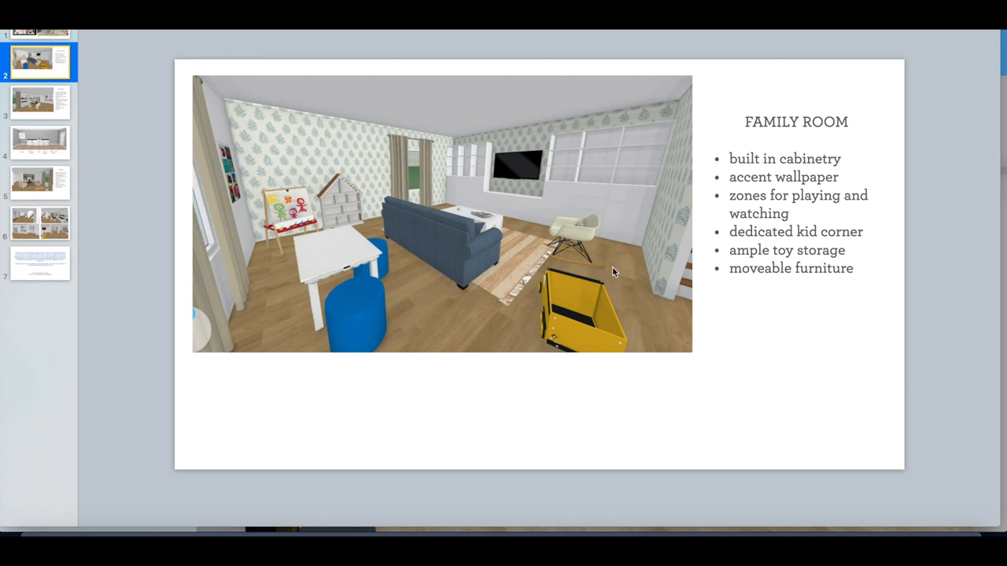
mouse_move(616, 283)
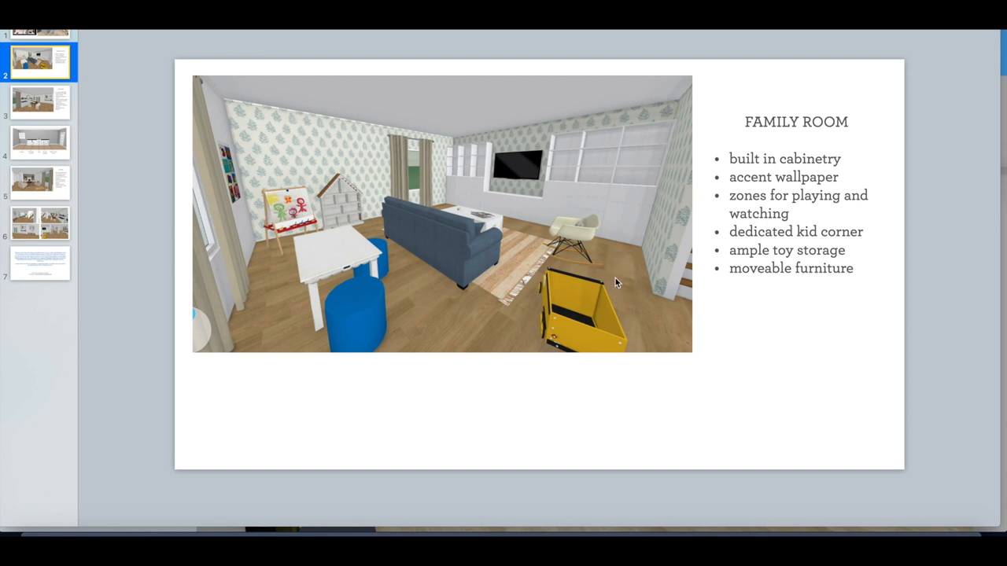
mouse_move(500, 228)
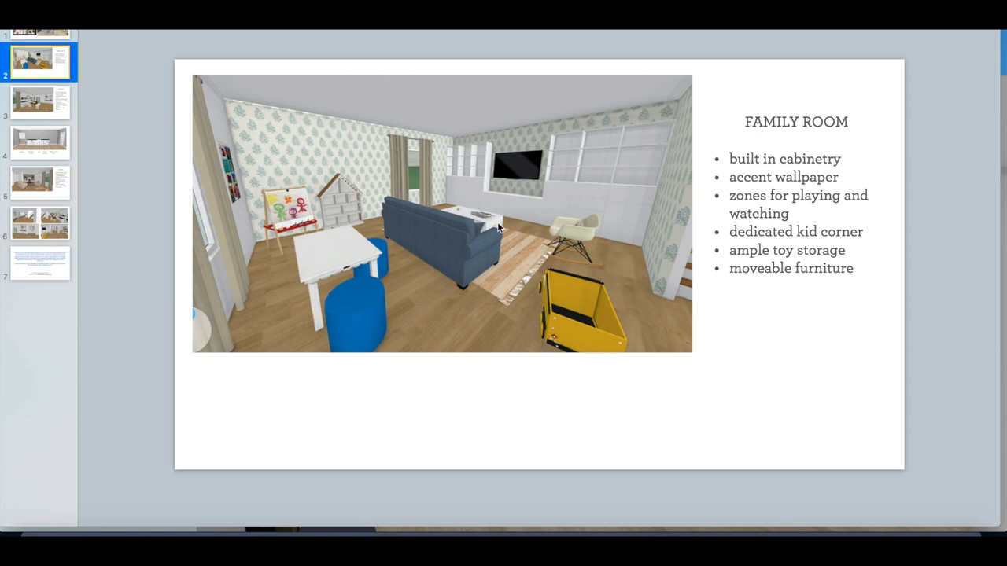
mouse_move(290, 252)
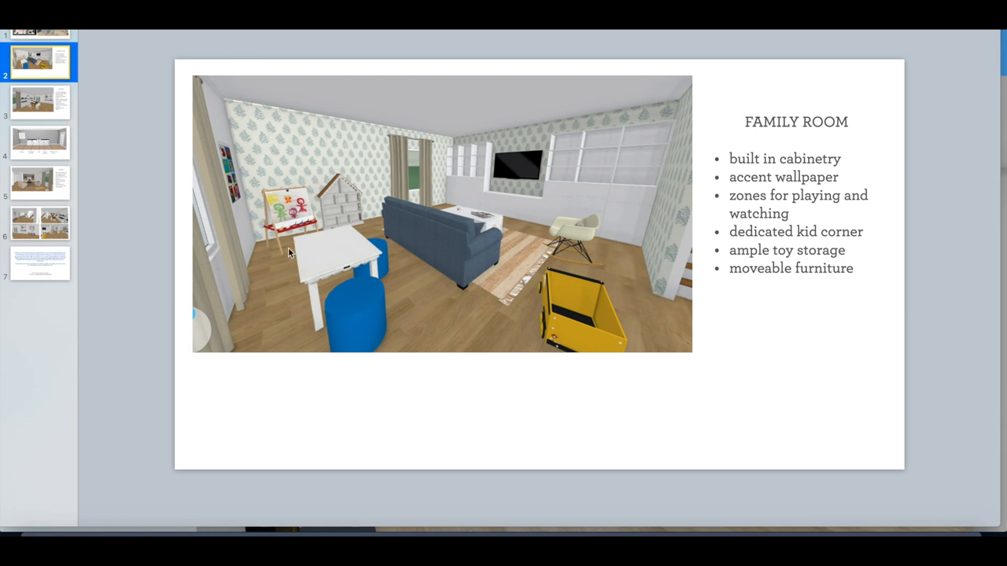
mouse_move(460, 306)
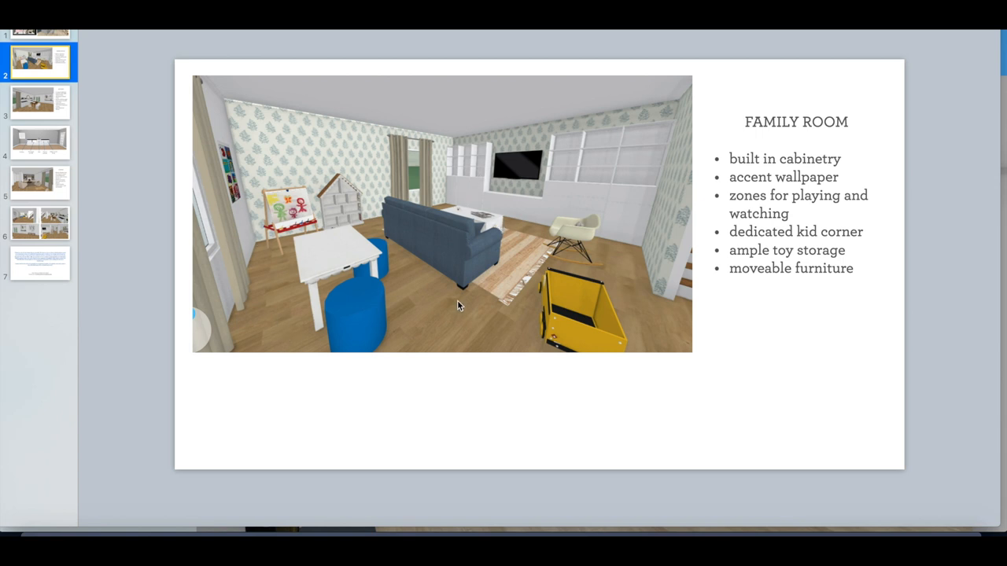
mouse_move(327, 186)
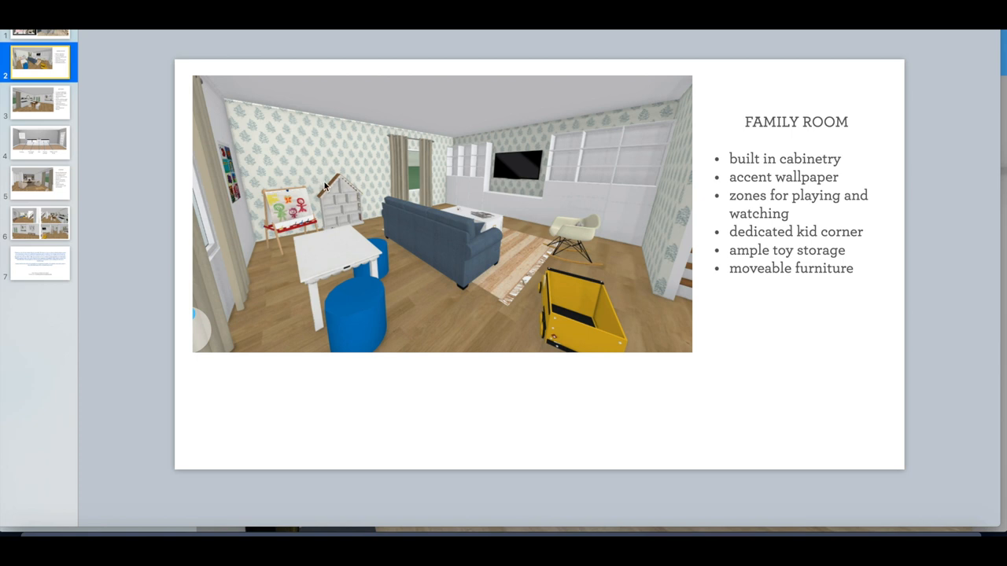
mouse_move(425, 239)
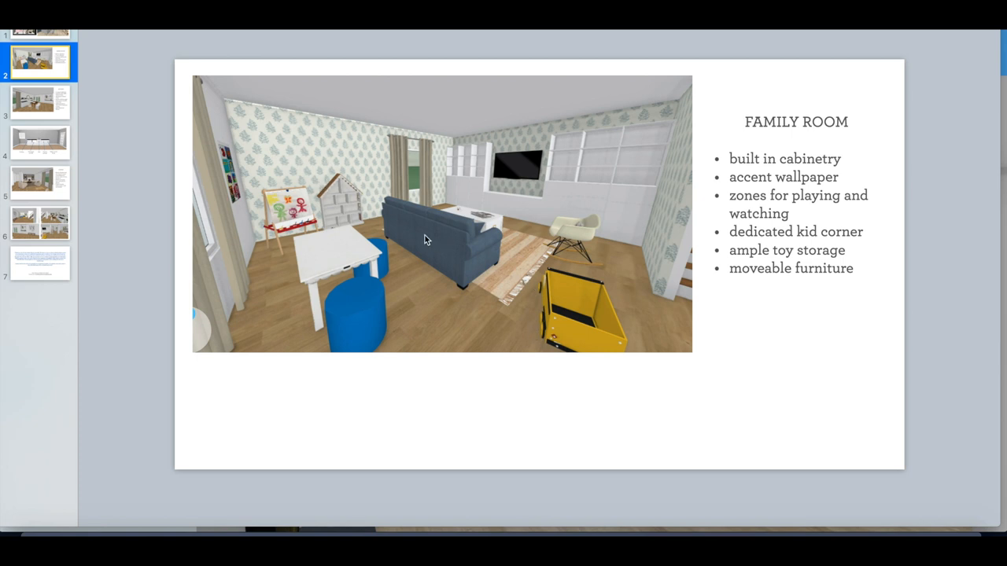
mouse_move(472, 258)
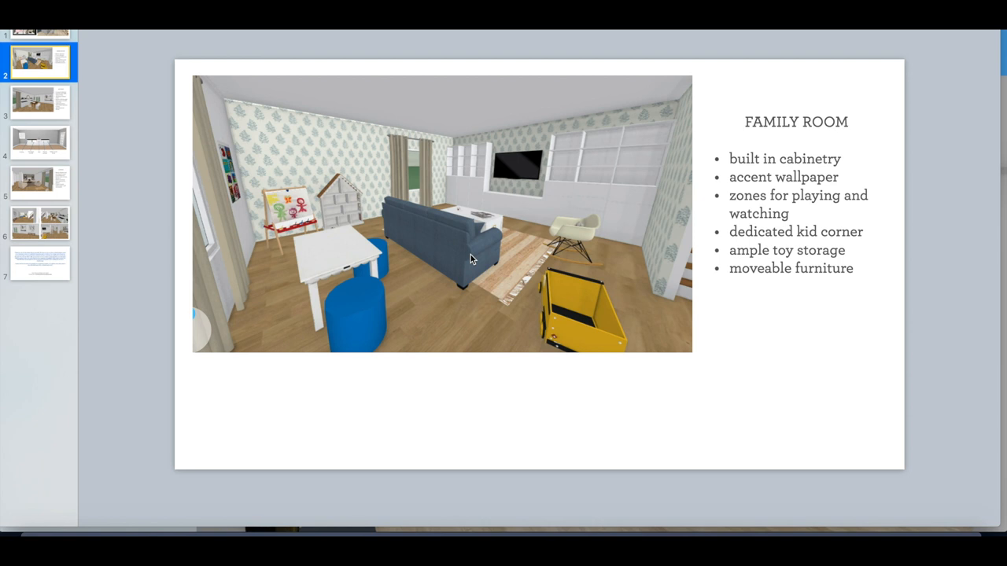
mouse_move(565, 201)
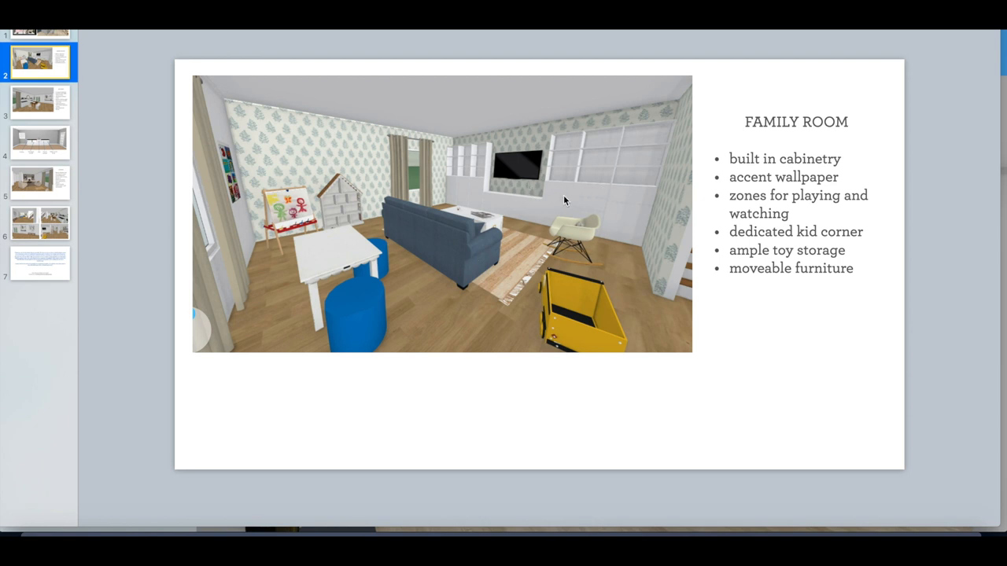
mouse_move(527, 172)
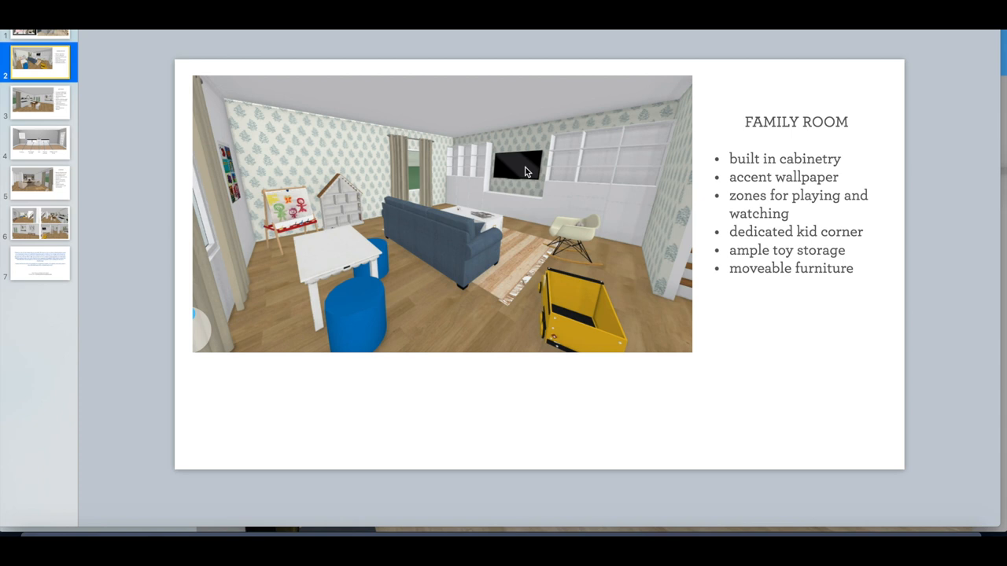
mouse_move(403, 264)
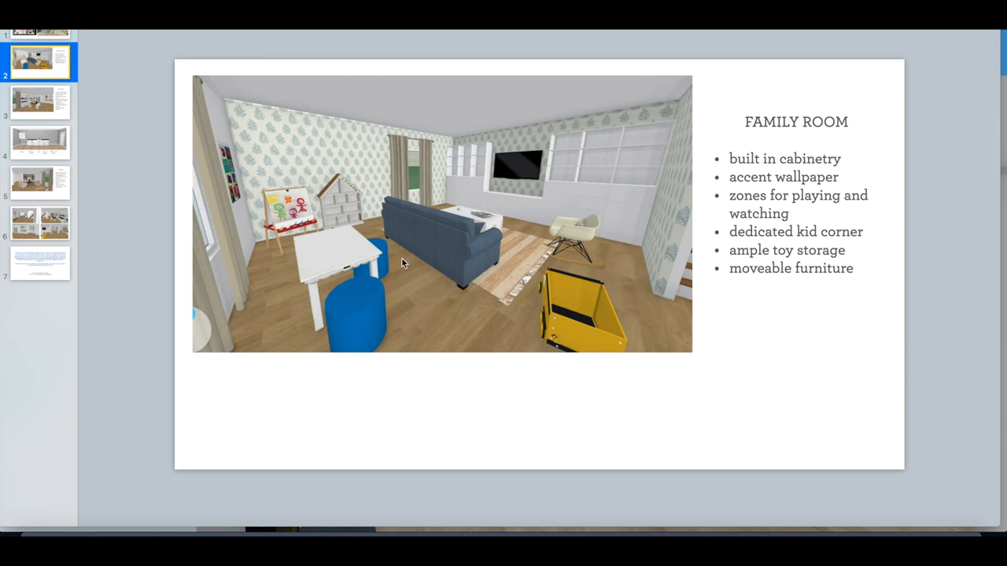
mouse_move(328, 257)
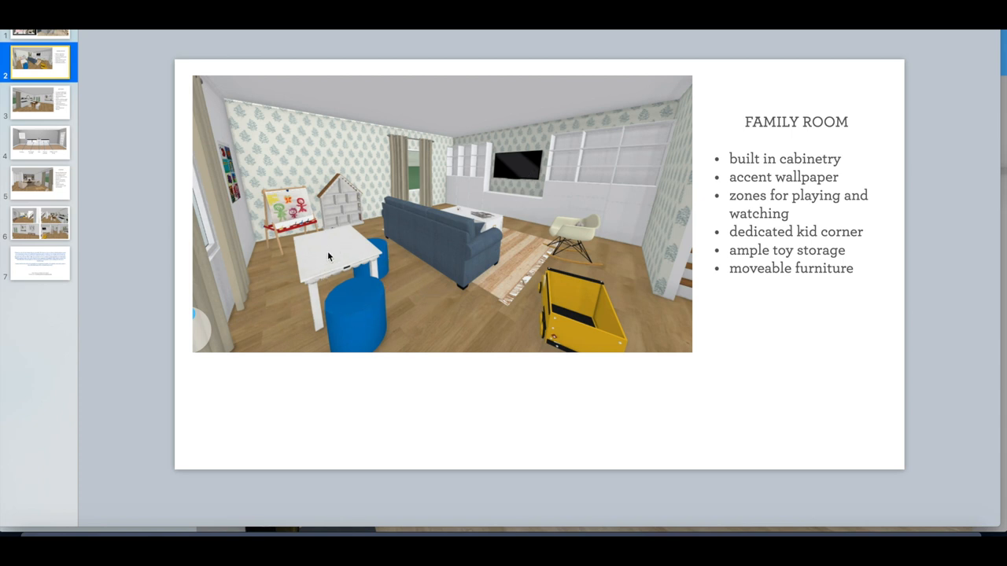
mouse_move(463, 315)
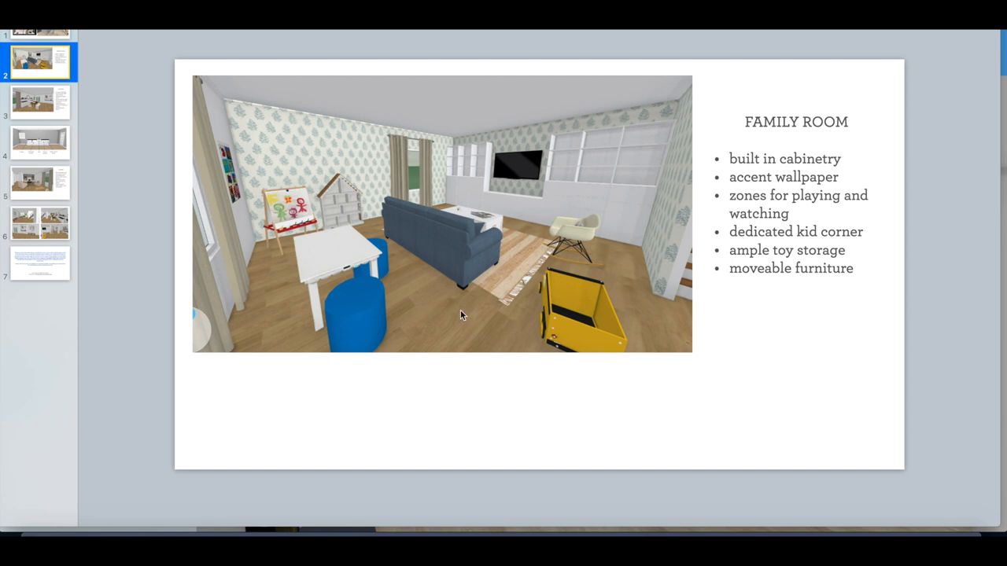
mouse_move(345, 218)
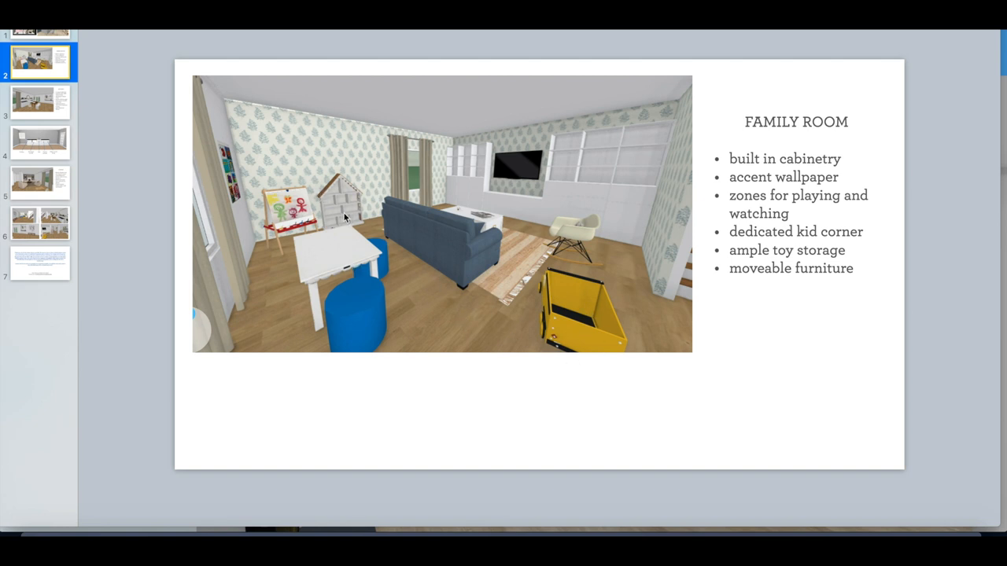
click(40, 102)
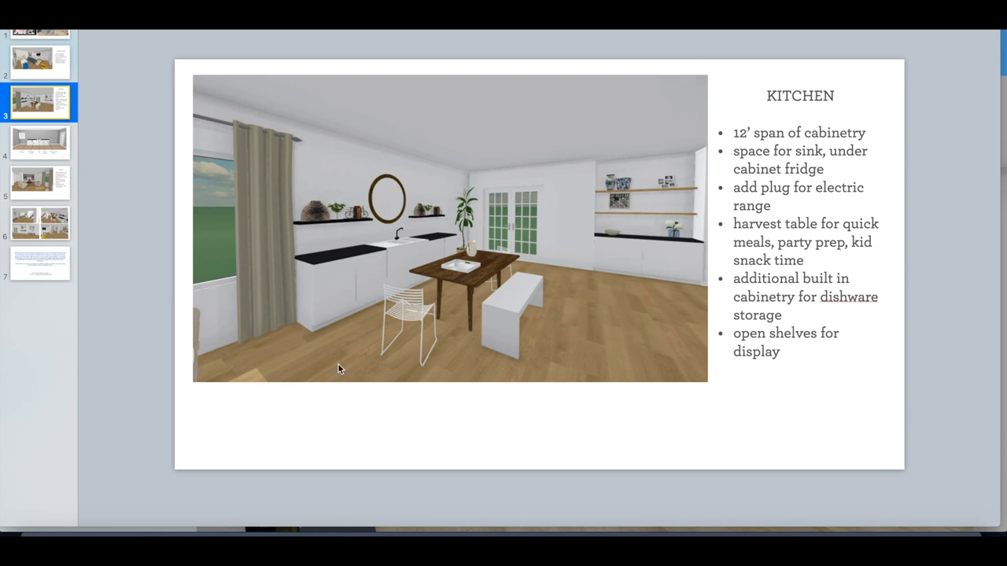
mouse_move(496, 253)
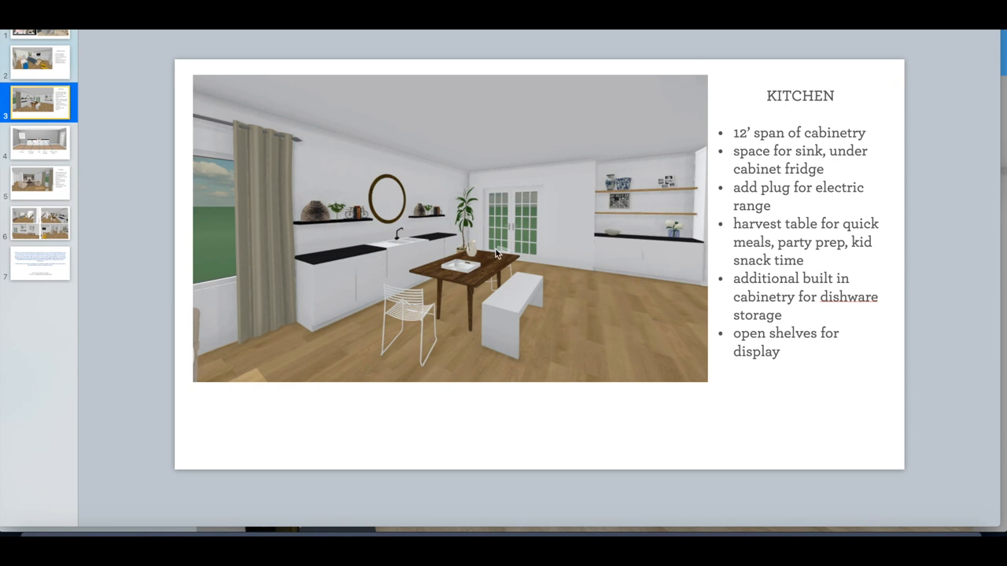
mouse_move(459, 321)
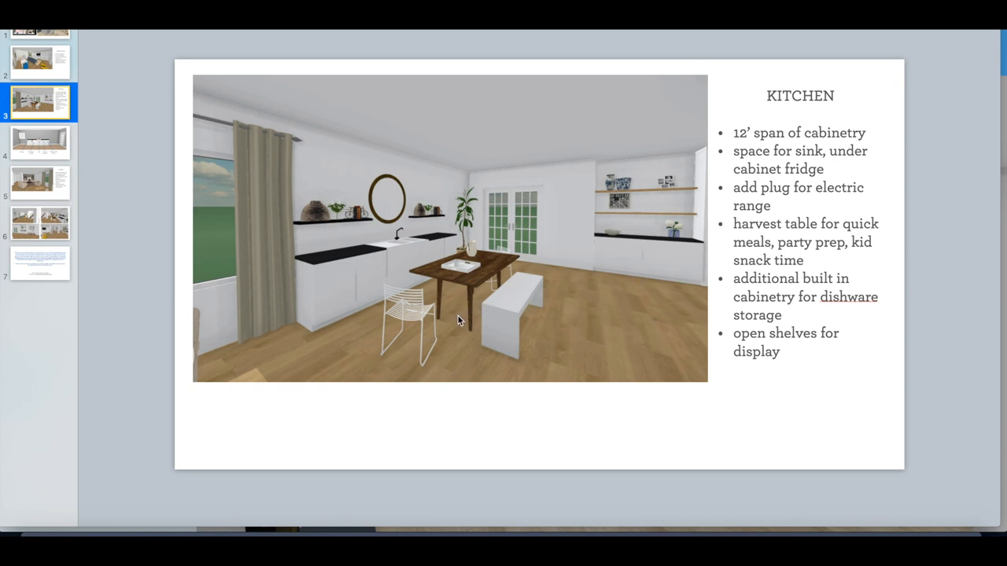
mouse_move(475, 295)
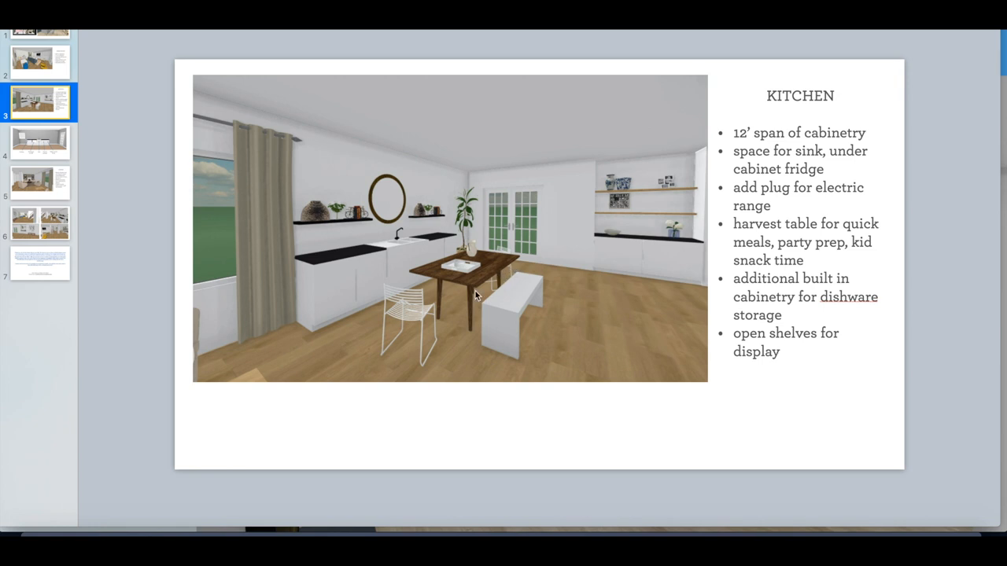
mouse_move(475, 289)
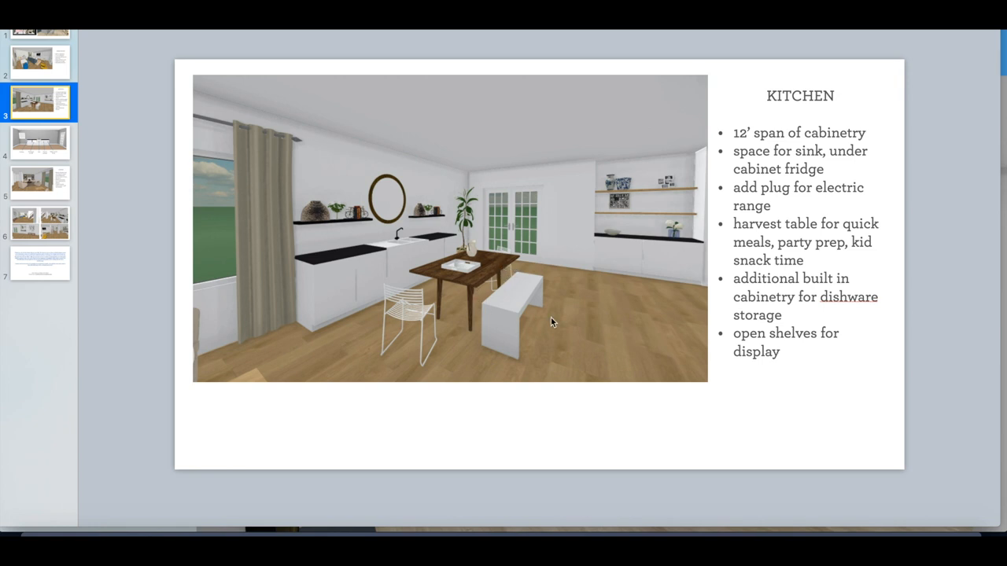
mouse_move(129, 197)
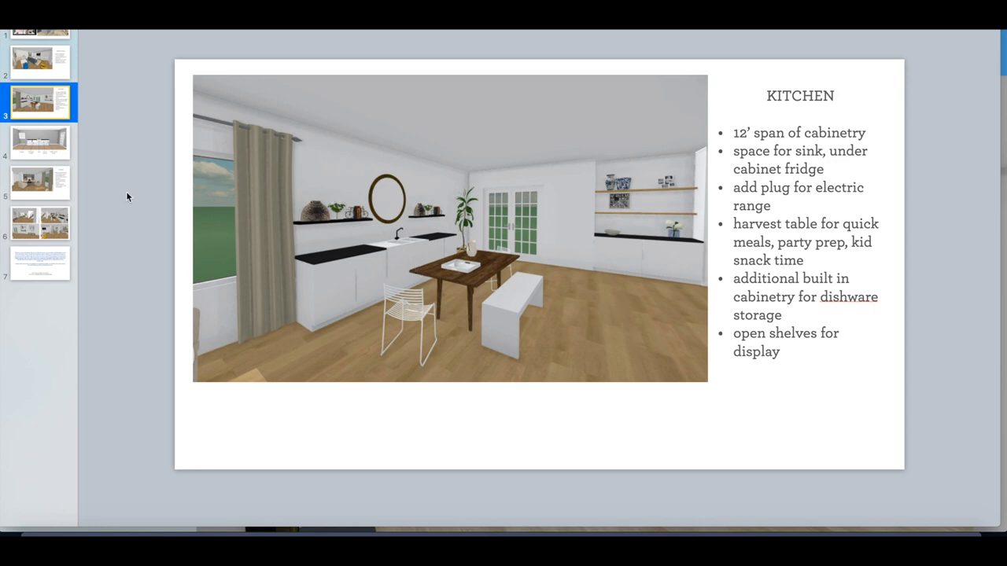
mouse_move(464, 255)
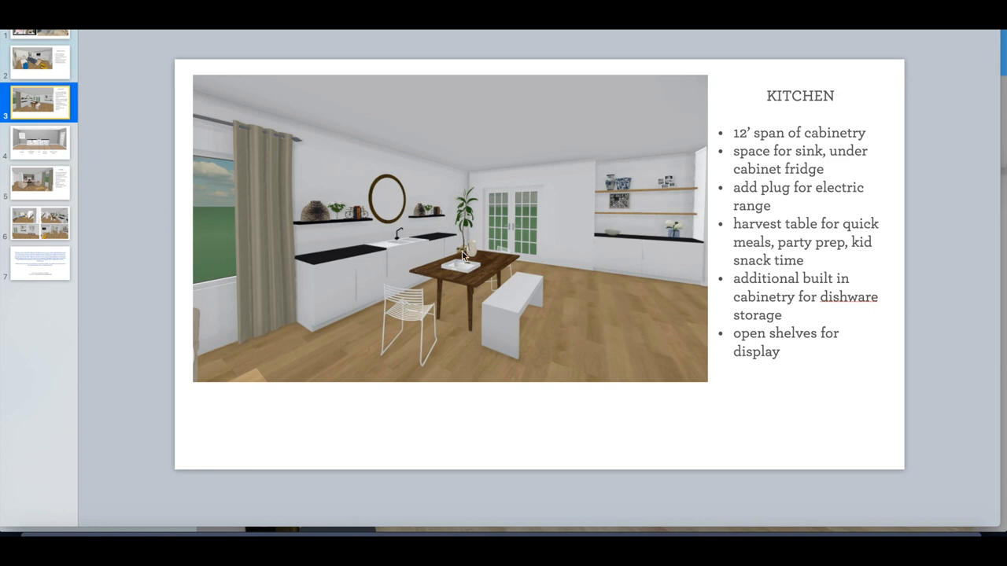
mouse_move(705, 264)
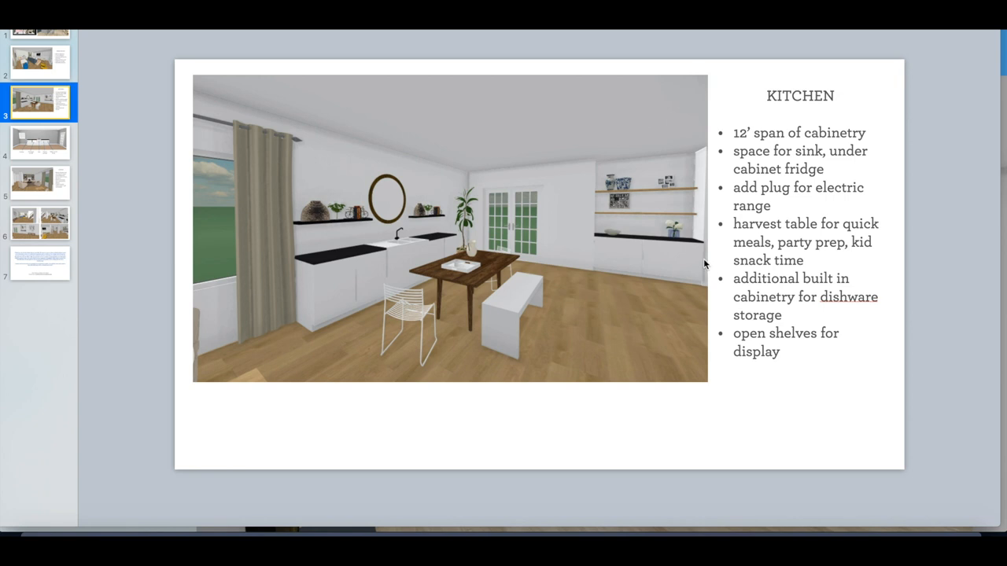
mouse_move(307, 341)
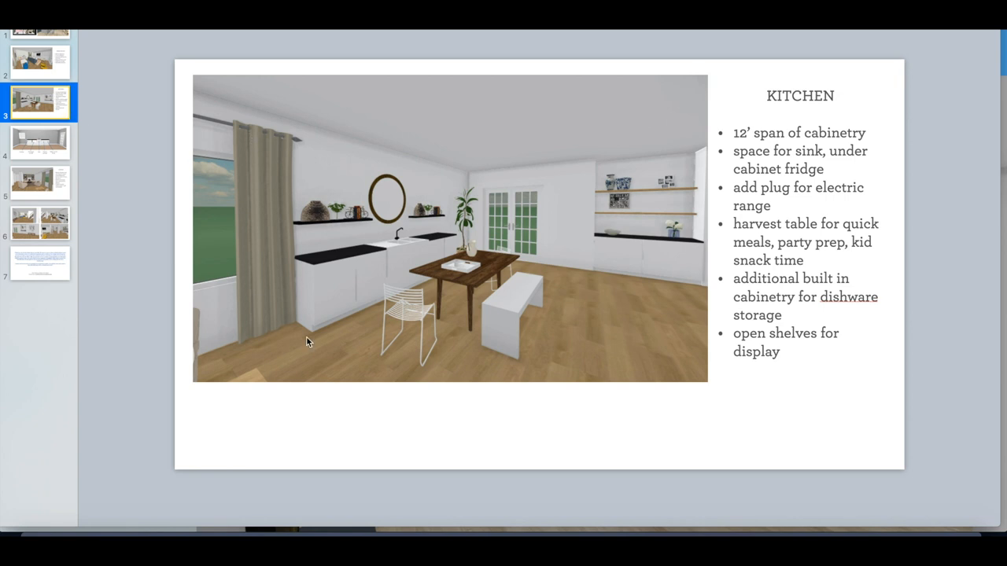
mouse_move(865, 165)
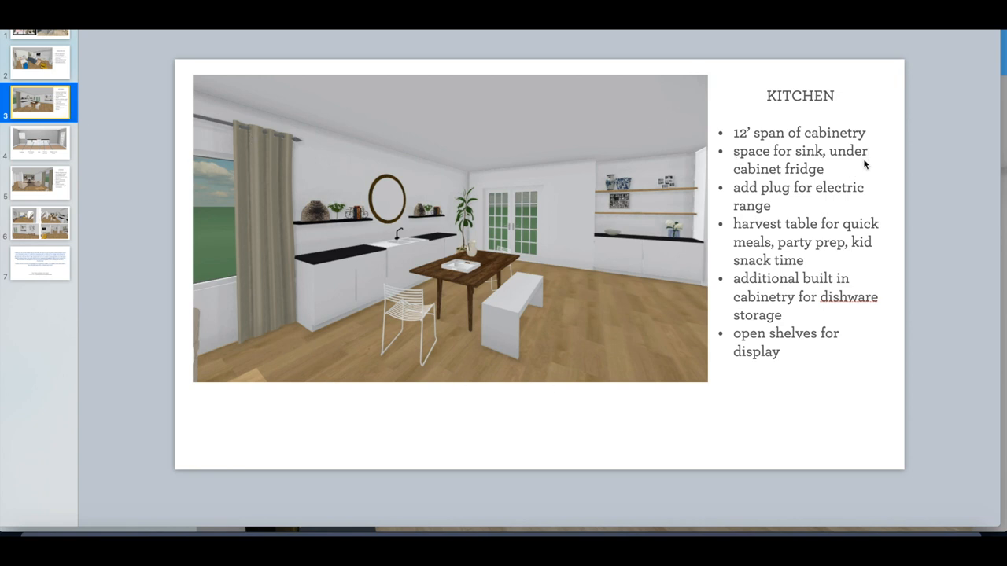
mouse_move(865, 156)
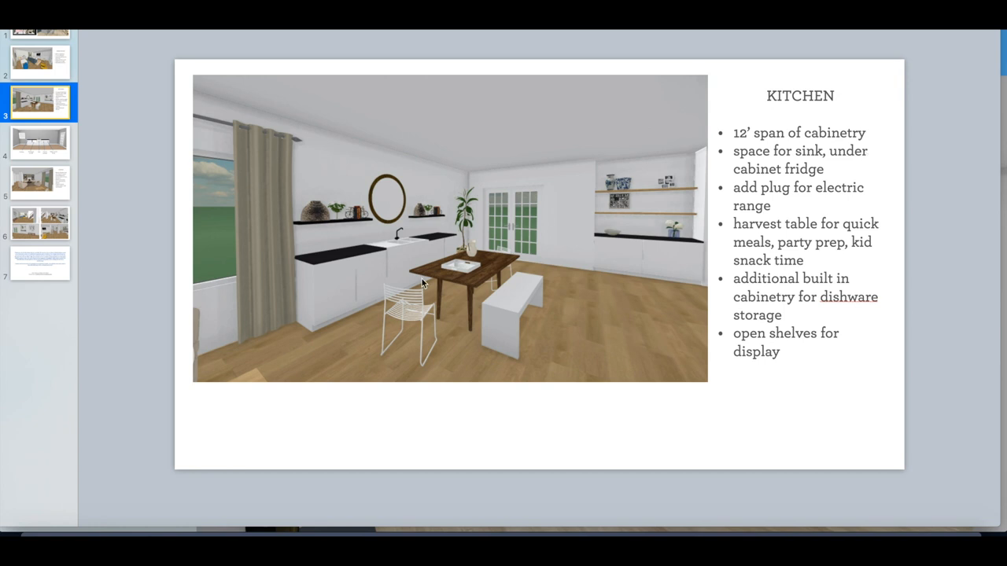
mouse_move(458, 252)
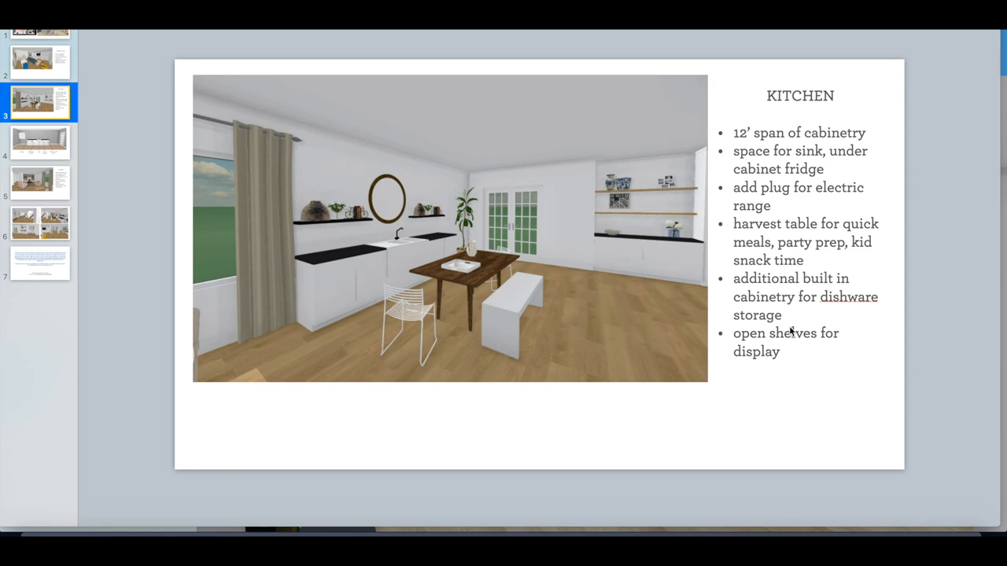
mouse_move(657, 264)
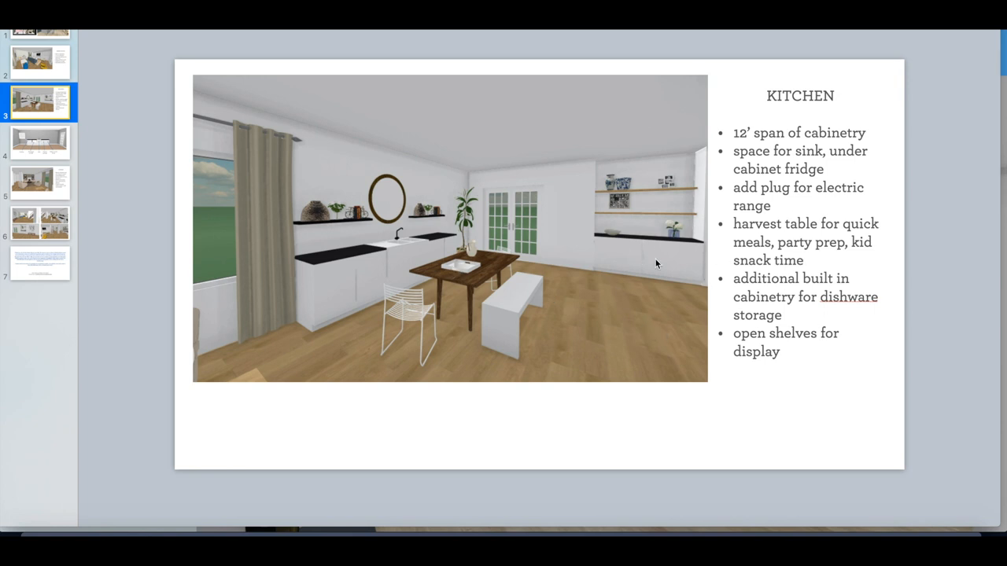
mouse_move(638, 264)
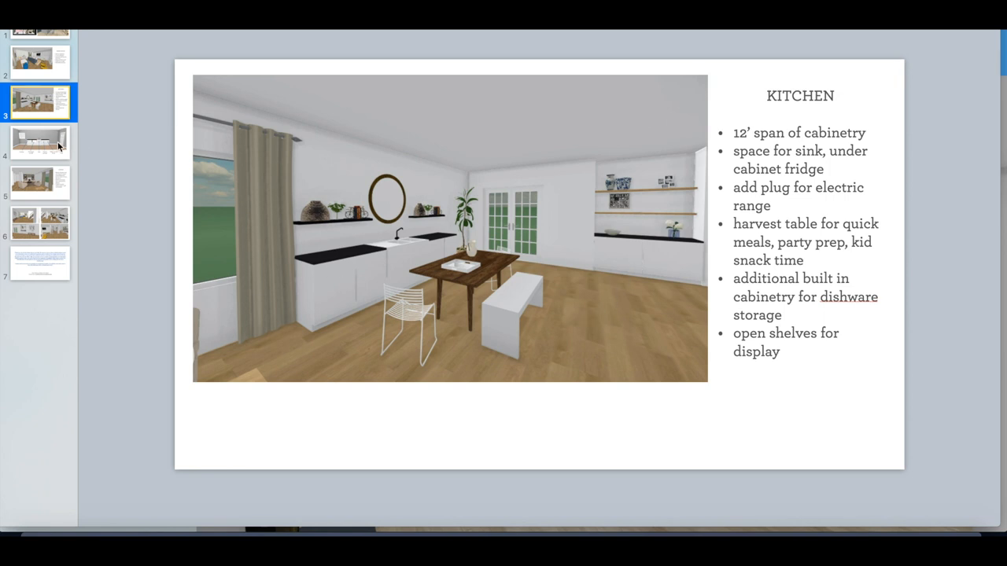
click(40, 183)
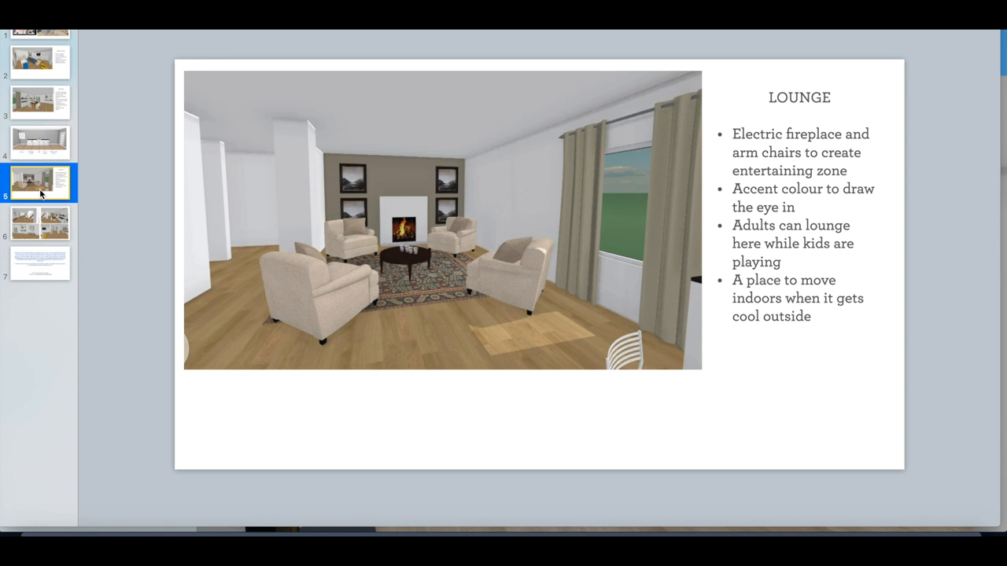
mouse_move(410, 282)
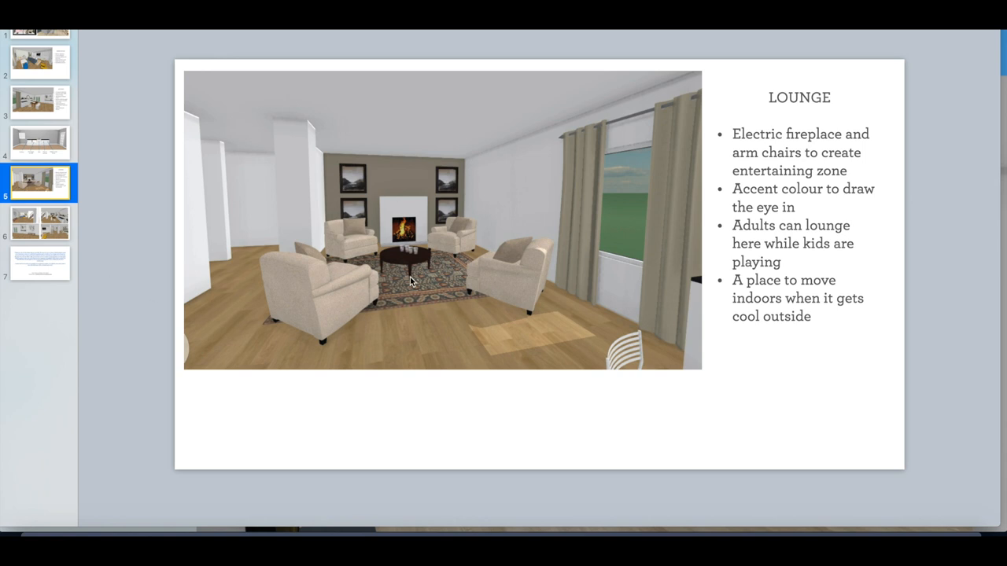
mouse_move(470, 271)
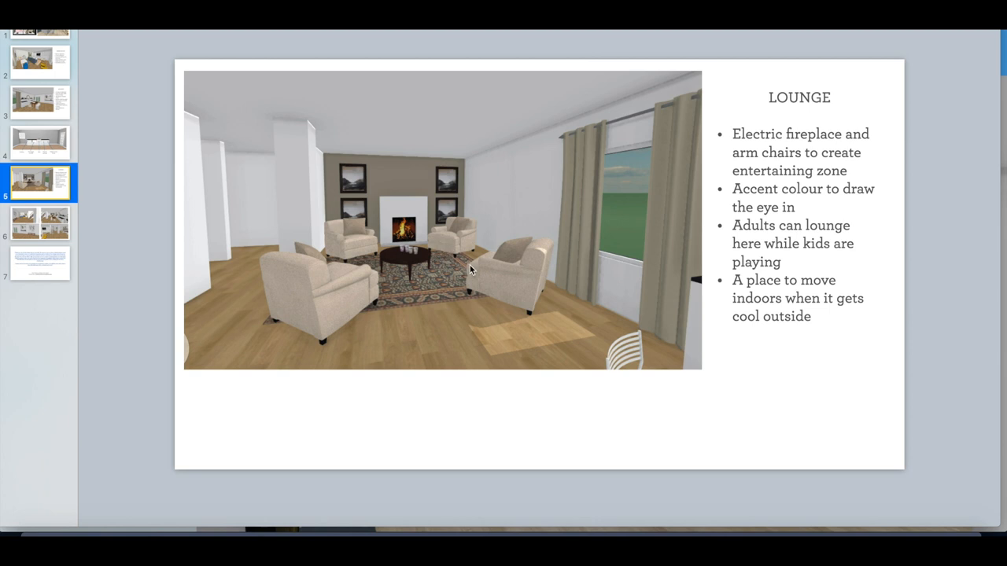
mouse_move(455, 264)
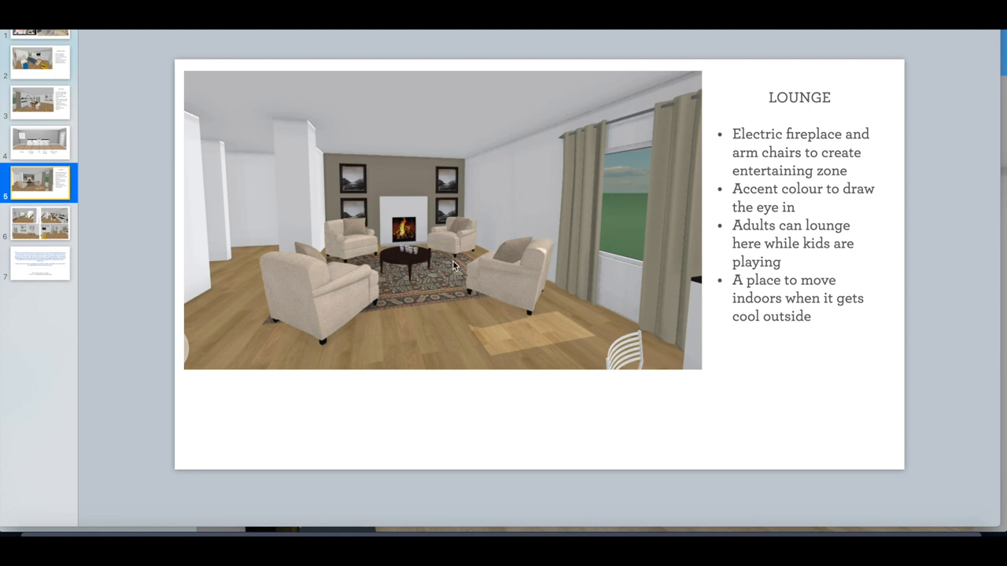
mouse_move(409, 260)
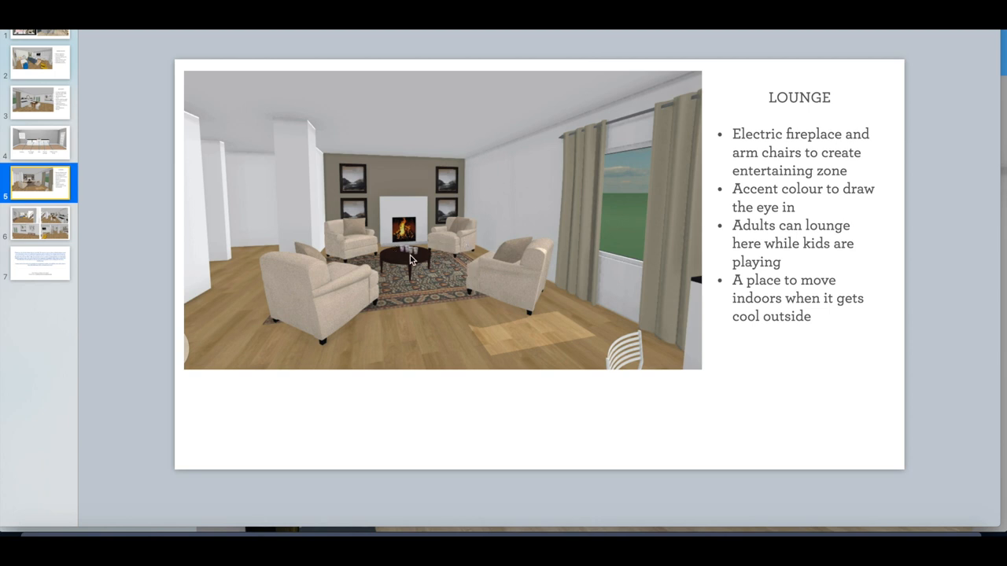
mouse_move(447, 287)
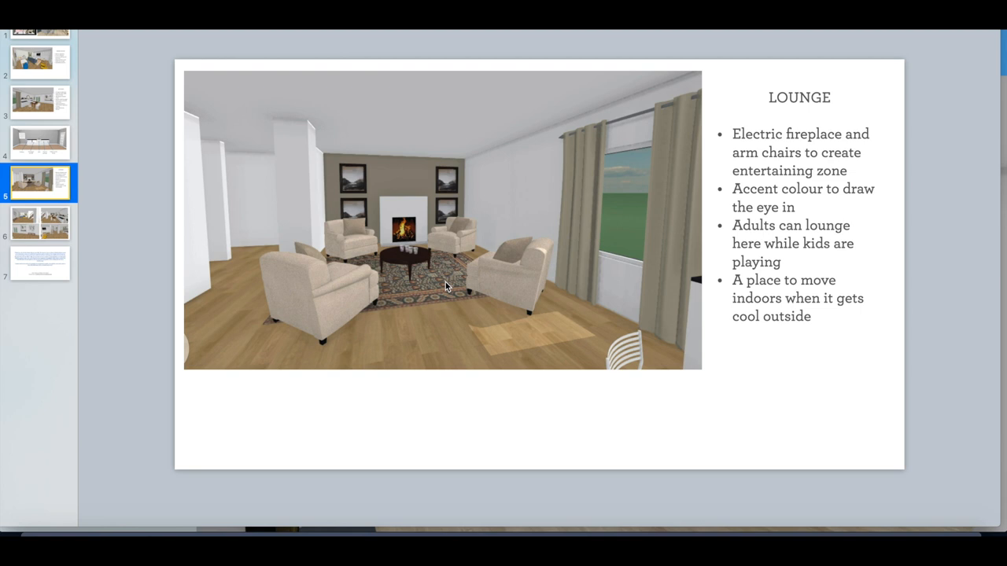
mouse_move(434, 284)
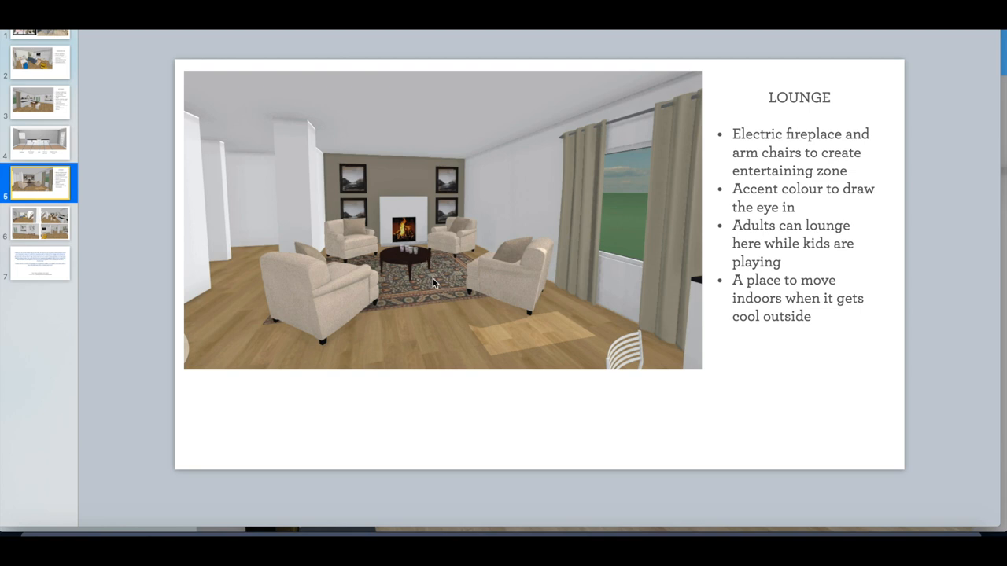
mouse_move(511, 280)
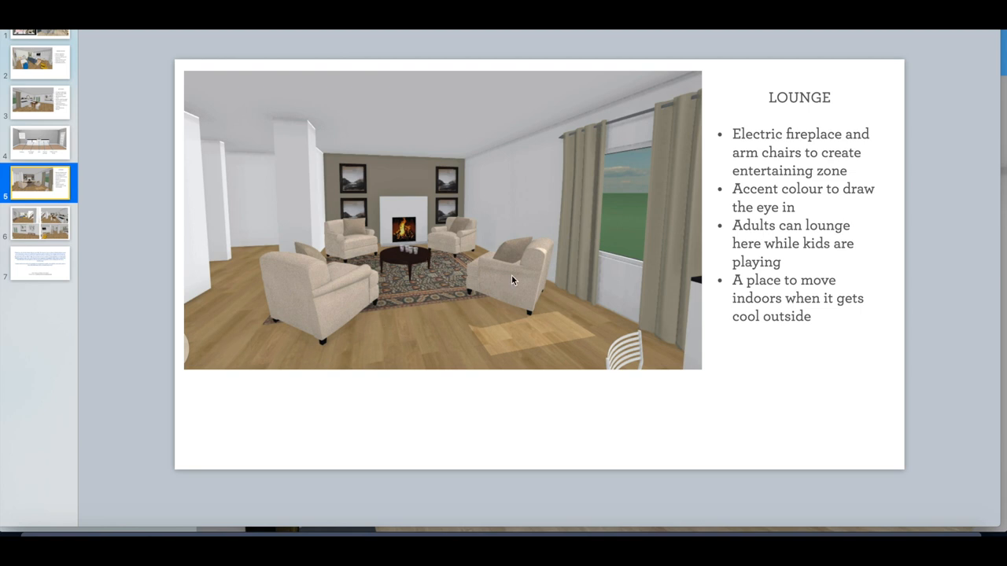
mouse_move(361, 268)
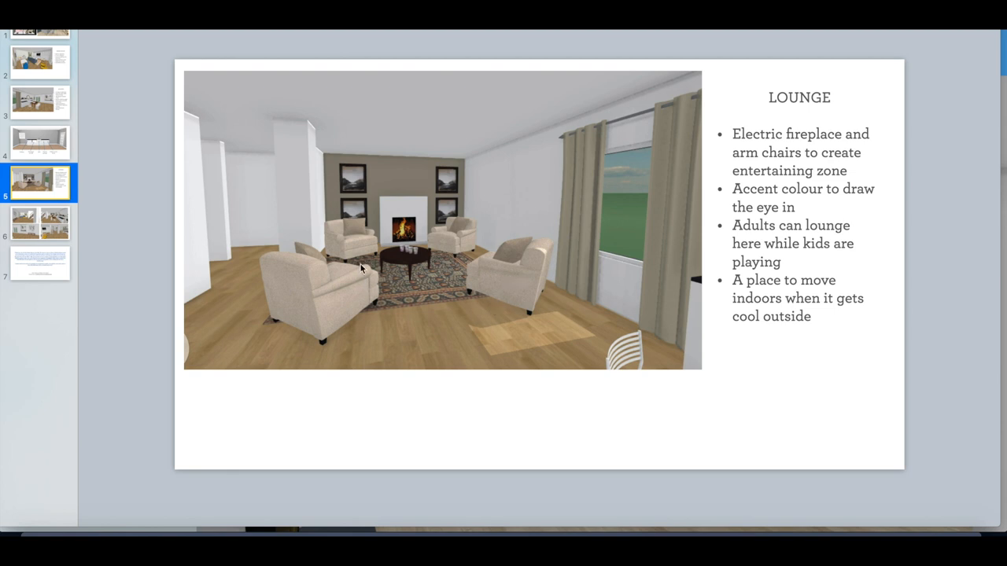
mouse_move(49, 223)
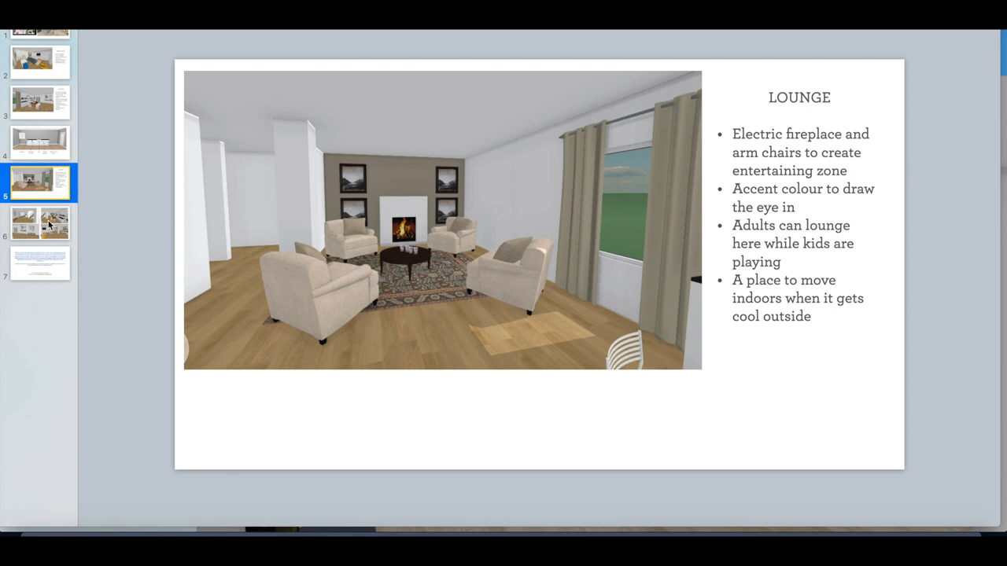
Step: Show the slide with four renders of the furnished basement
click(39, 224)
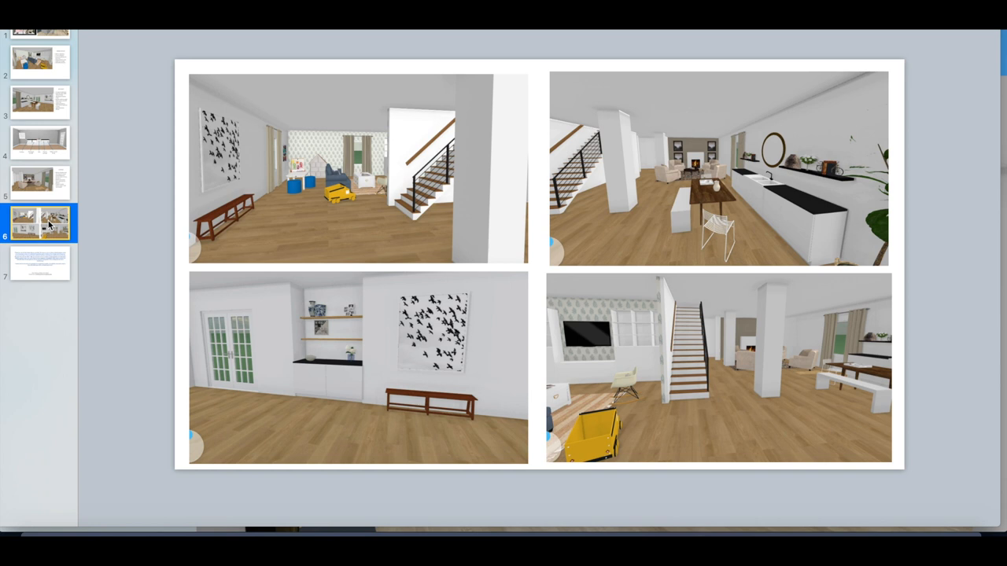
mouse_move(71, 250)
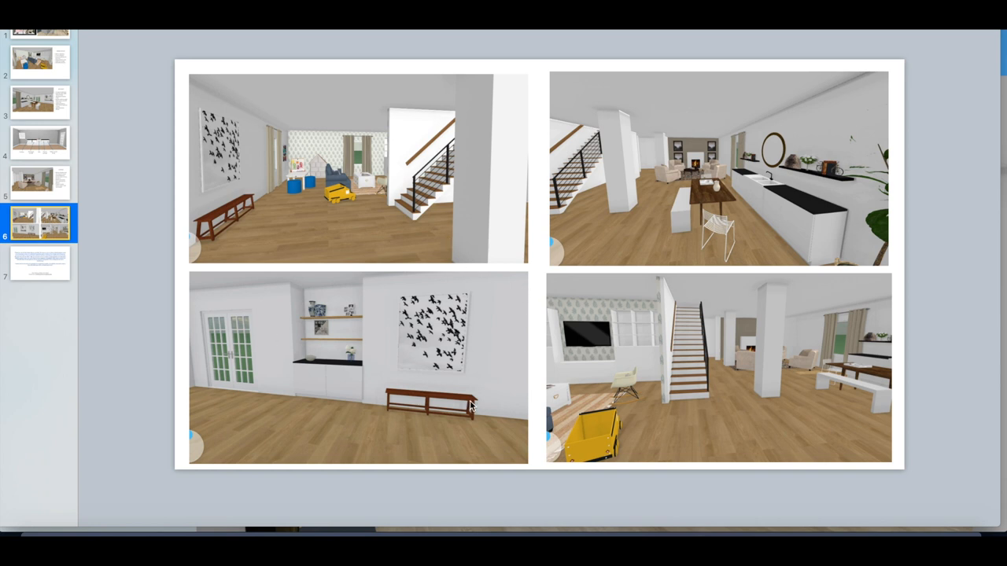
mouse_move(673, 361)
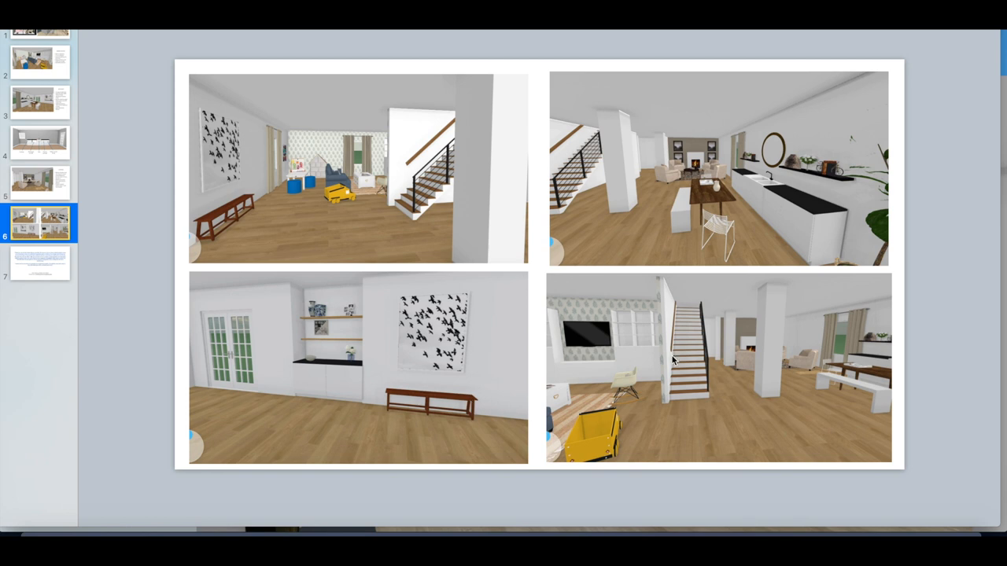
mouse_move(264, 333)
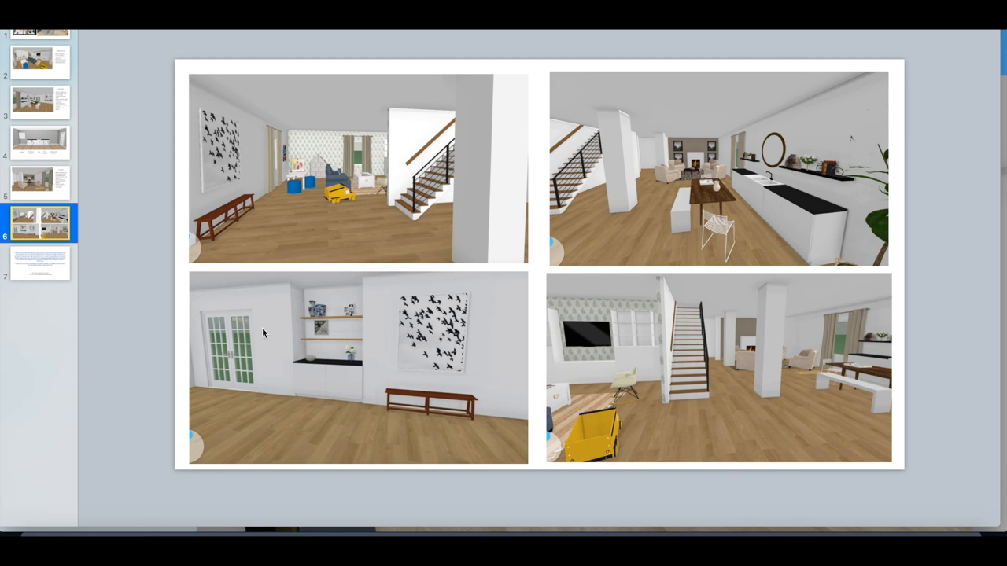
mouse_move(45, 271)
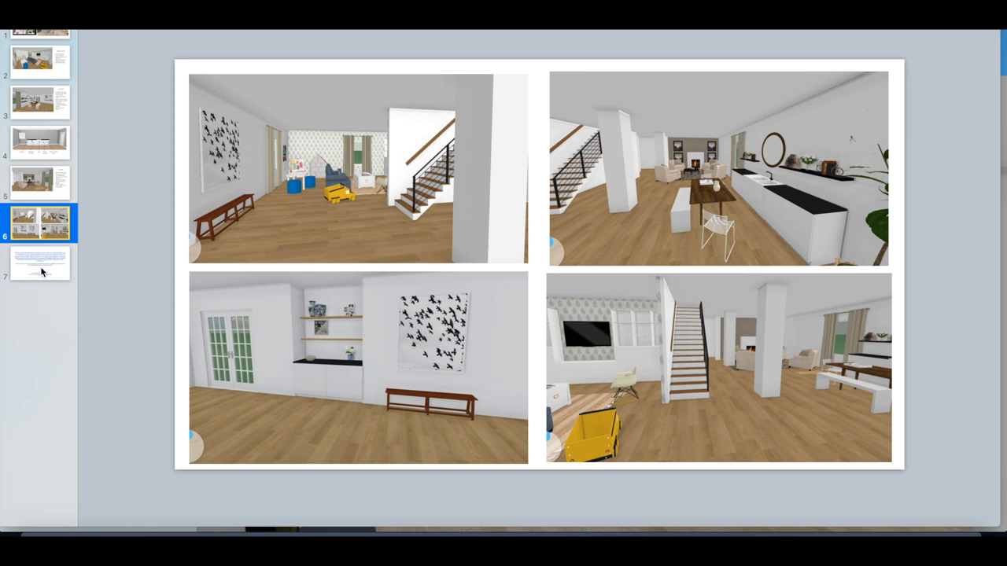
Step: Show the client testimonial slide with the contact invitation
click(39, 265)
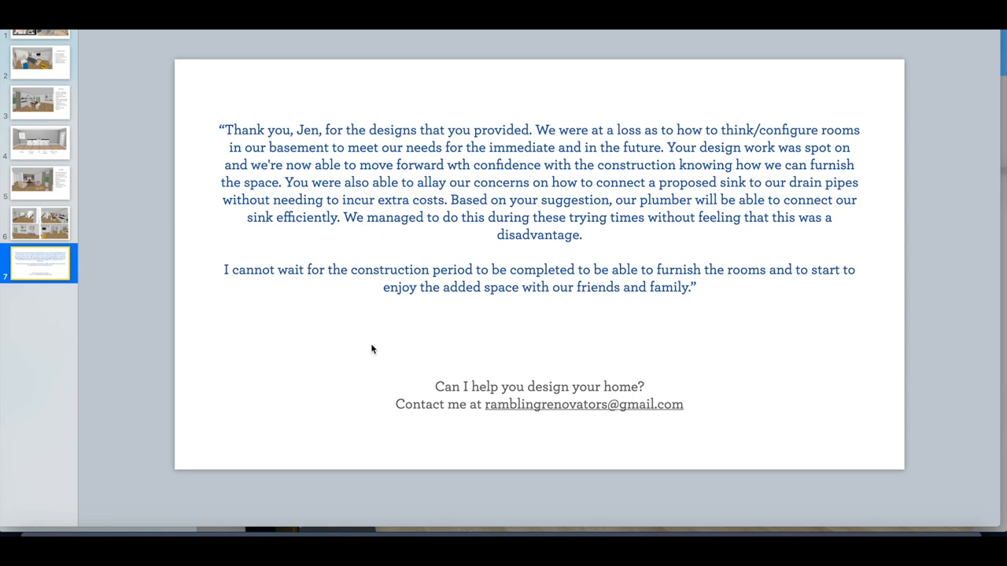
mouse_move(78, 263)
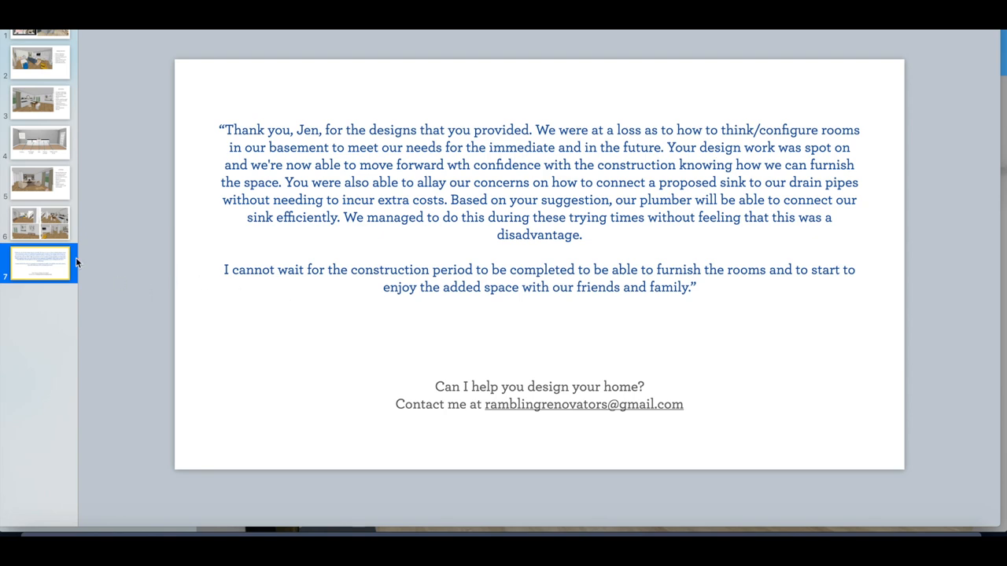
Step: Return to the four-render basement collage slide
click(39, 223)
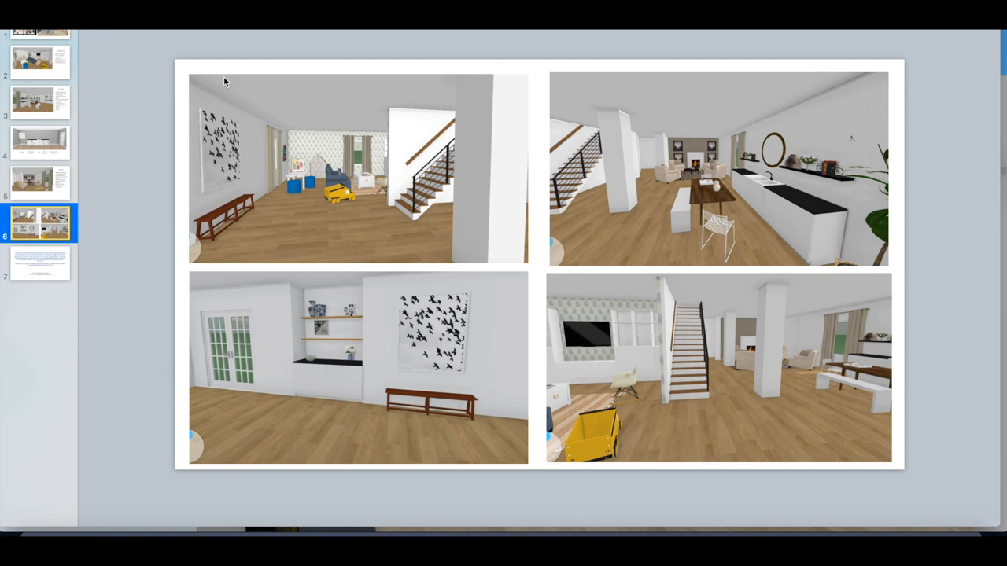
mouse_move(271, 476)
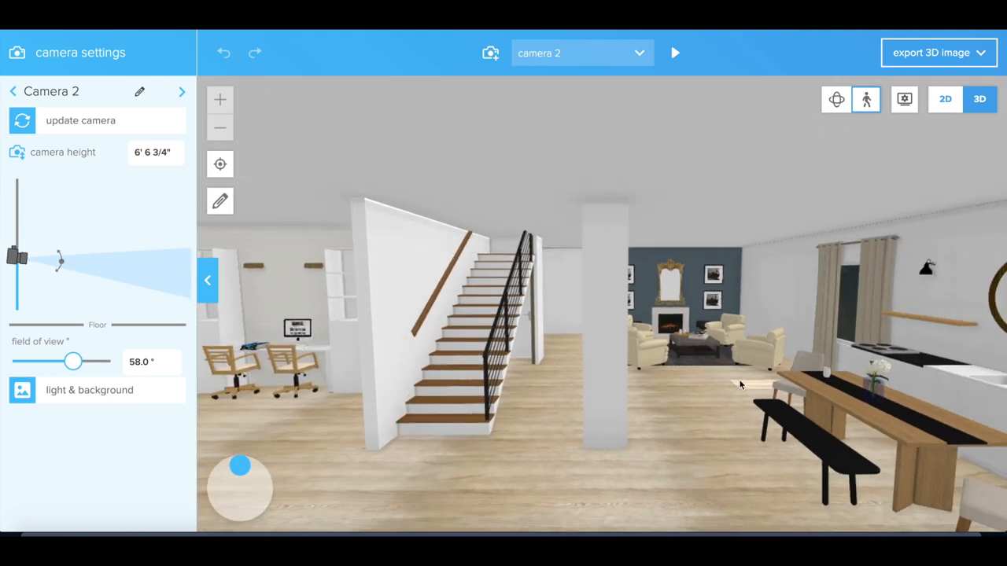
mouse_move(988, 403)
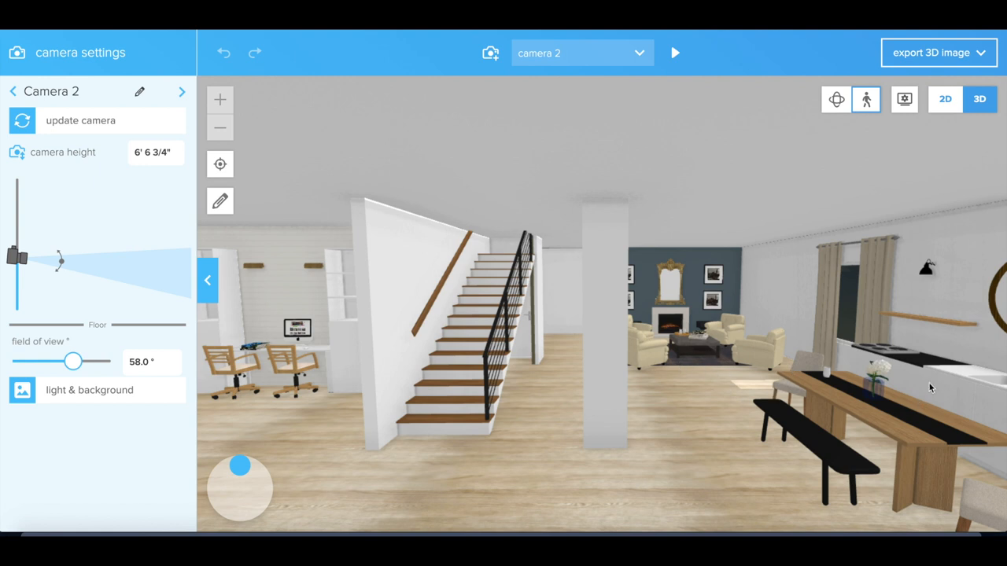
mouse_move(875, 359)
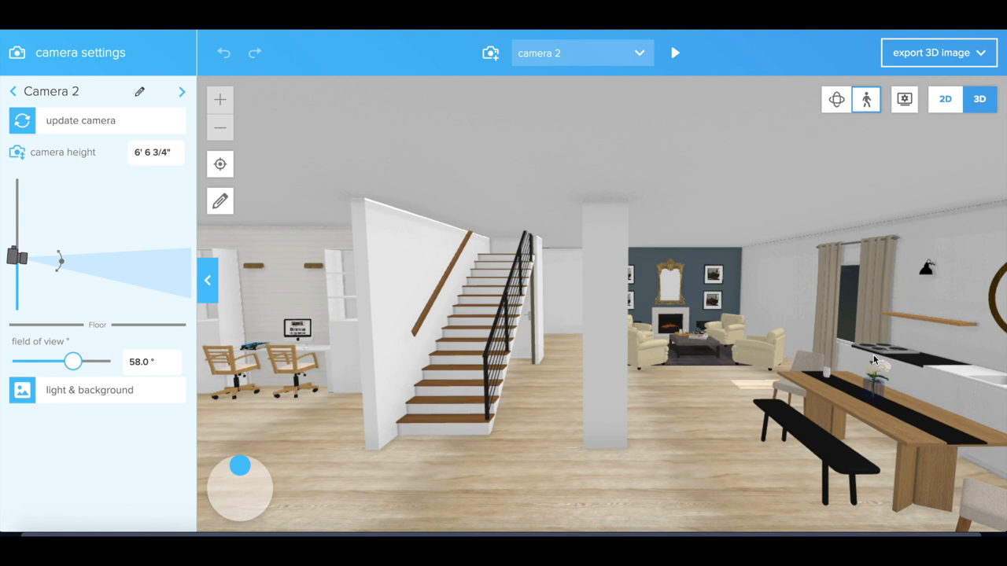
mouse_move(664, 401)
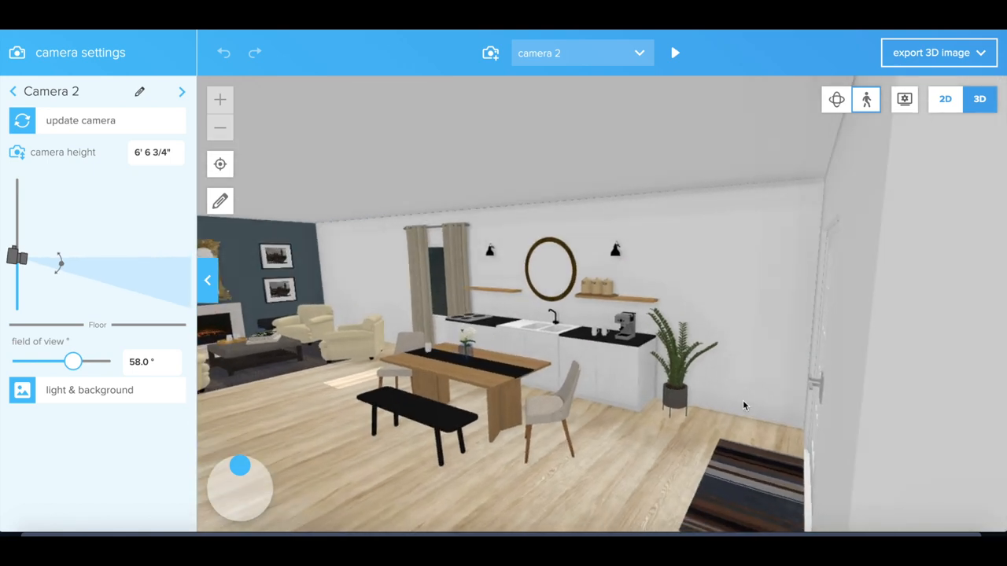
mouse_move(401, 401)
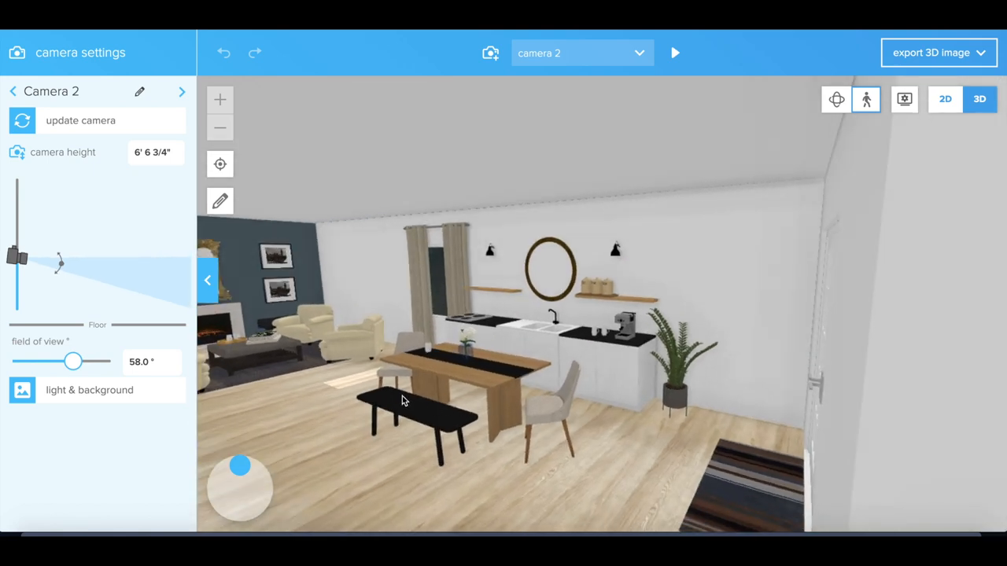